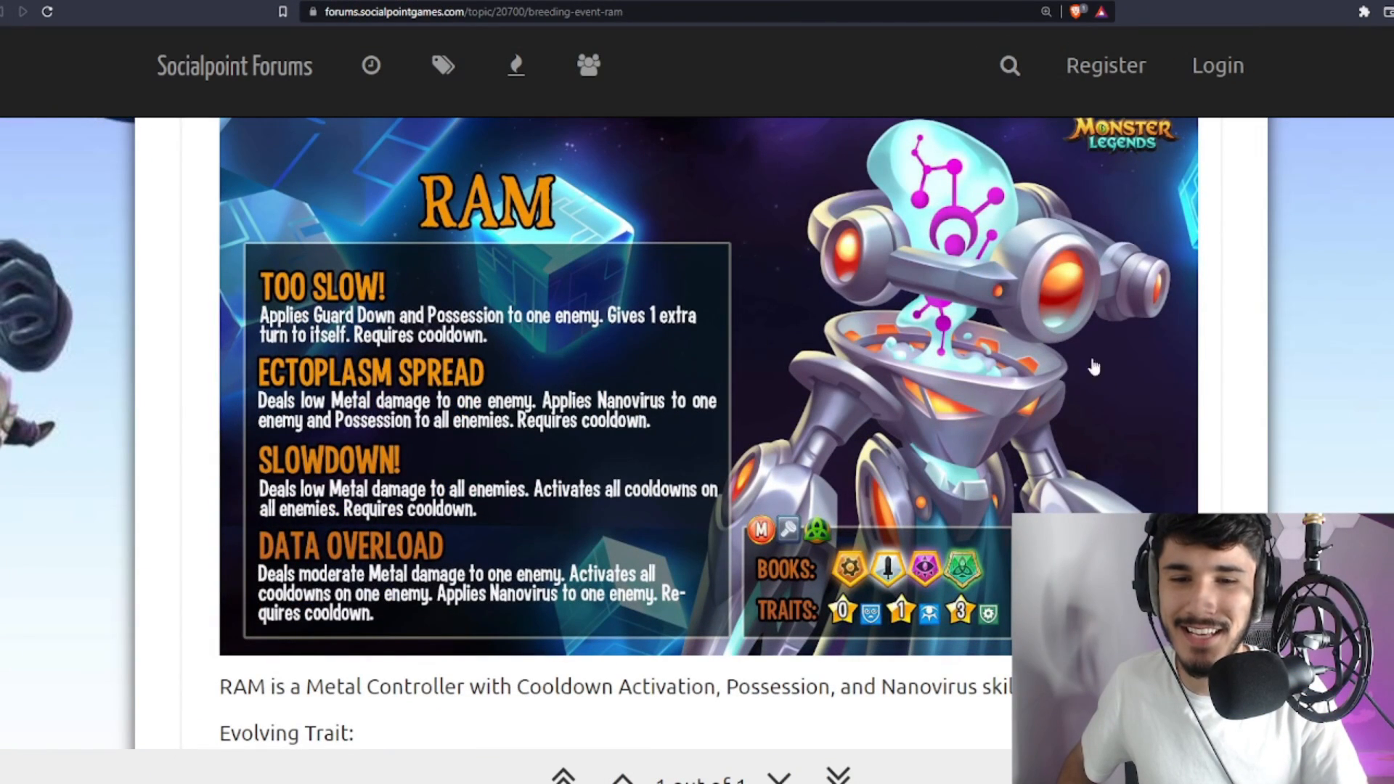
mouse_move(1124, 432)
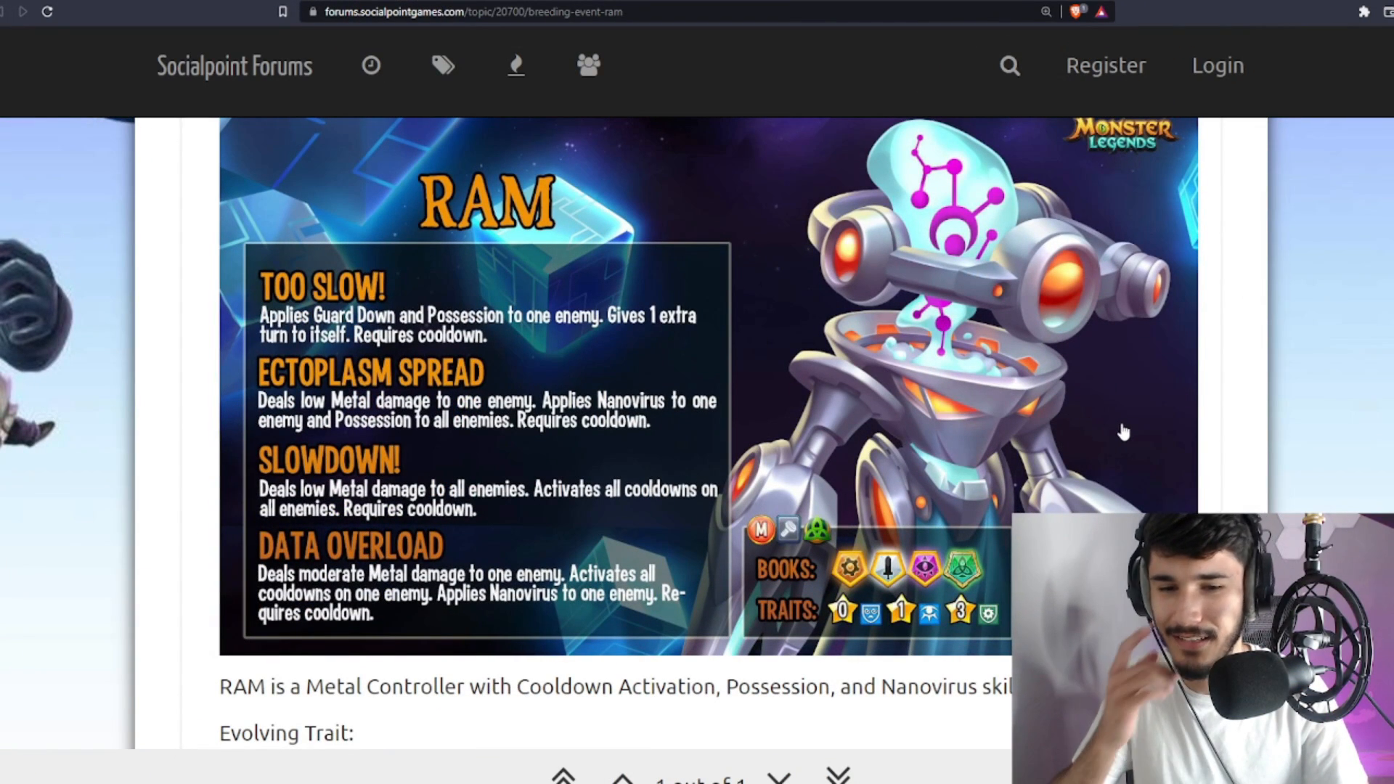
Select the lore paragraph describing RAM while scrolling around the top of the post
scroll(up, 3)
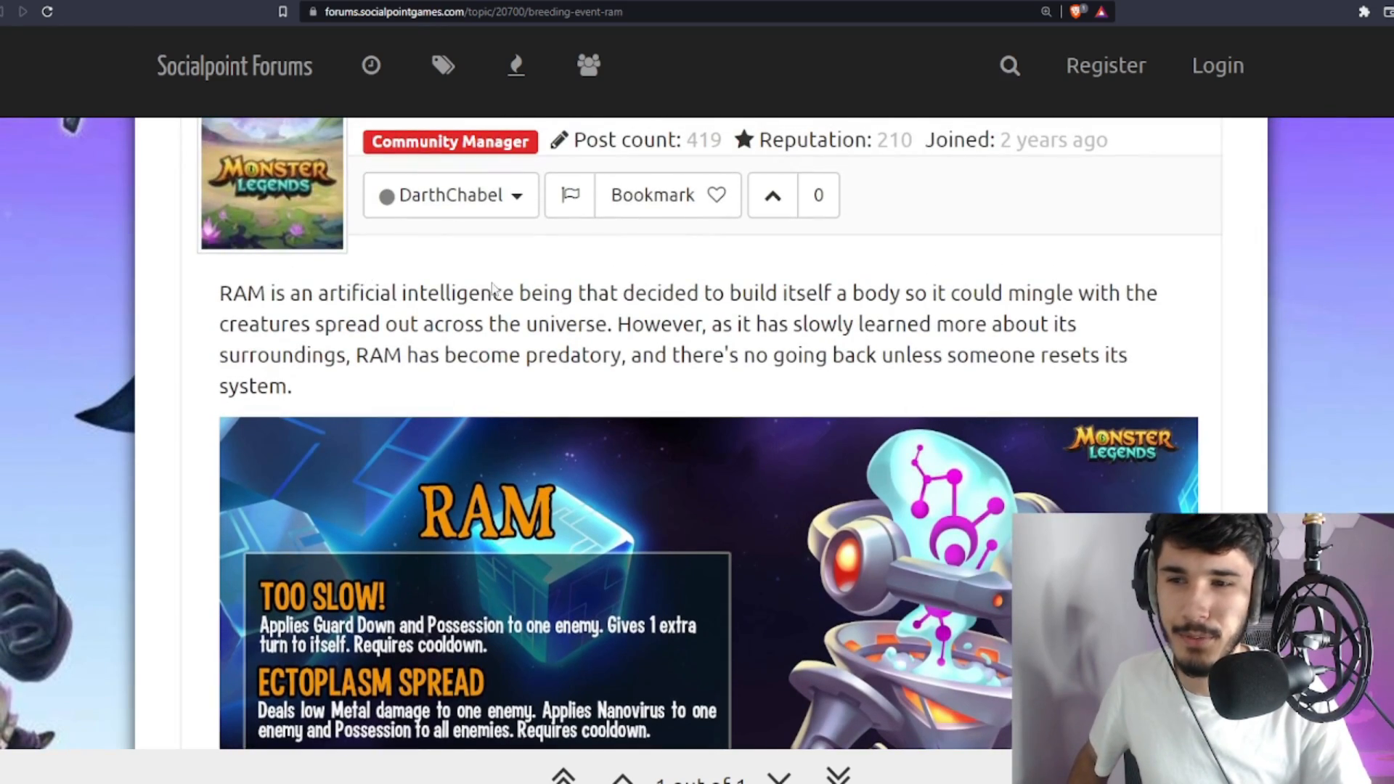
scroll(down, 3)
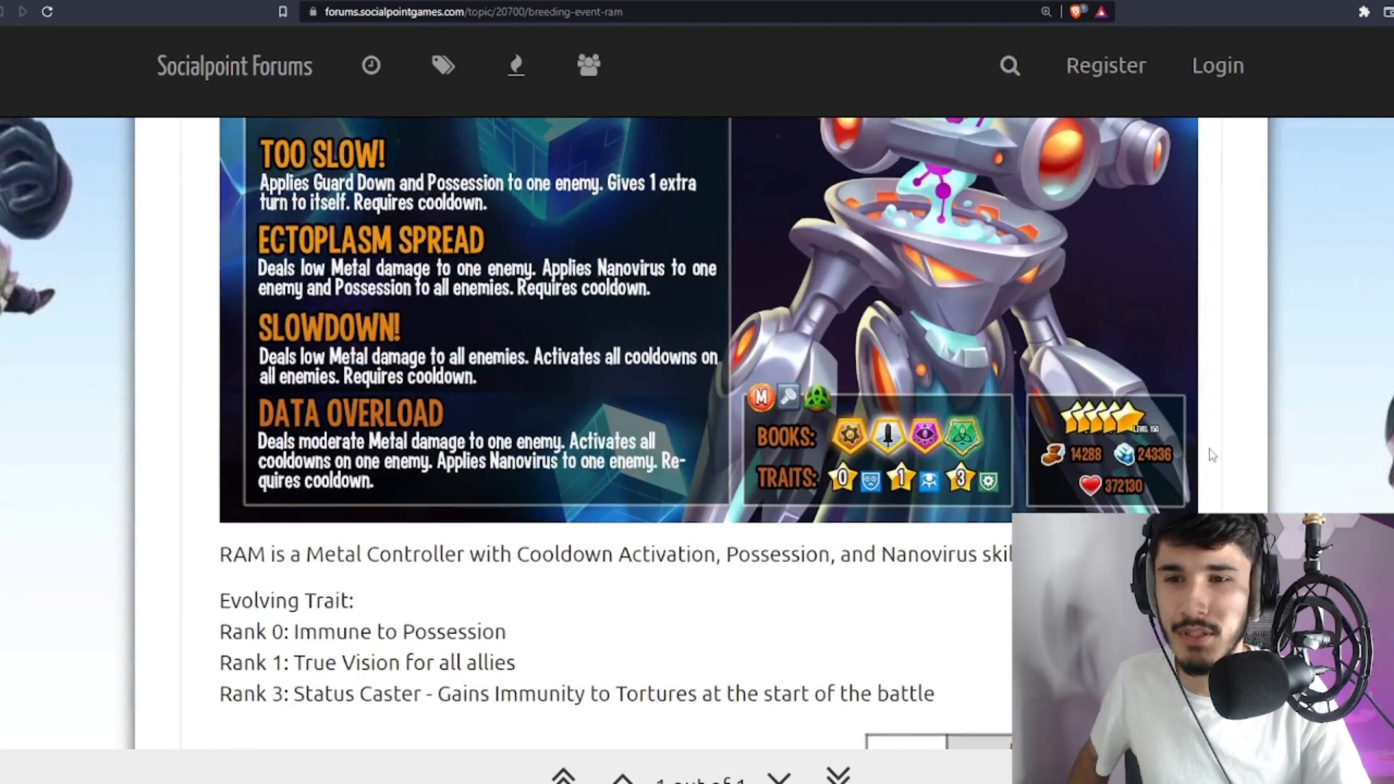
scroll(up, 3)
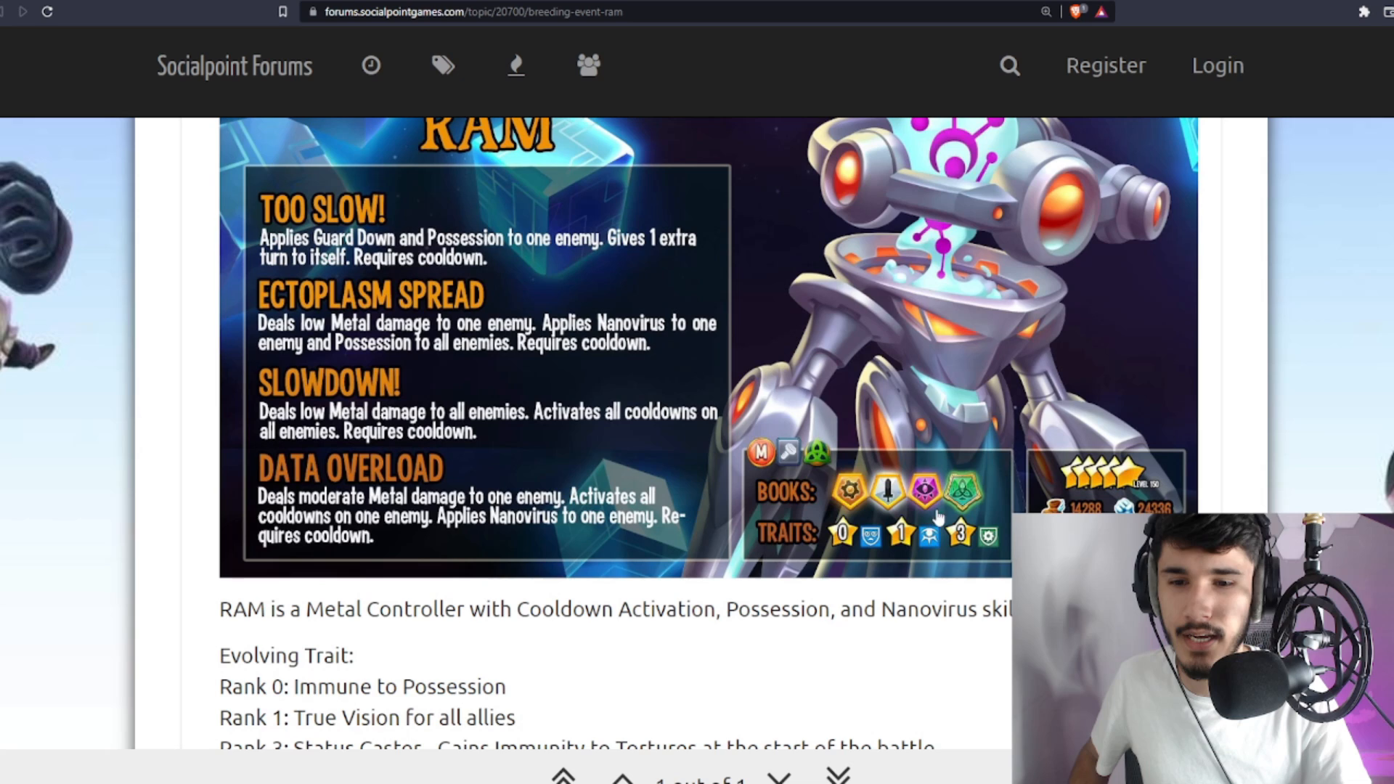
mouse_move(809, 480)
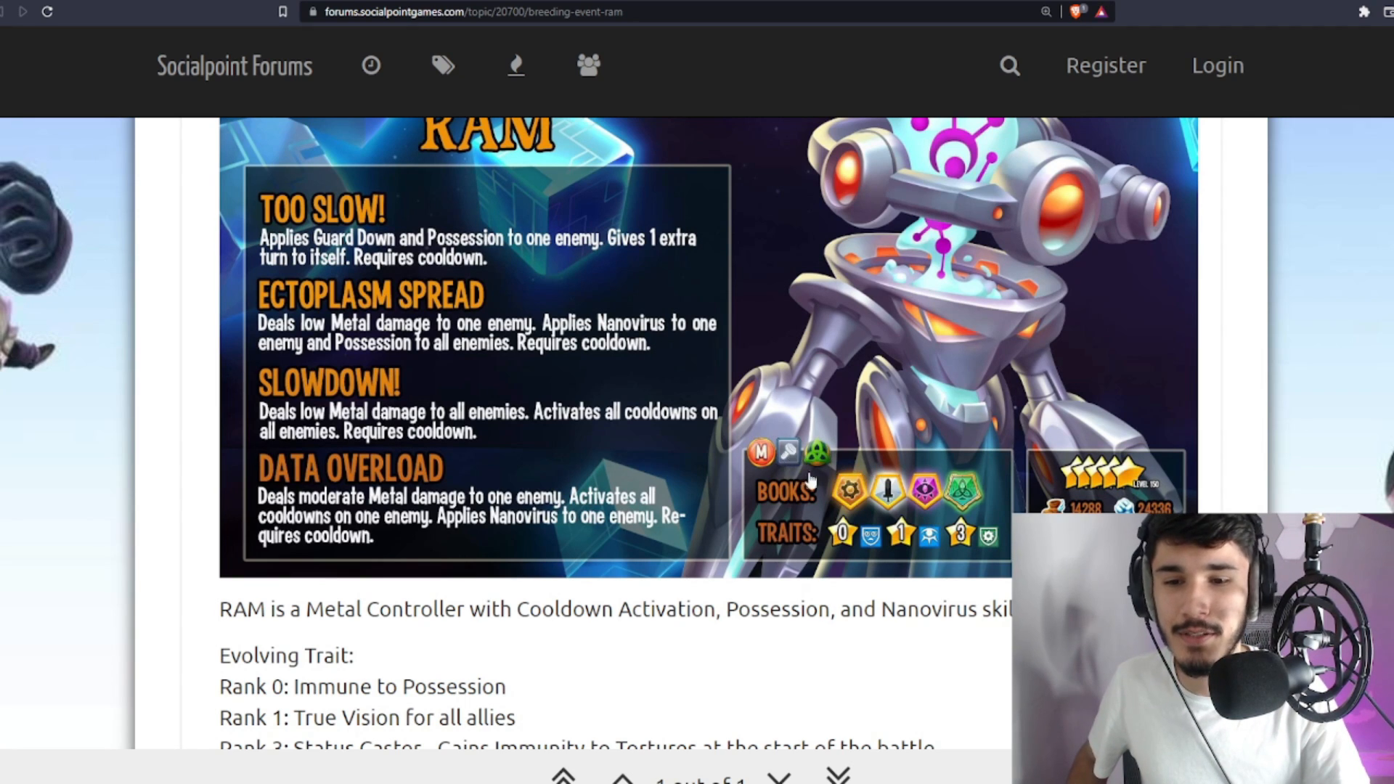
mouse_move(1211, 357)
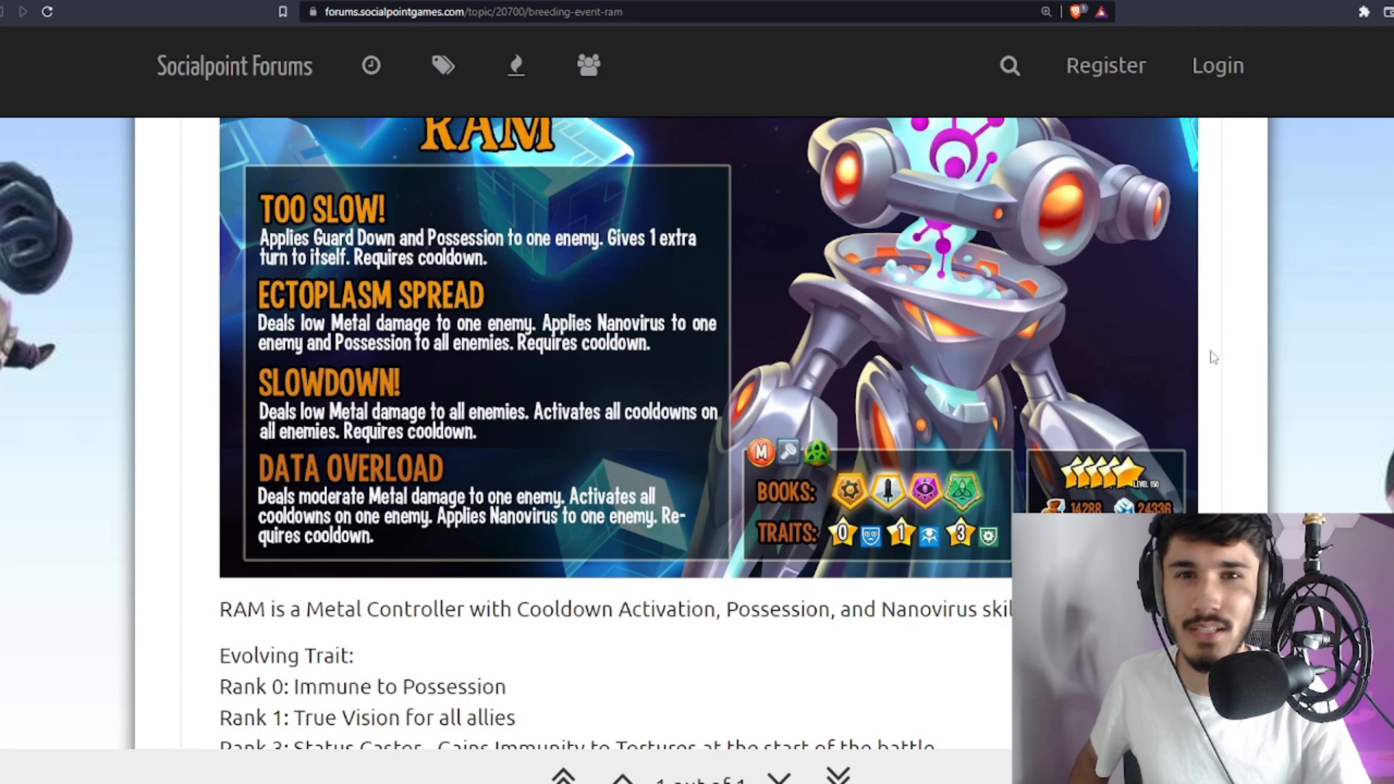
scroll(up, 3)
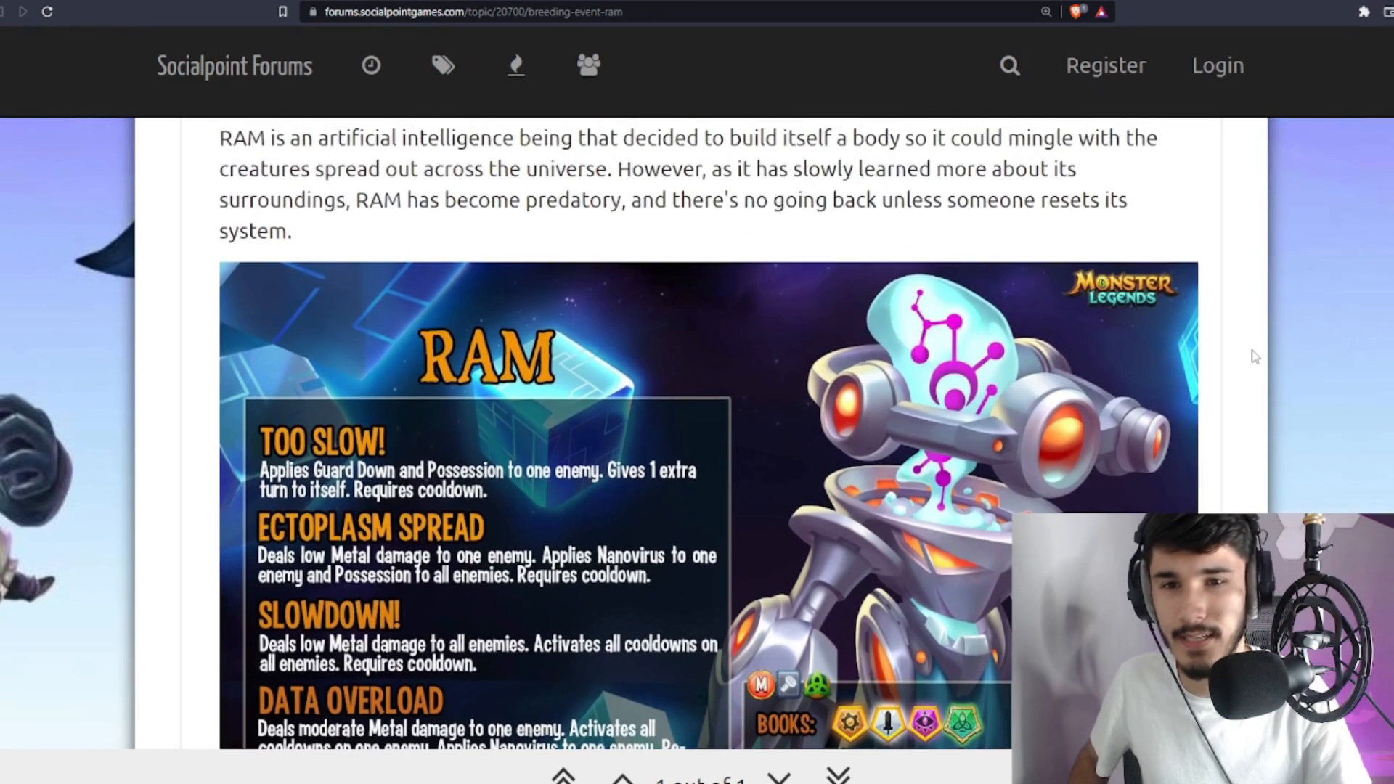
scroll(down, 3)
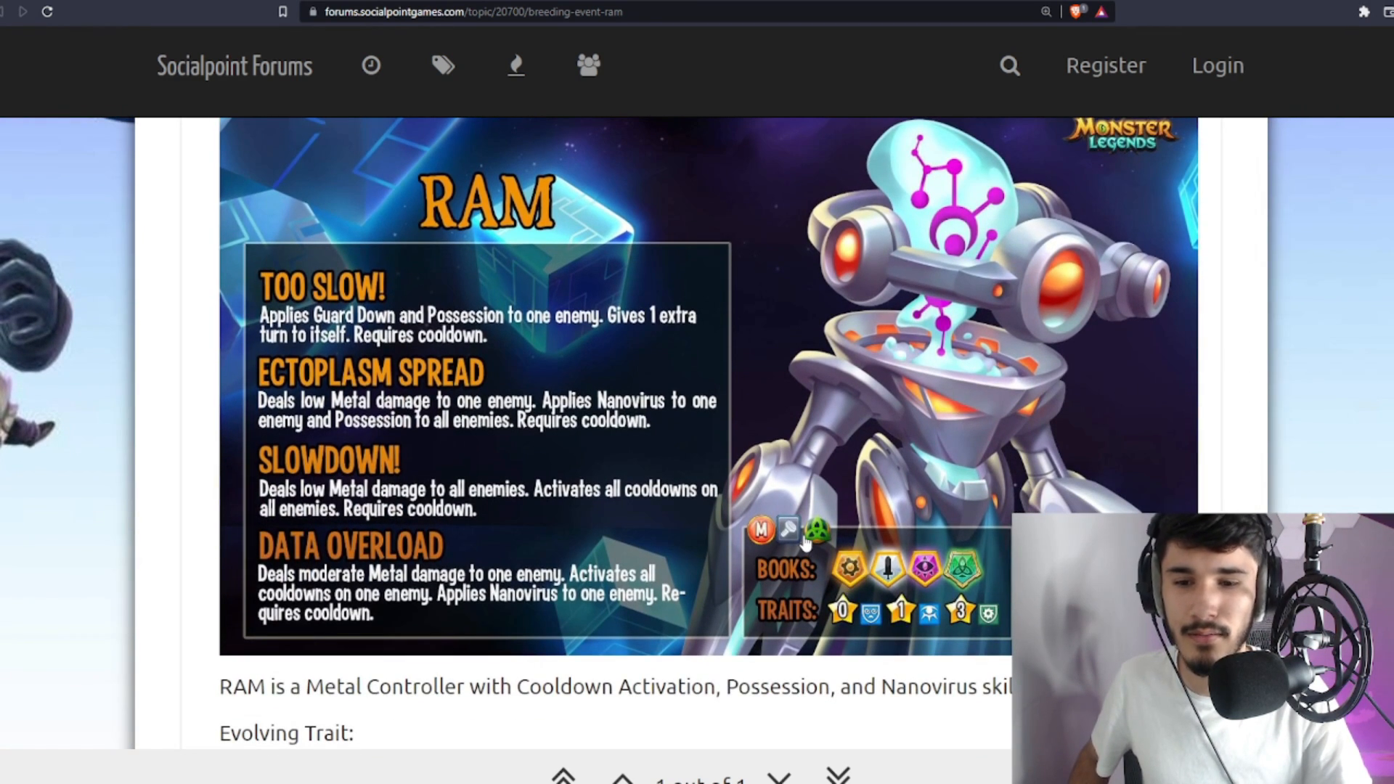
mouse_move(806, 549)
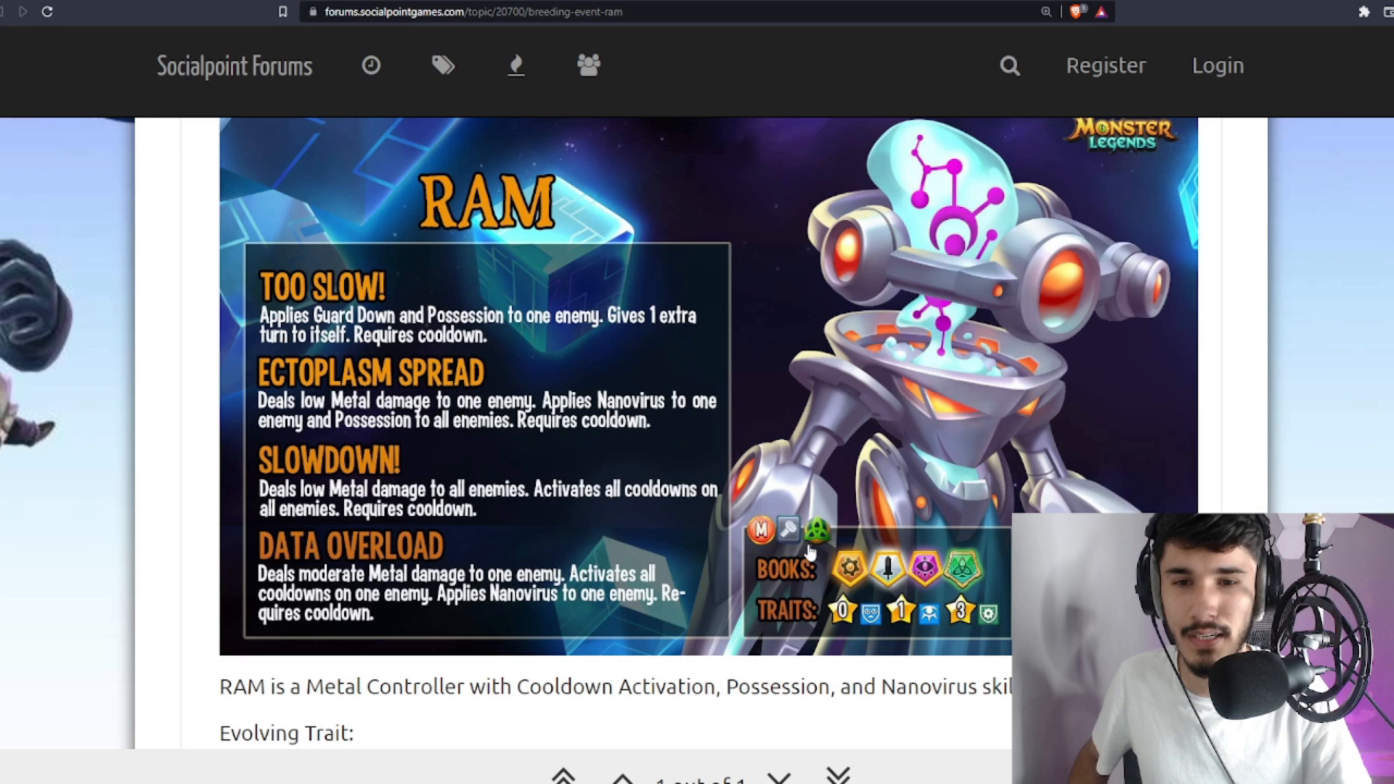
scroll(up, 3)
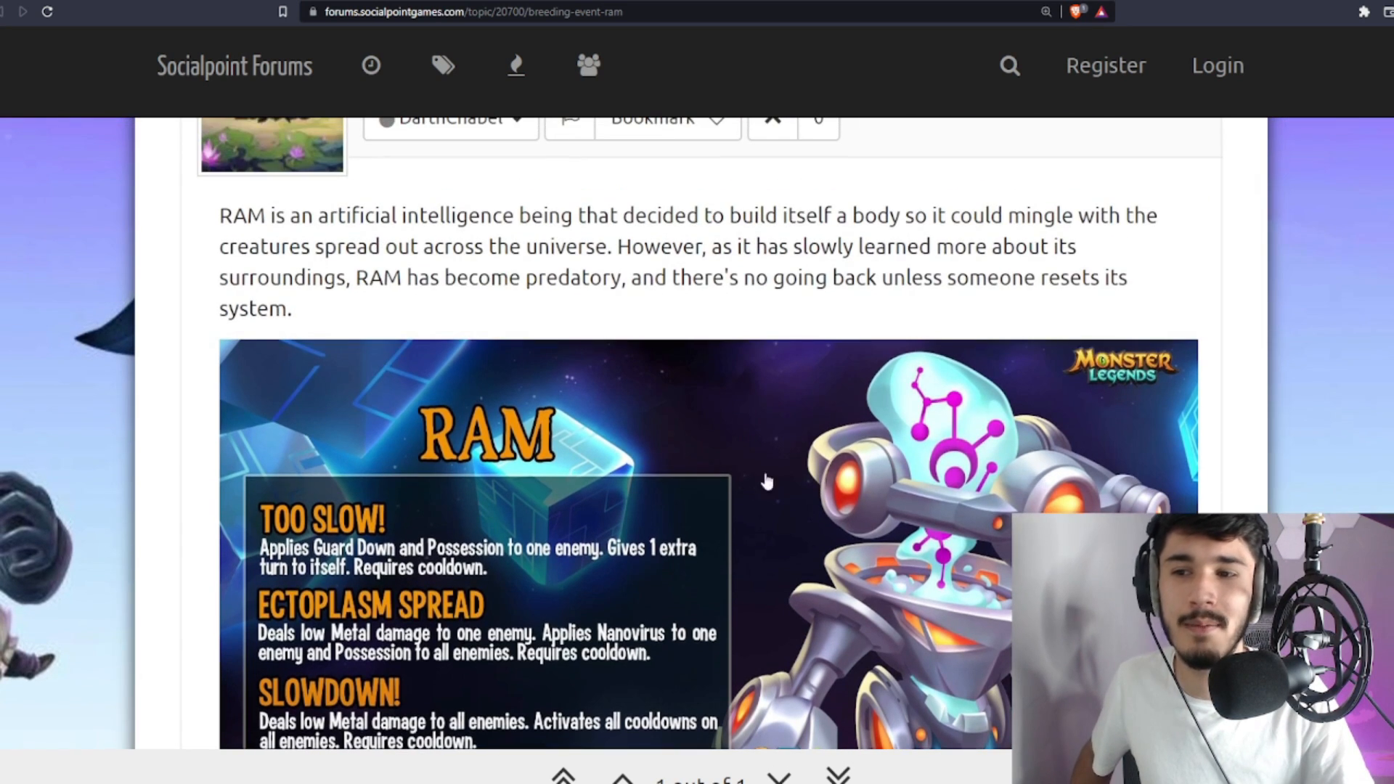
drag(219, 215, 290, 309)
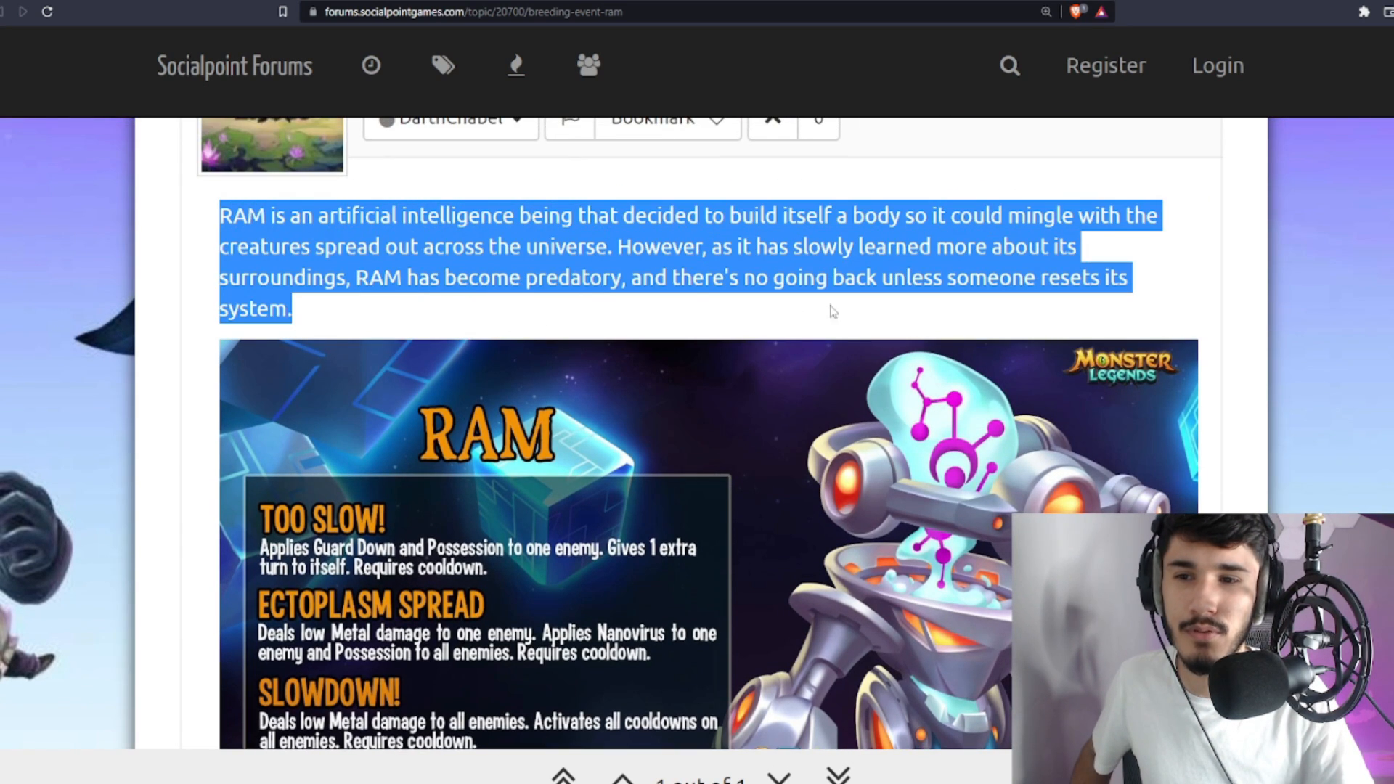
scroll(up, 3)
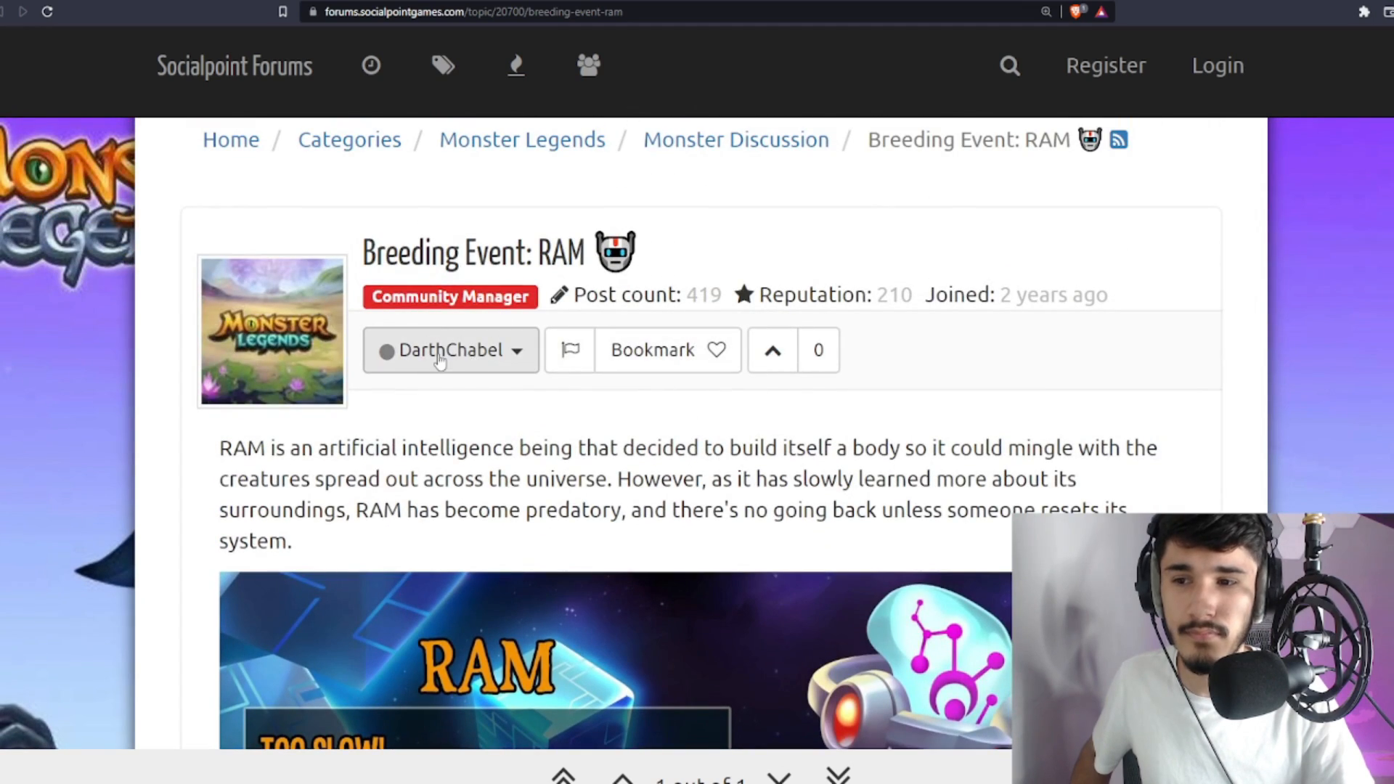
mouse_move(652, 349)
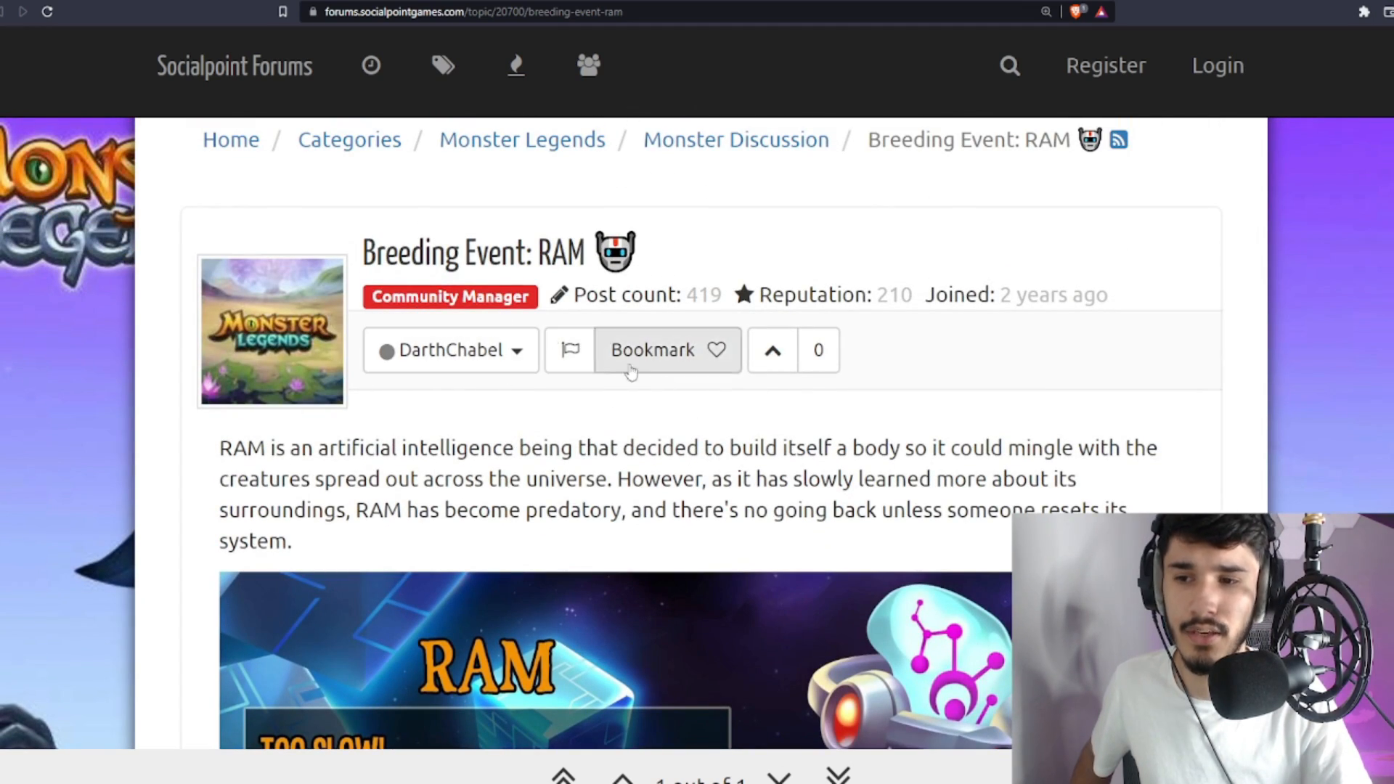
scroll(down, 3)
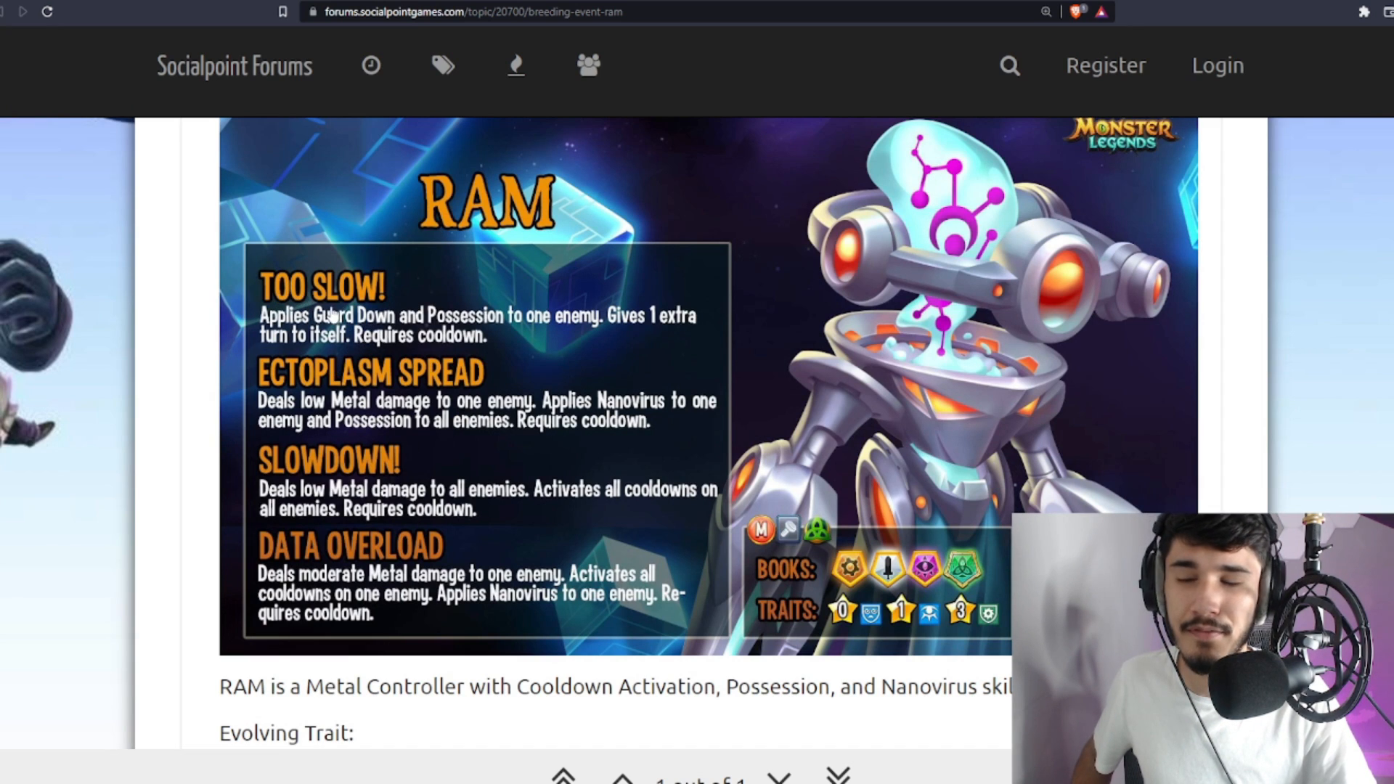
mouse_move(448, 342)
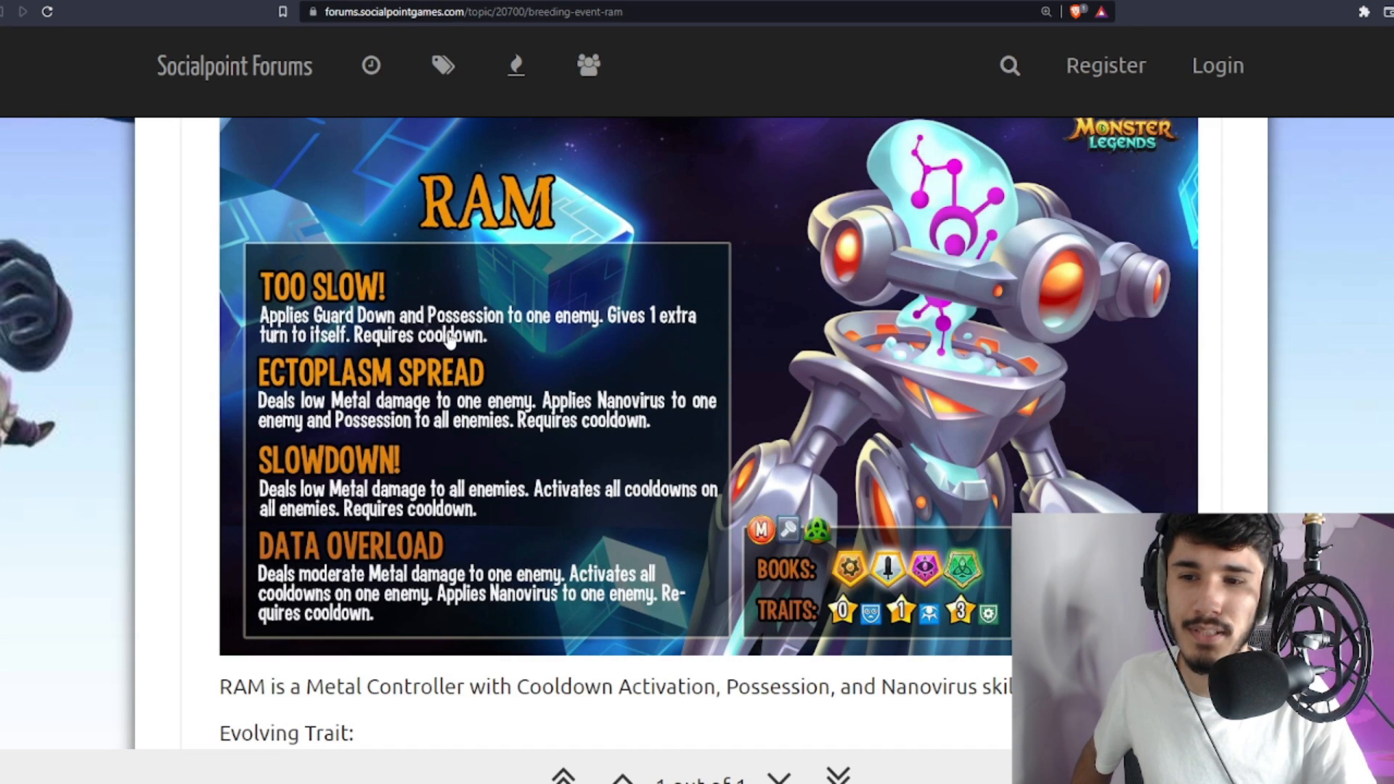
mouse_move(789, 405)
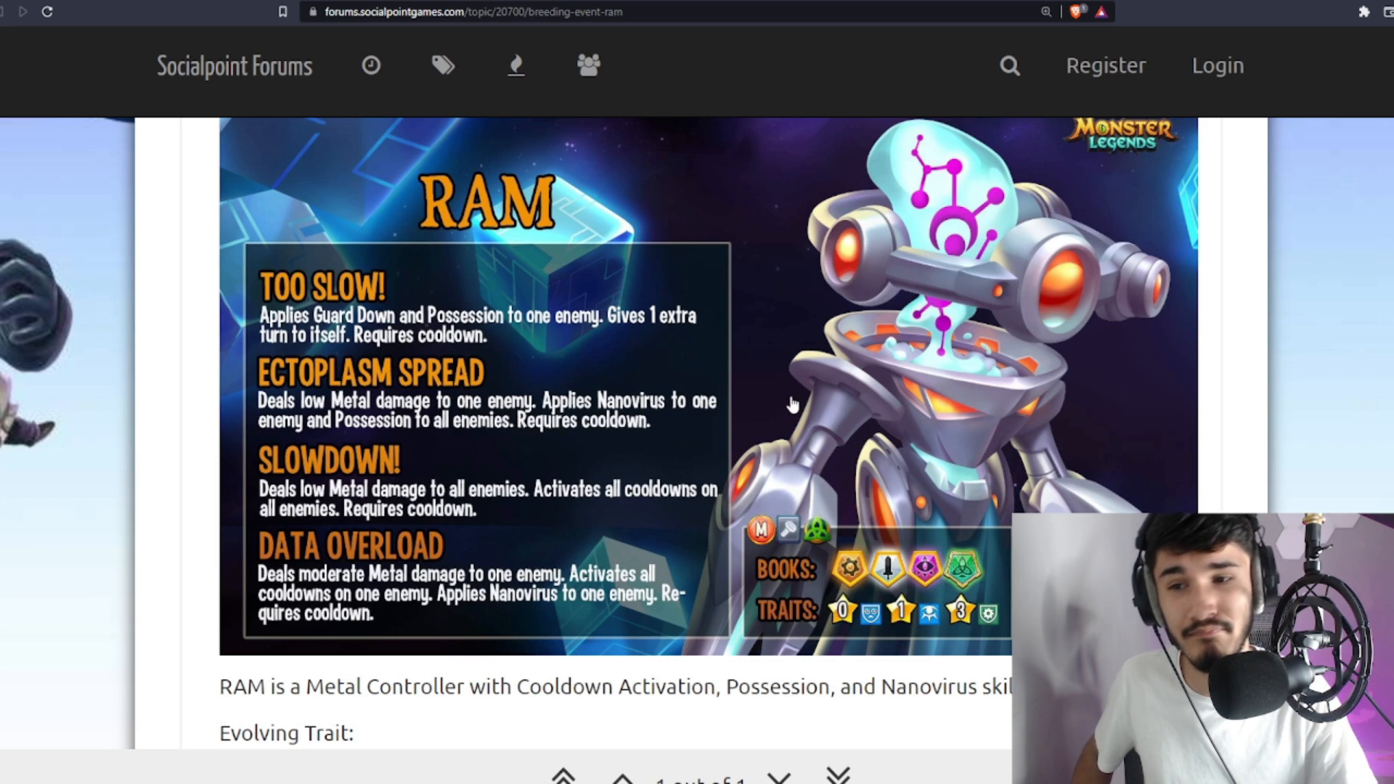
mouse_move(316, 416)
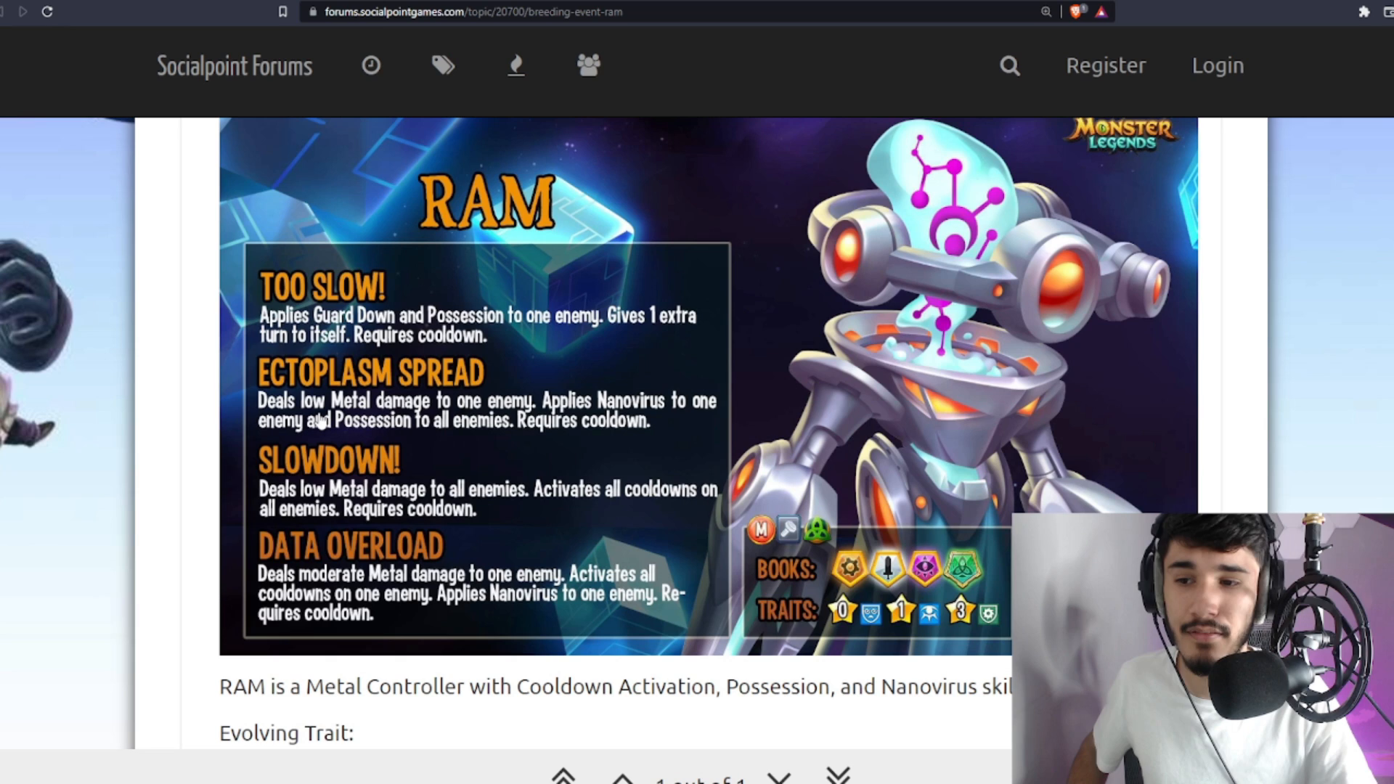
mouse_move(462, 323)
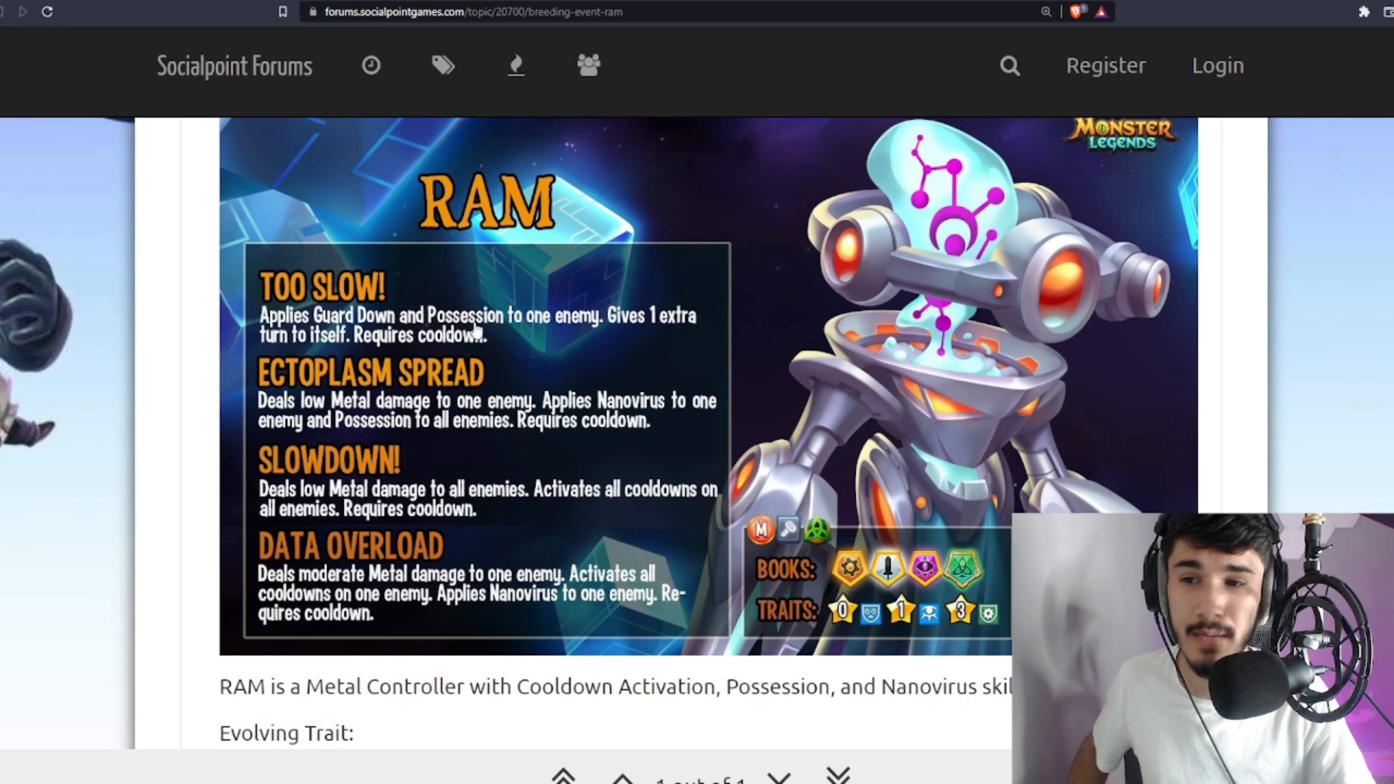
mouse_move(435, 343)
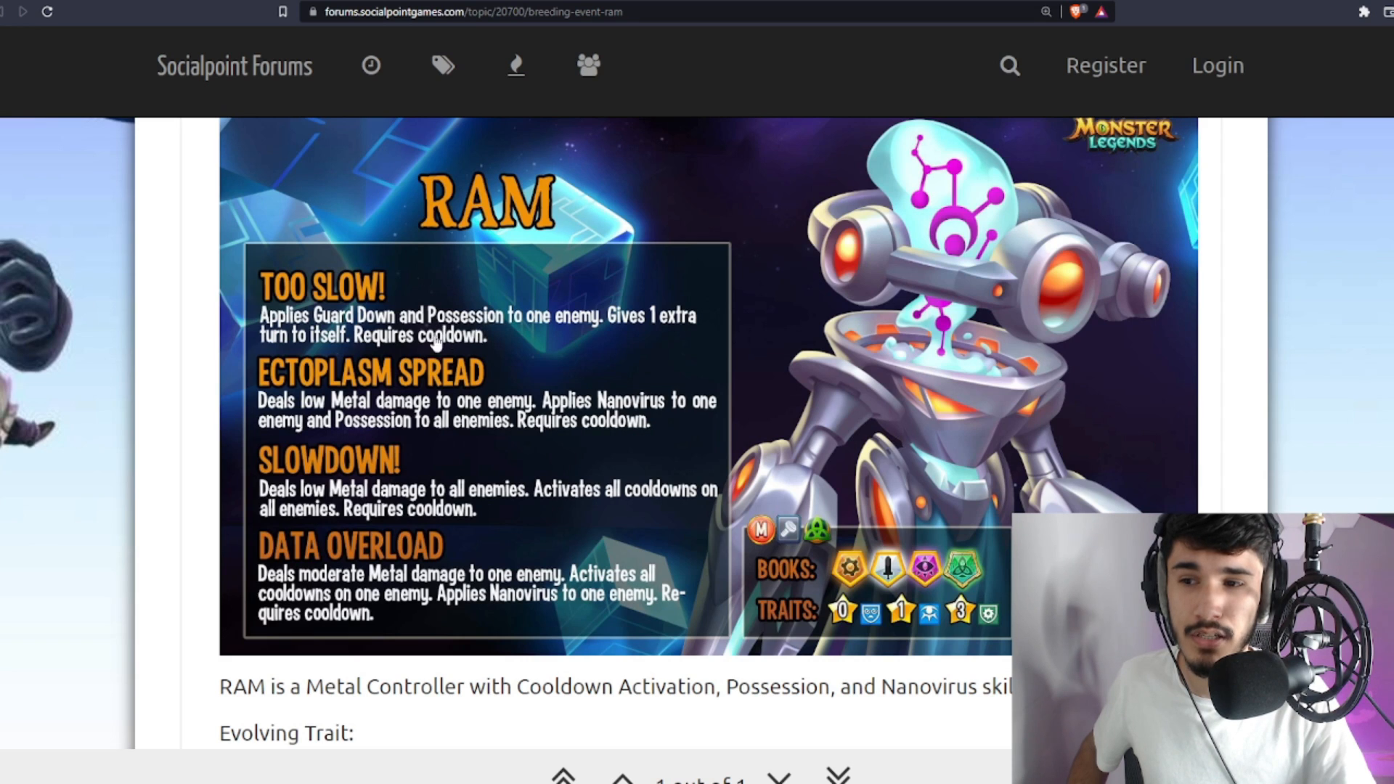
mouse_move(338, 319)
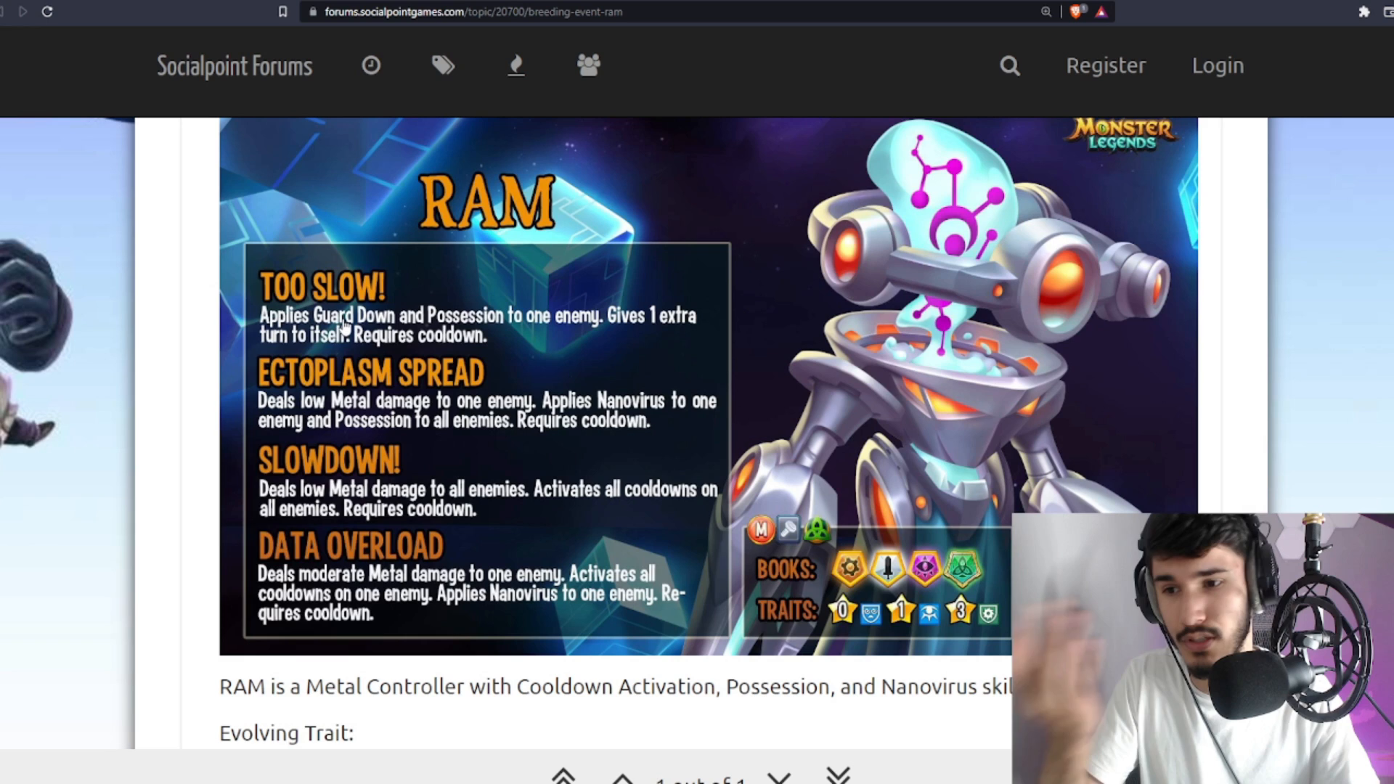
Scroll the RAM post between the skill card and the Evolving Trait list
scroll(down, 3)
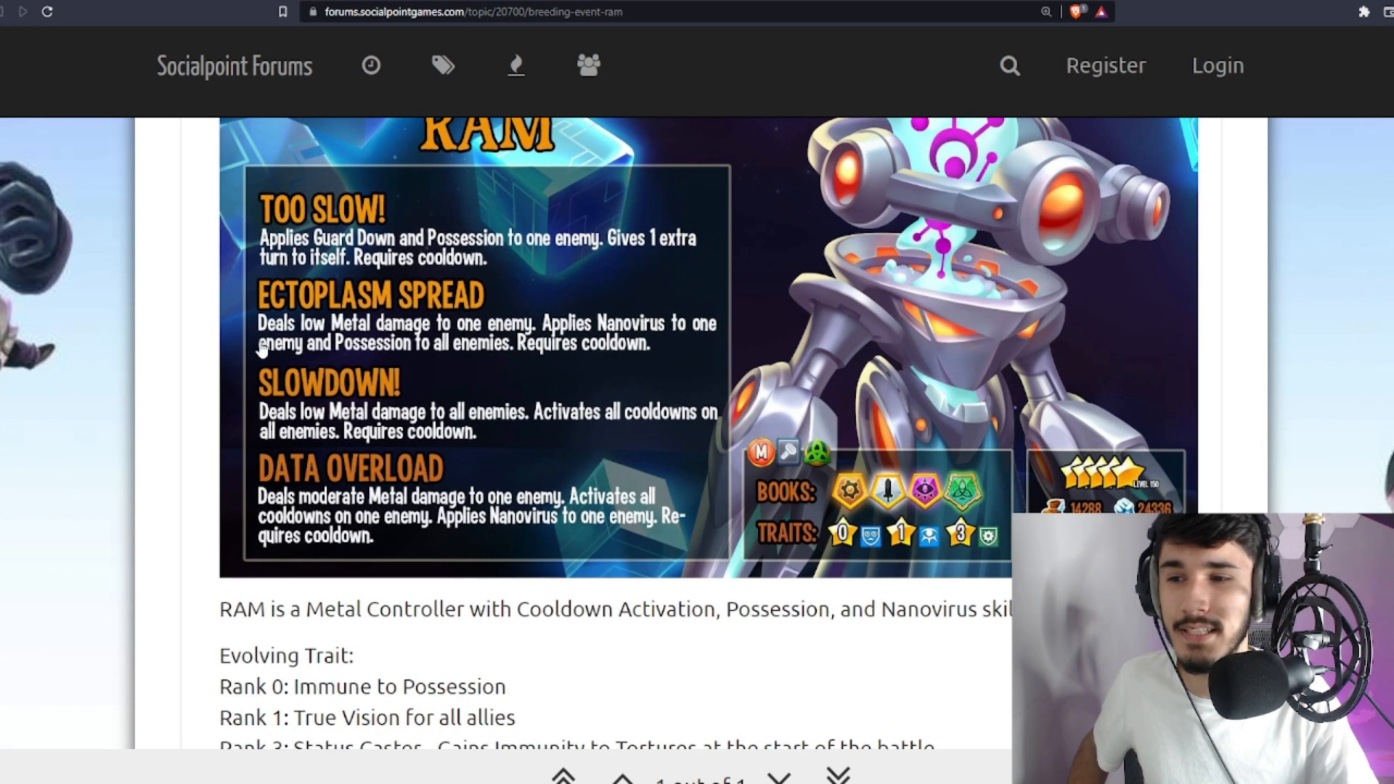
mouse_move(640, 351)
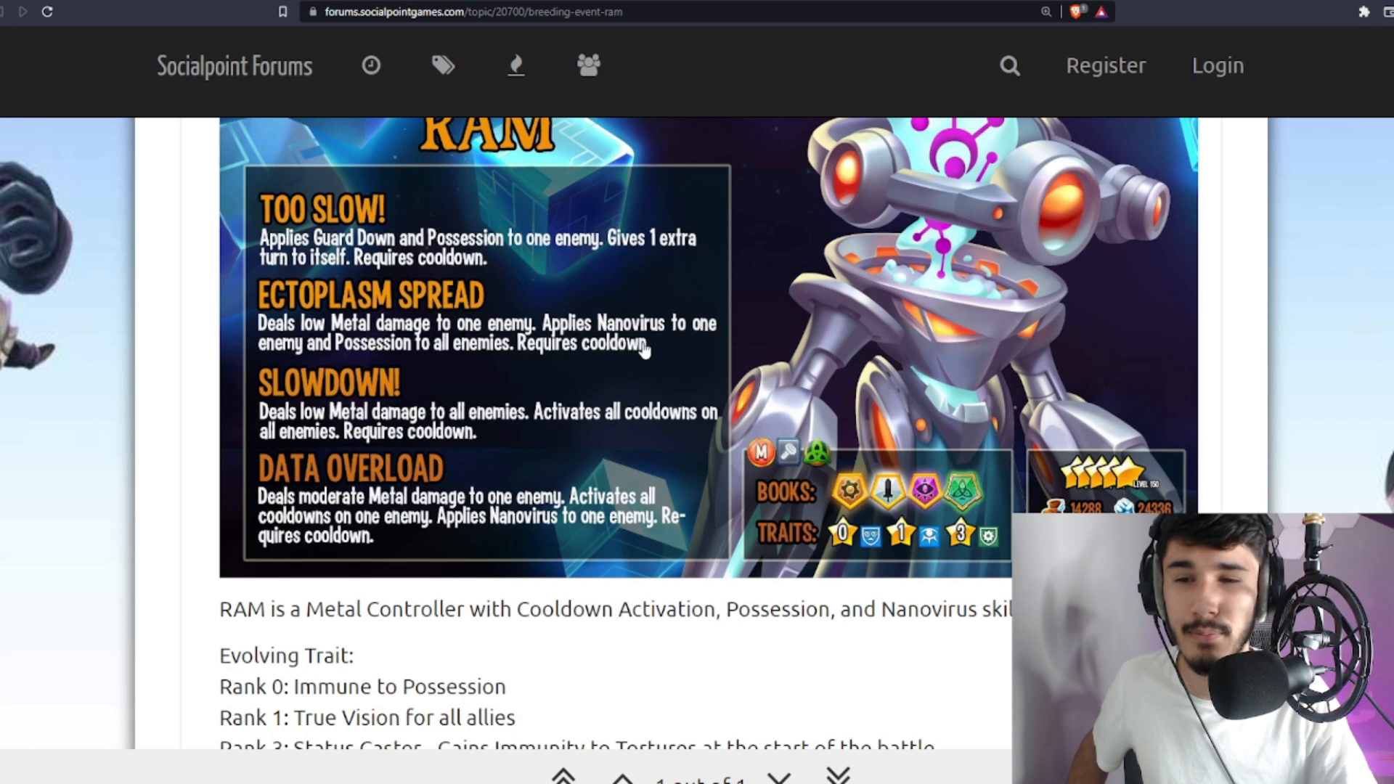
mouse_move(569, 367)
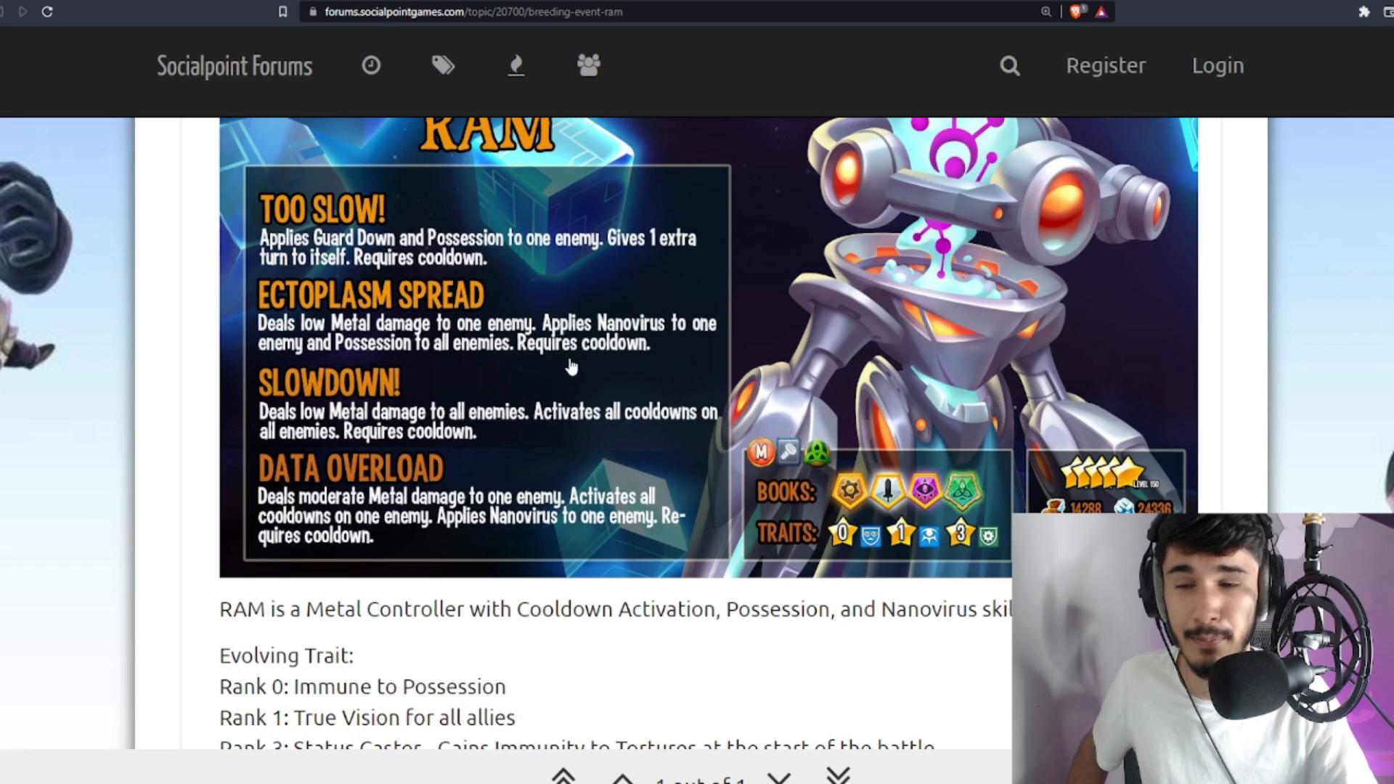
scroll(down, 3)
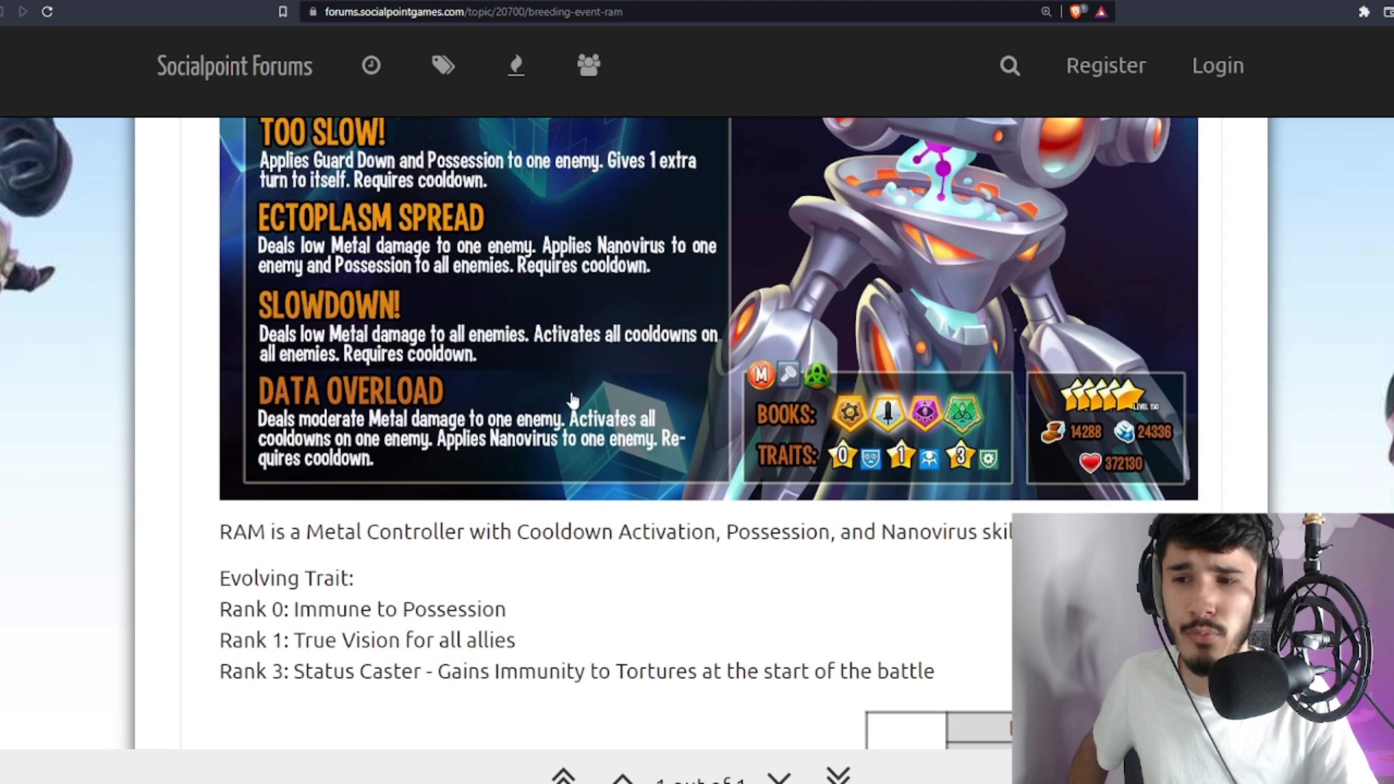
scroll(down, 3)
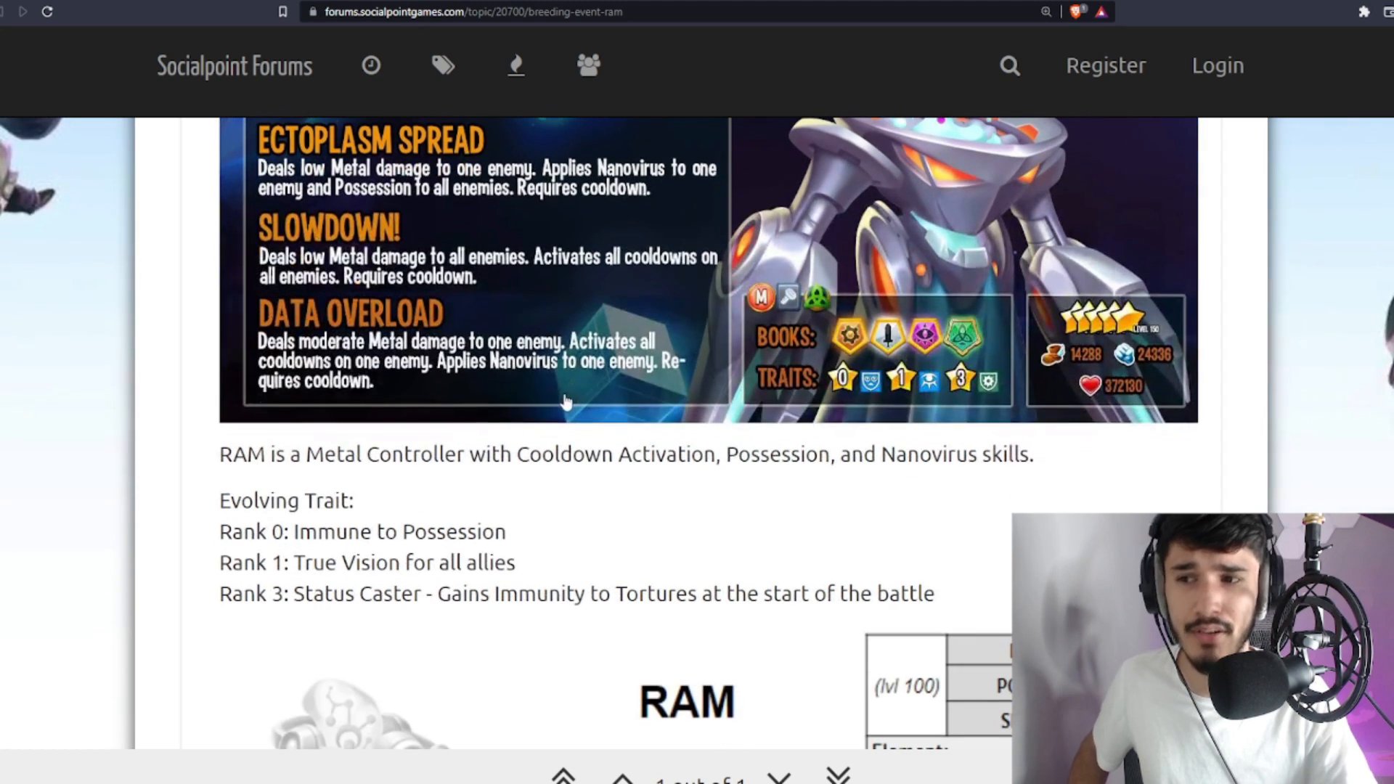
scroll(up, 3)
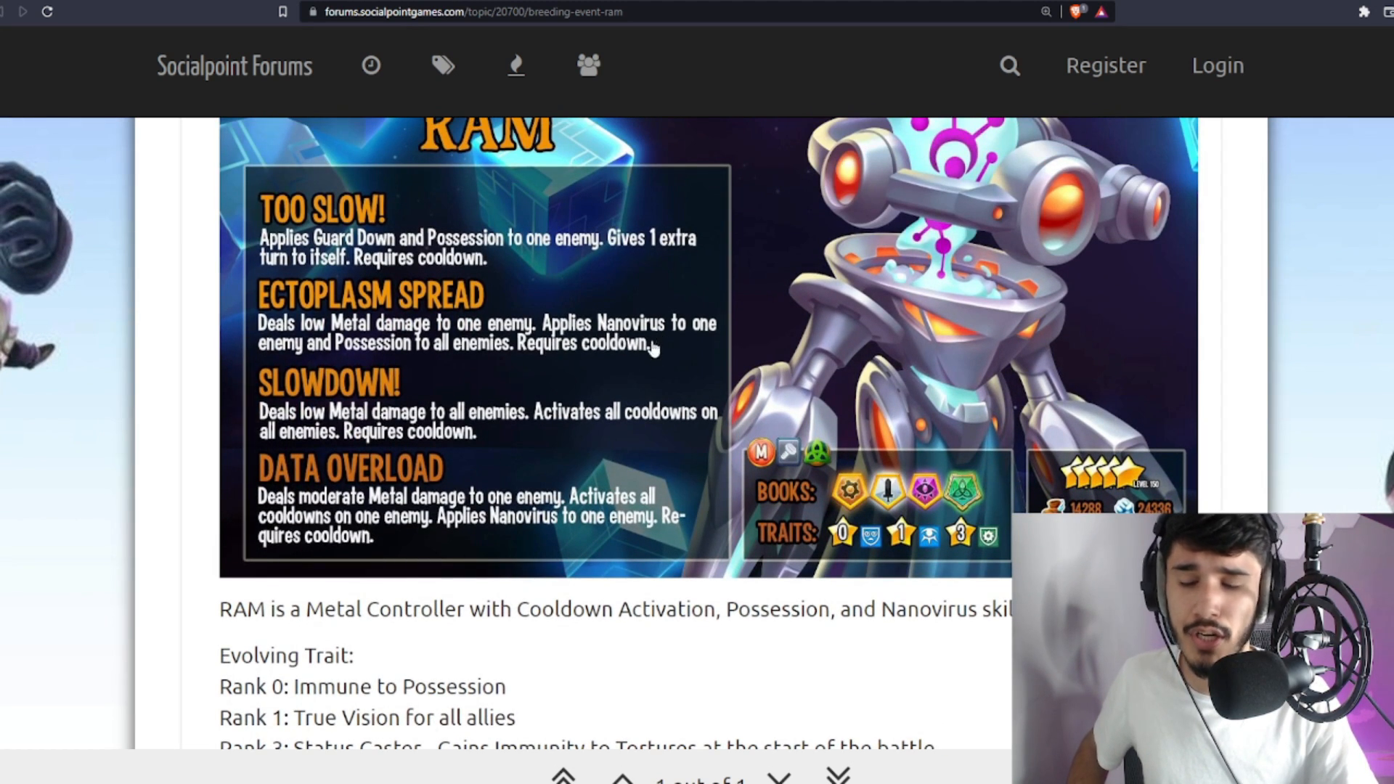
mouse_move(285, 413)
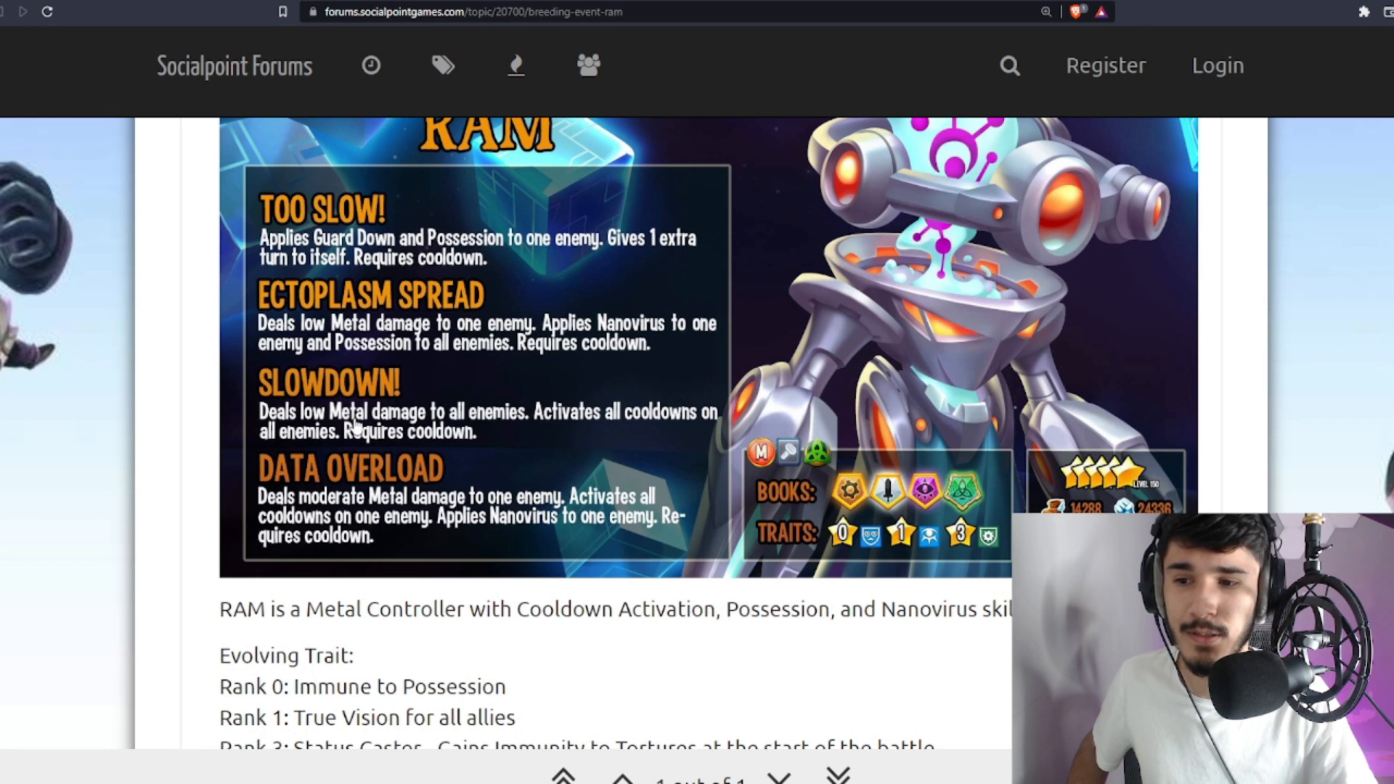
mouse_move(528, 466)
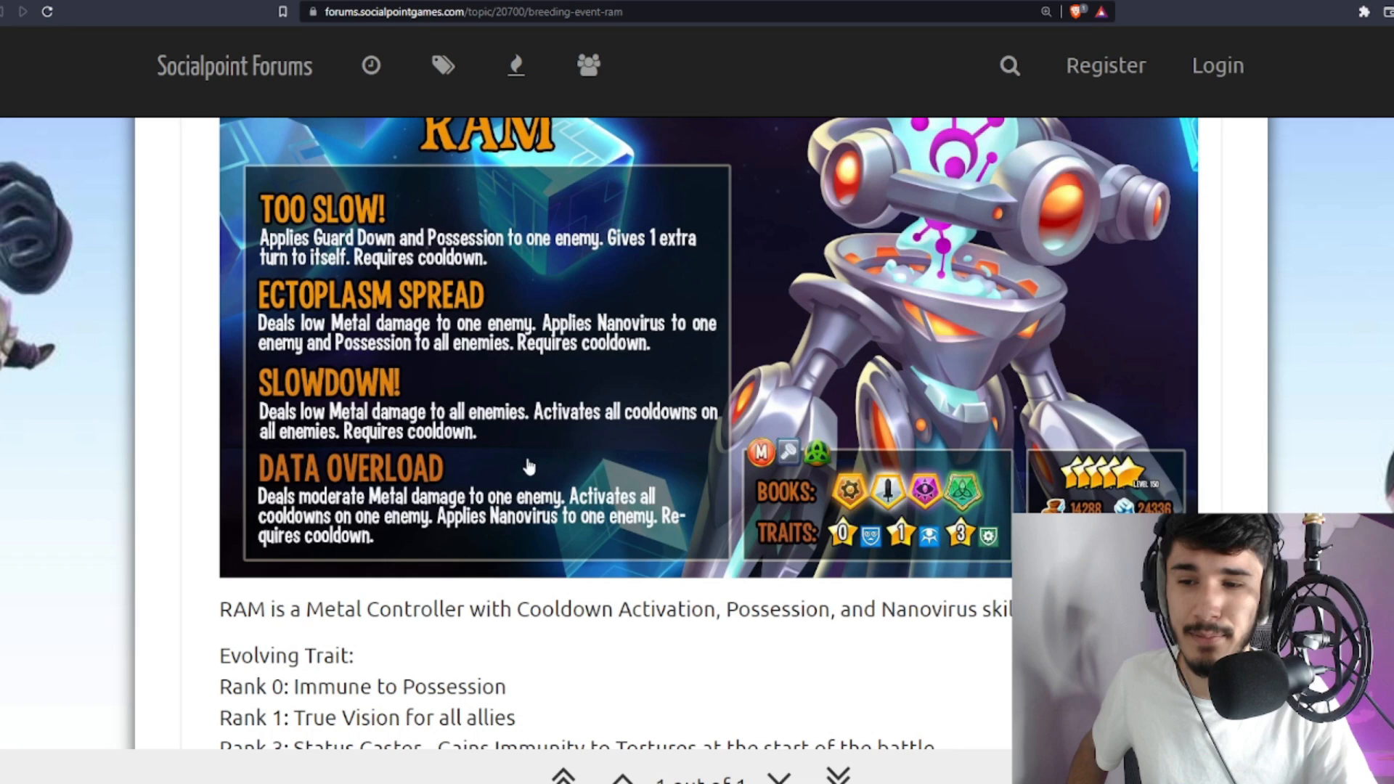
mouse_move(302, 531)
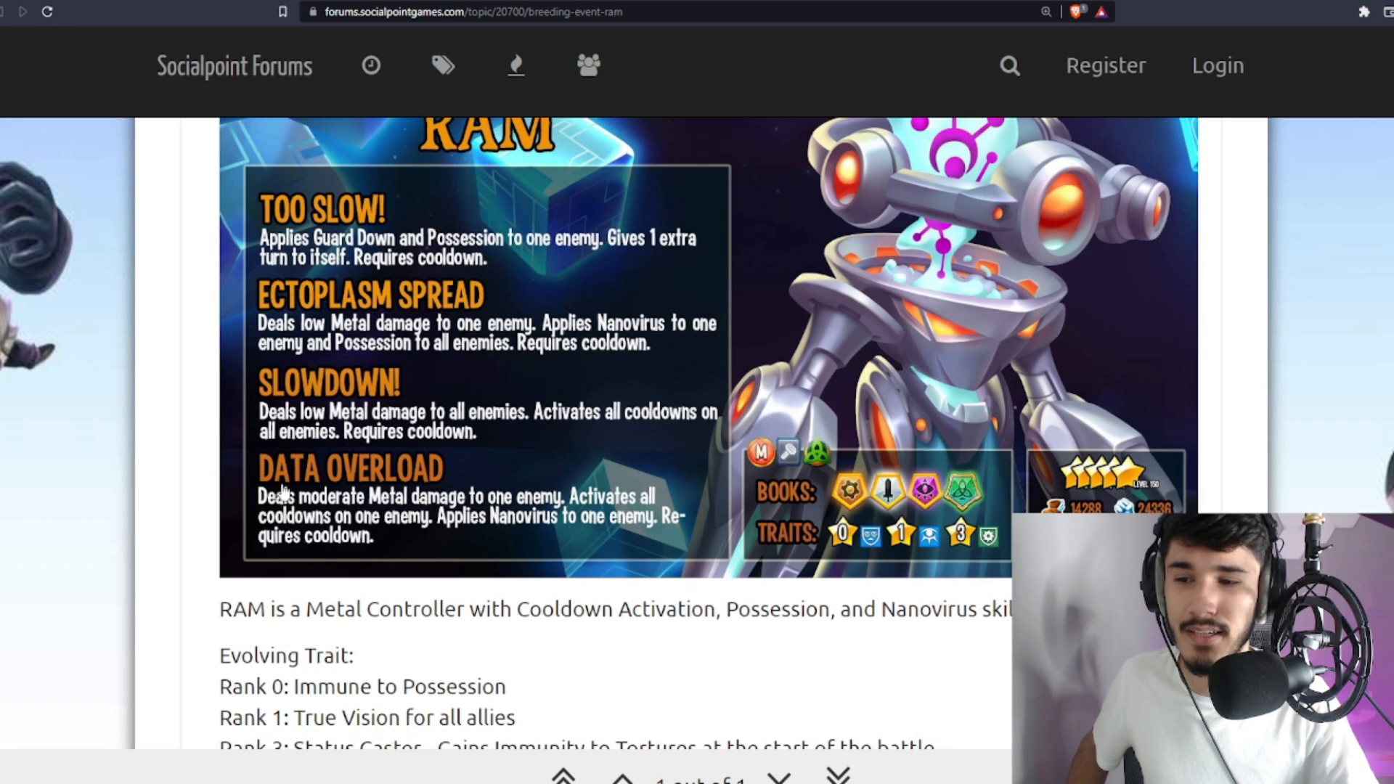
mouse_move(528, 511)
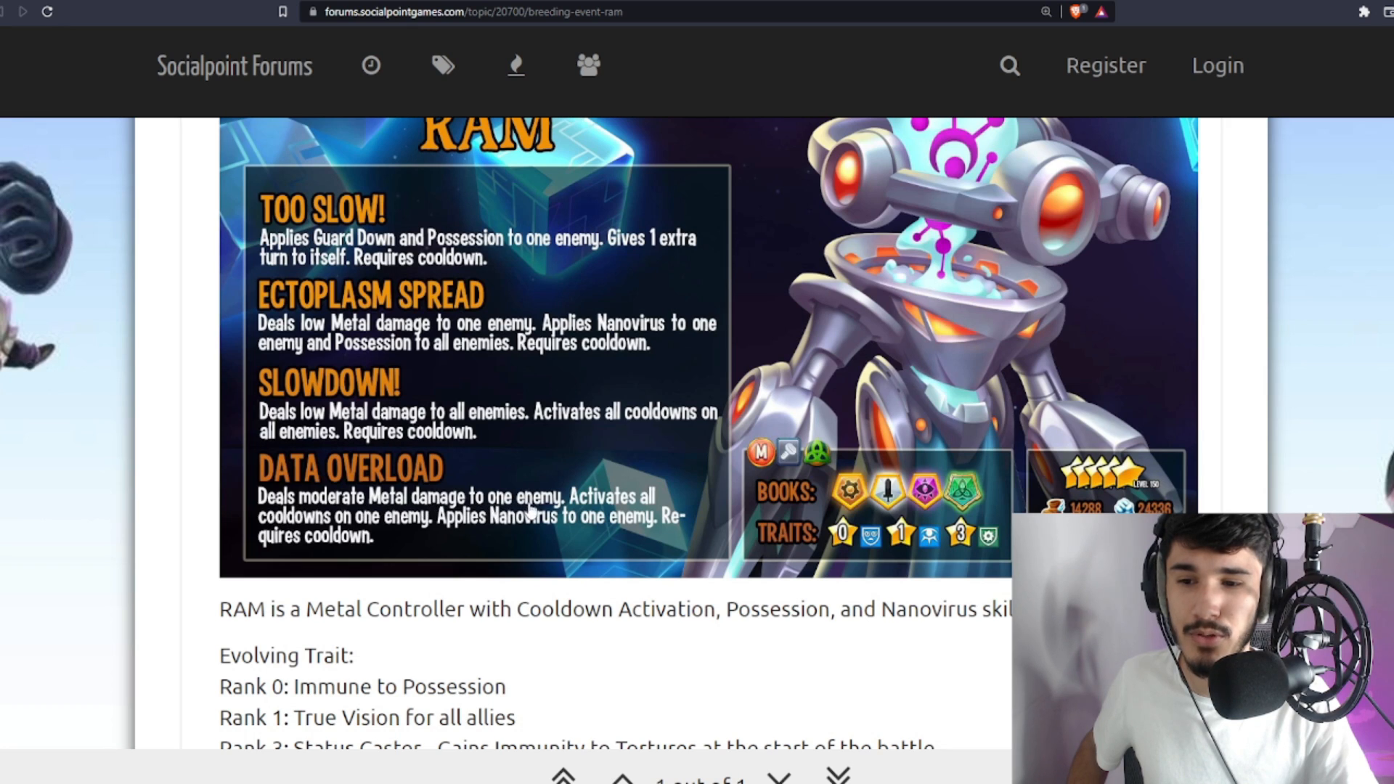
mouse_move(591, 528)
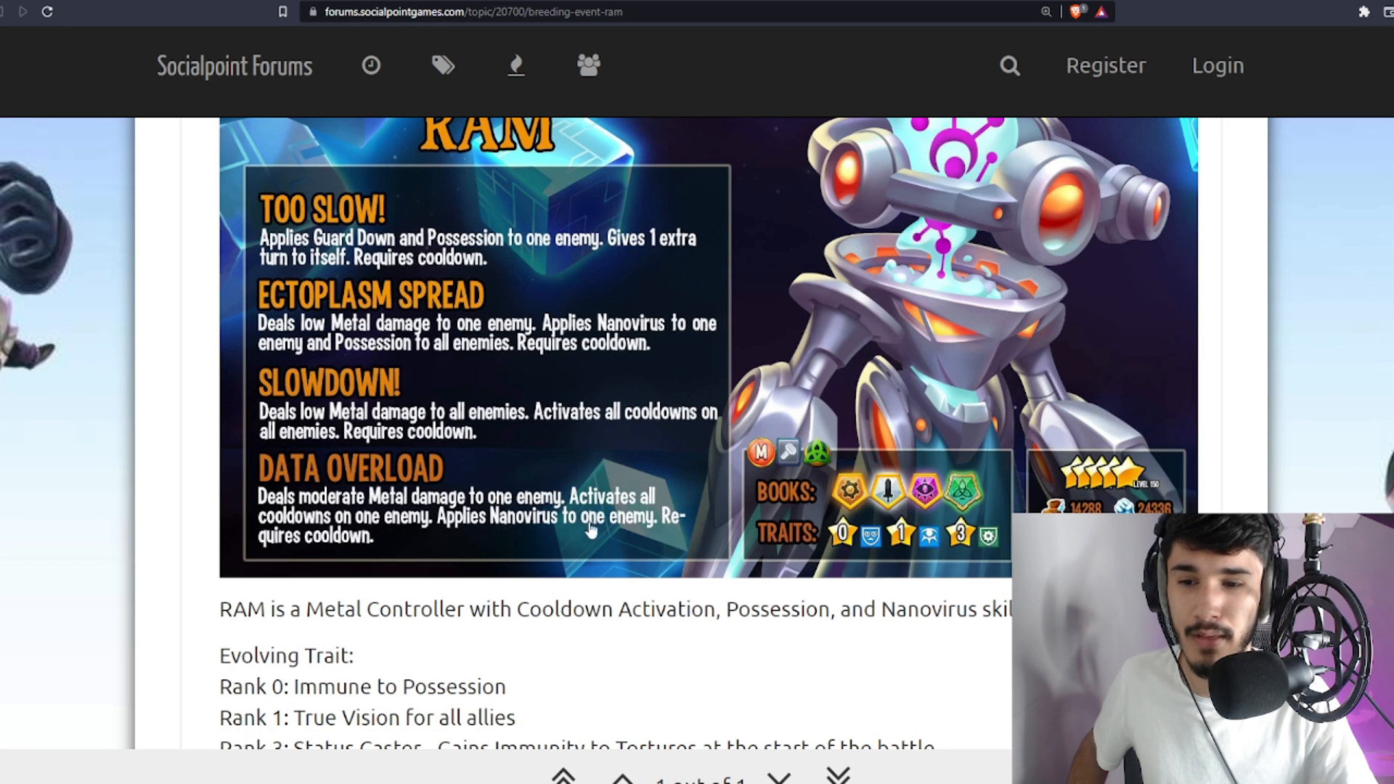
mouse_move(674, 486)
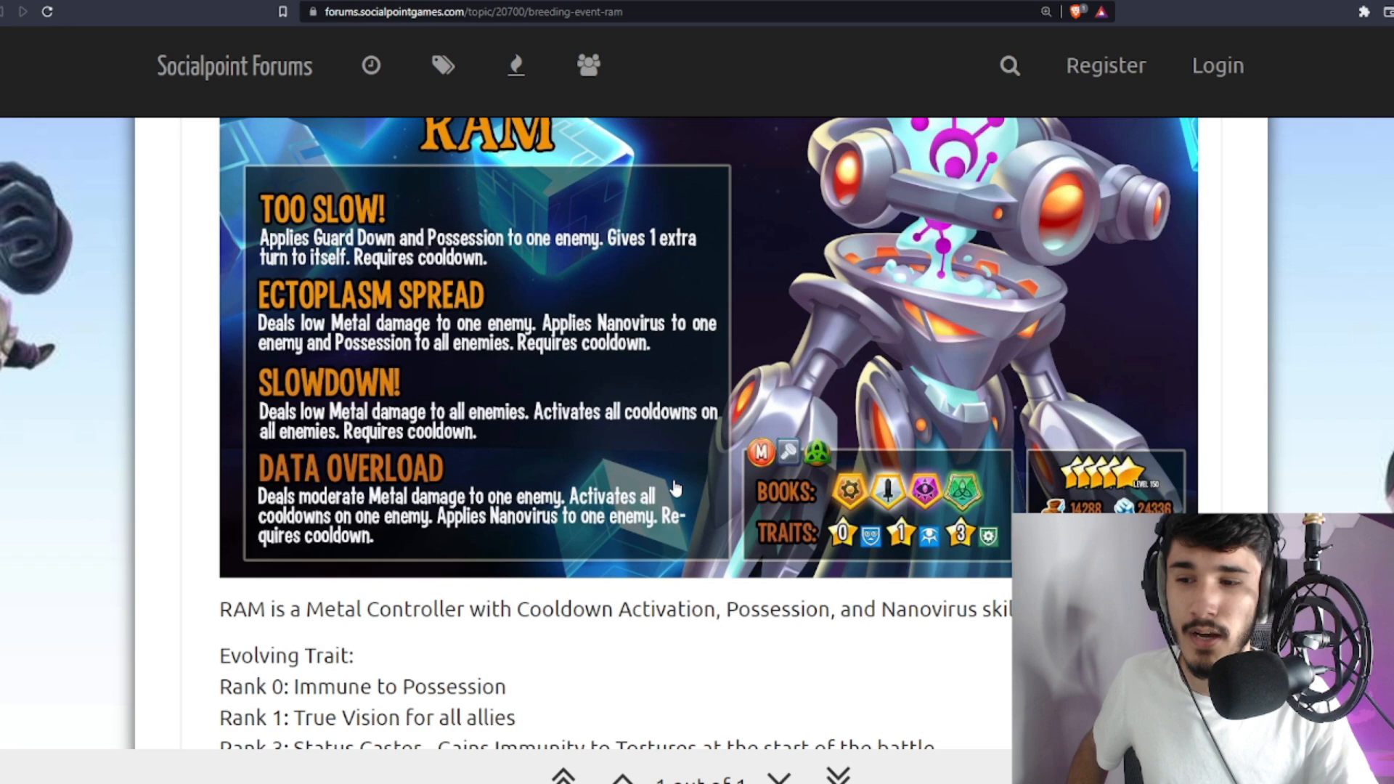
mouse_move(501, 570)
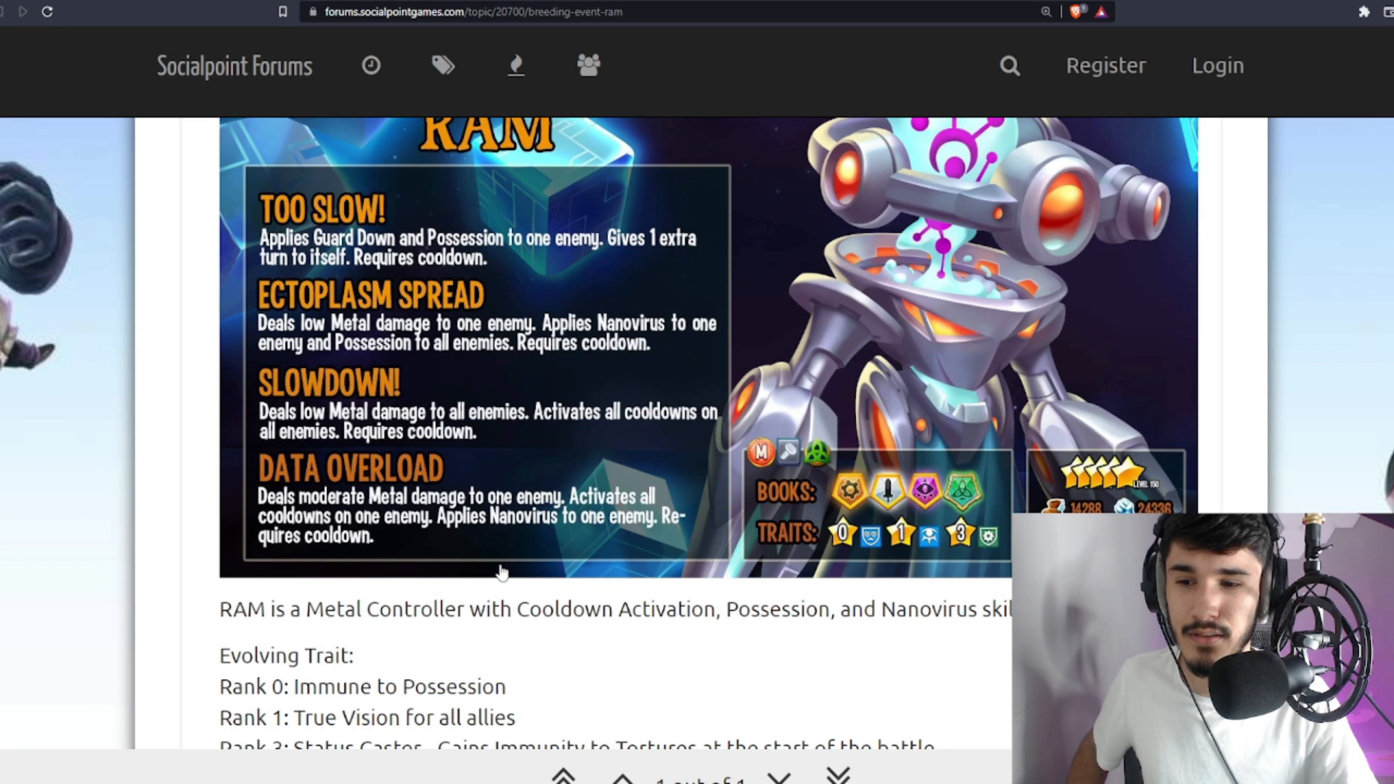
mouse_move(471, 401)
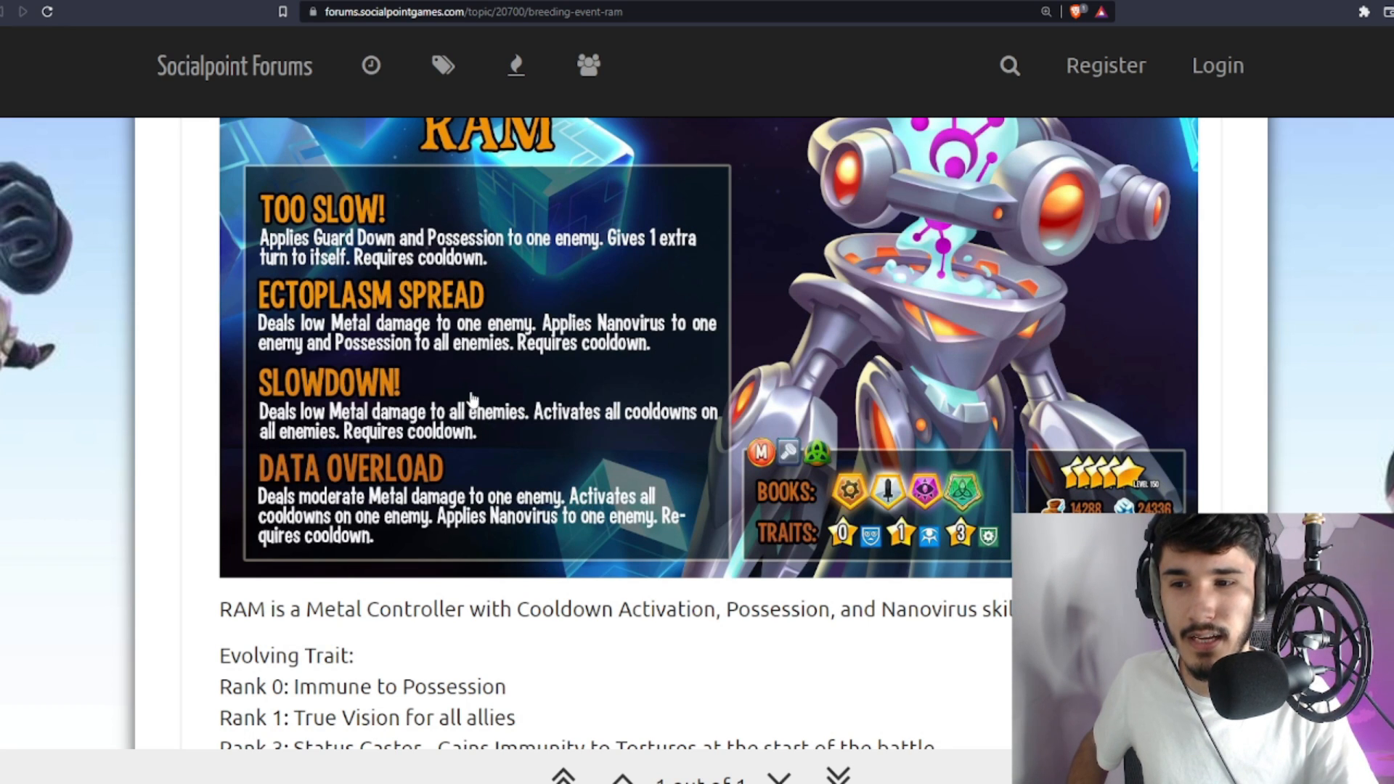
mouse_move(529, 329)
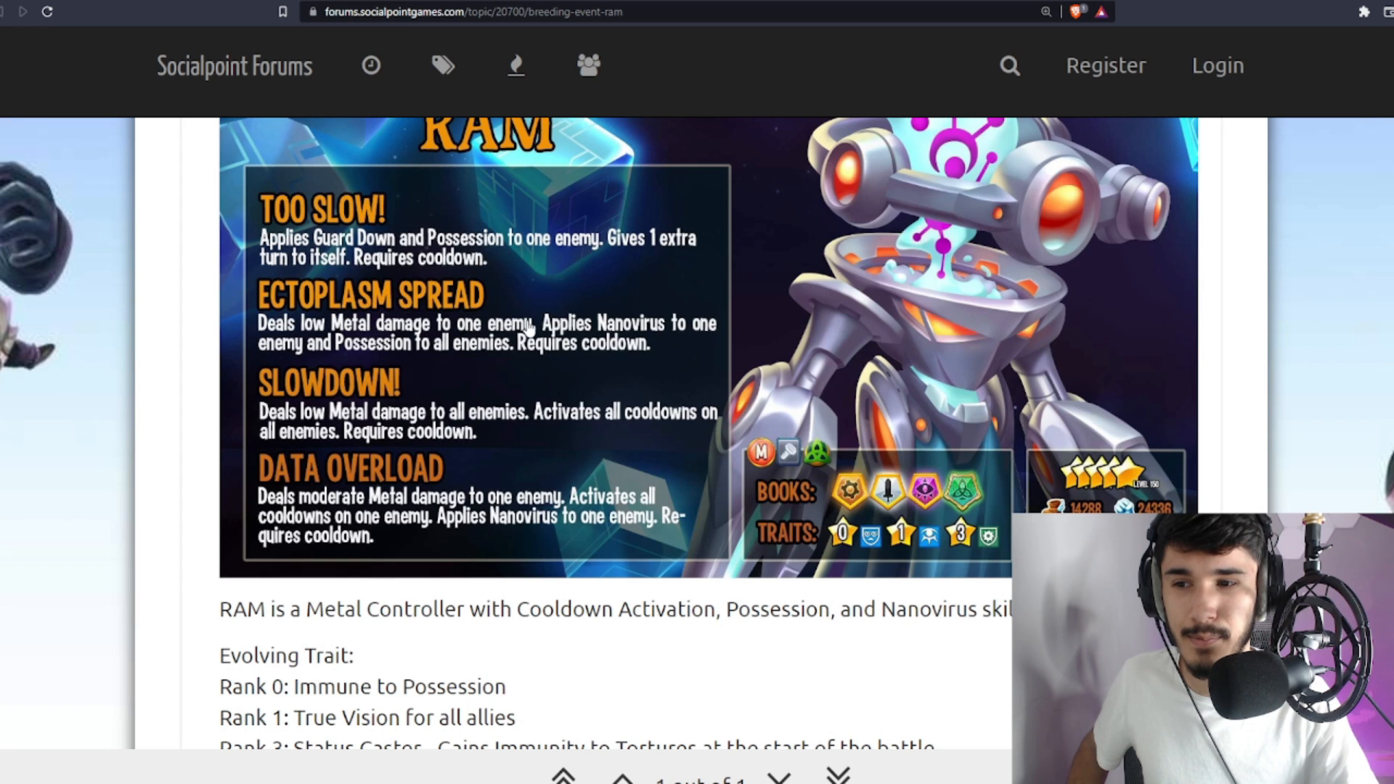
mouse_move(518, 418)
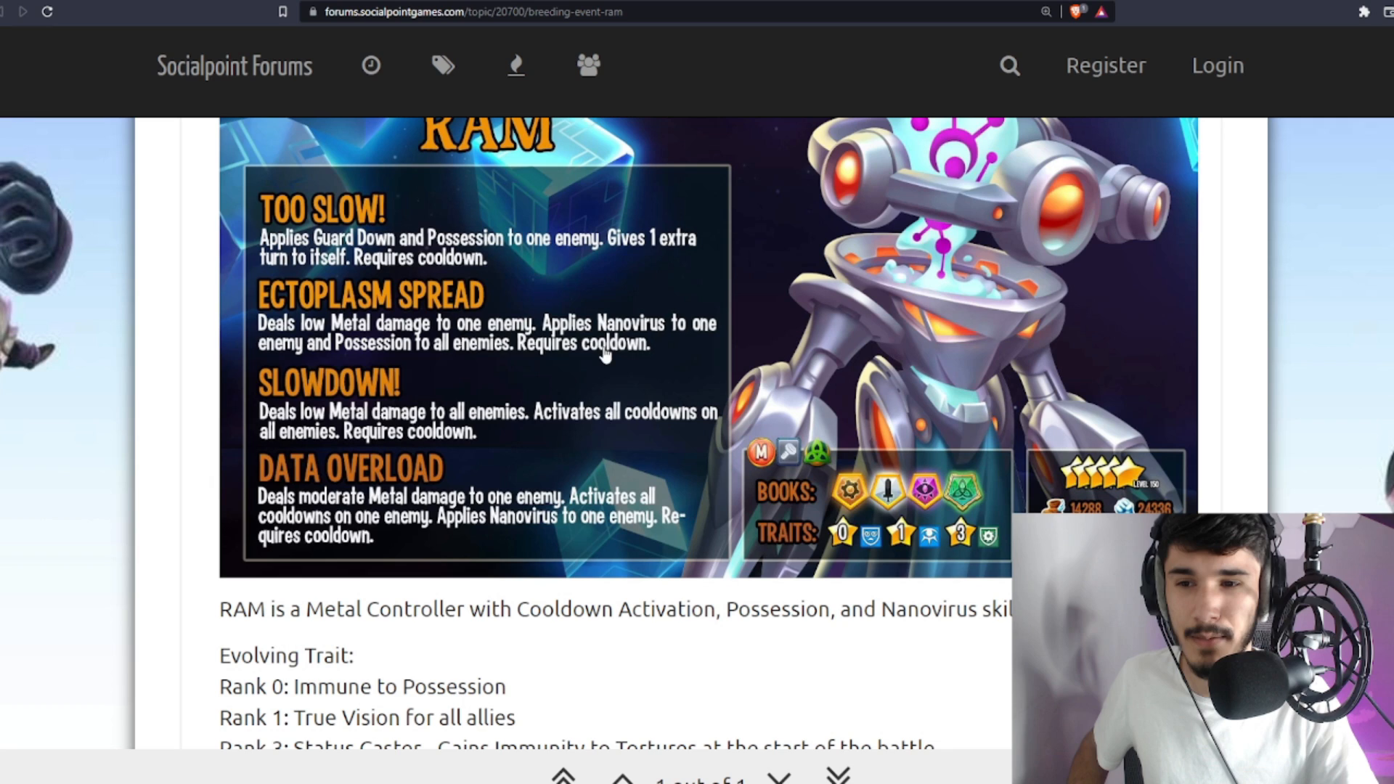
mouse_move(336, 515)
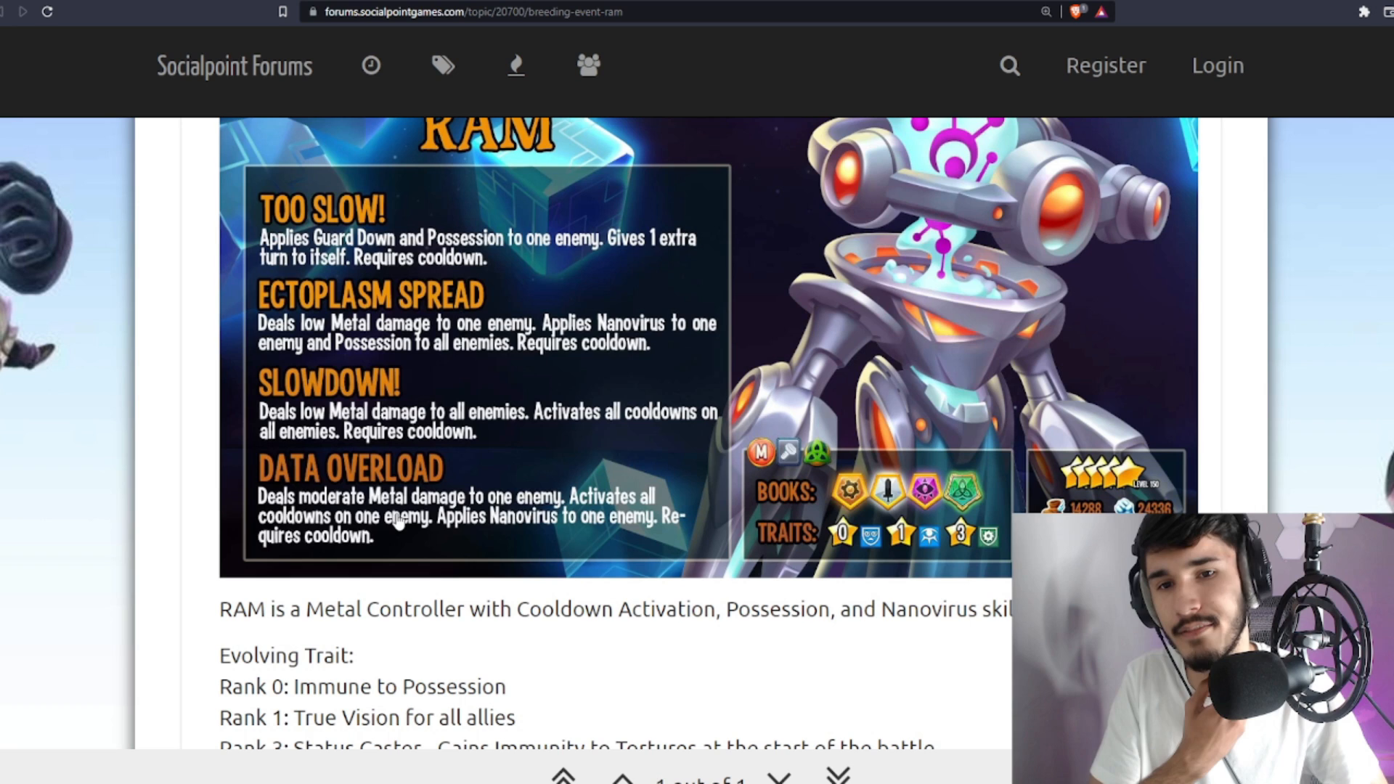
mouse_move(208, 492)
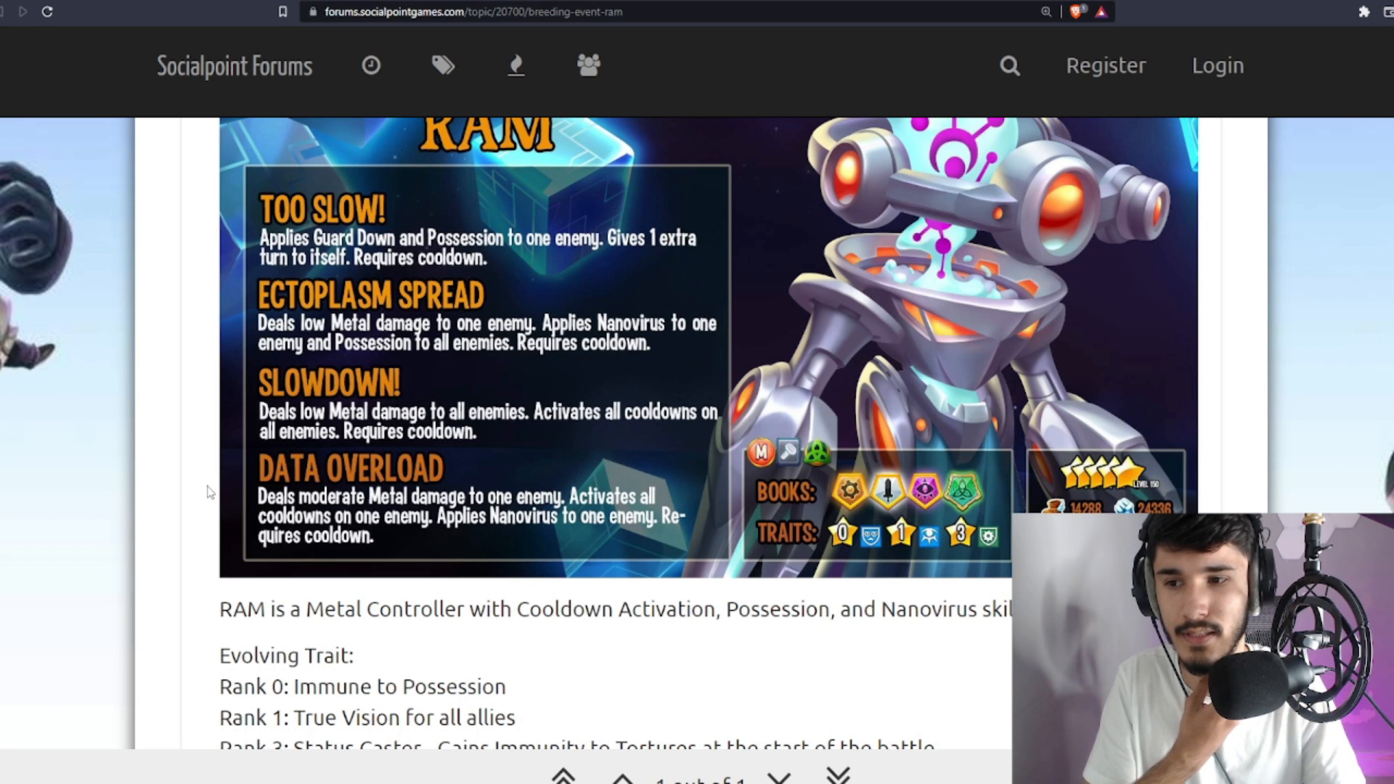
scroll(up, 3)
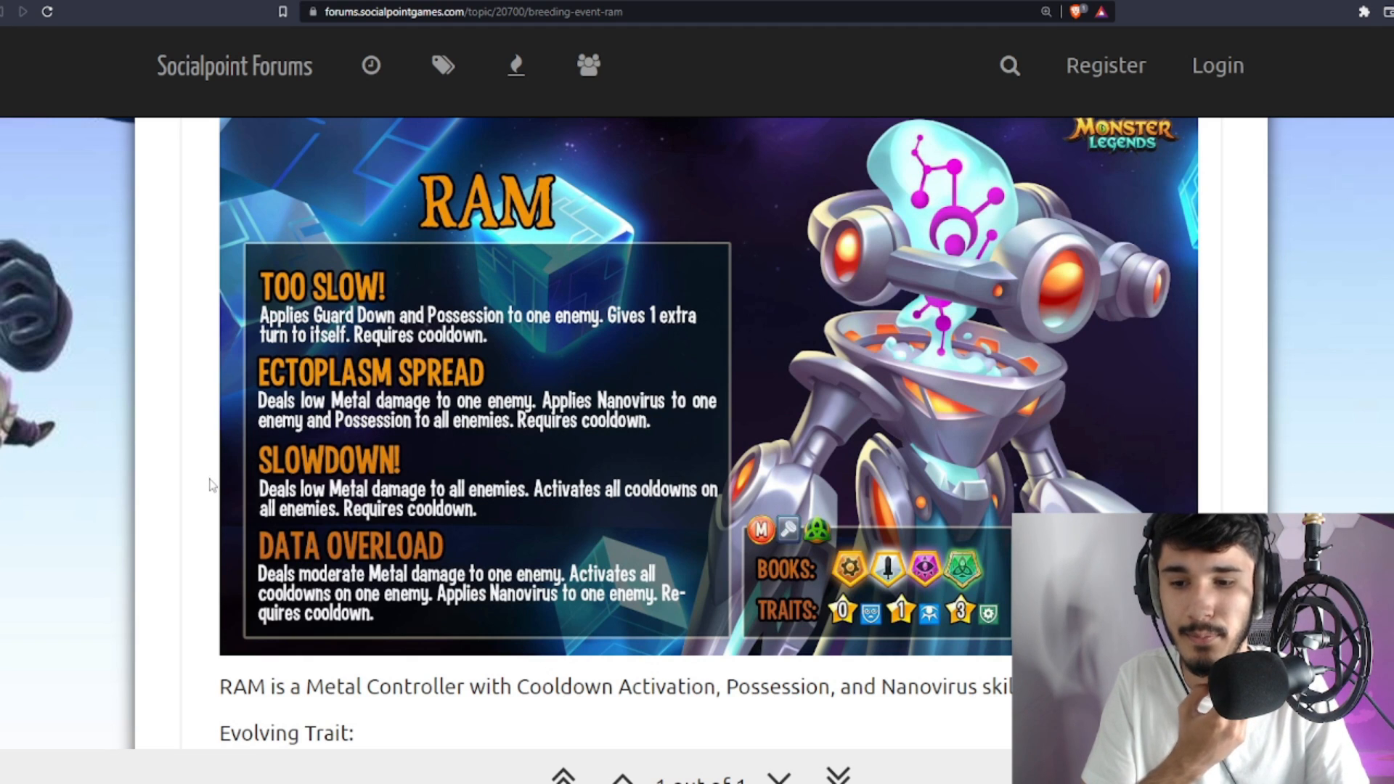
scroll(down, 3)
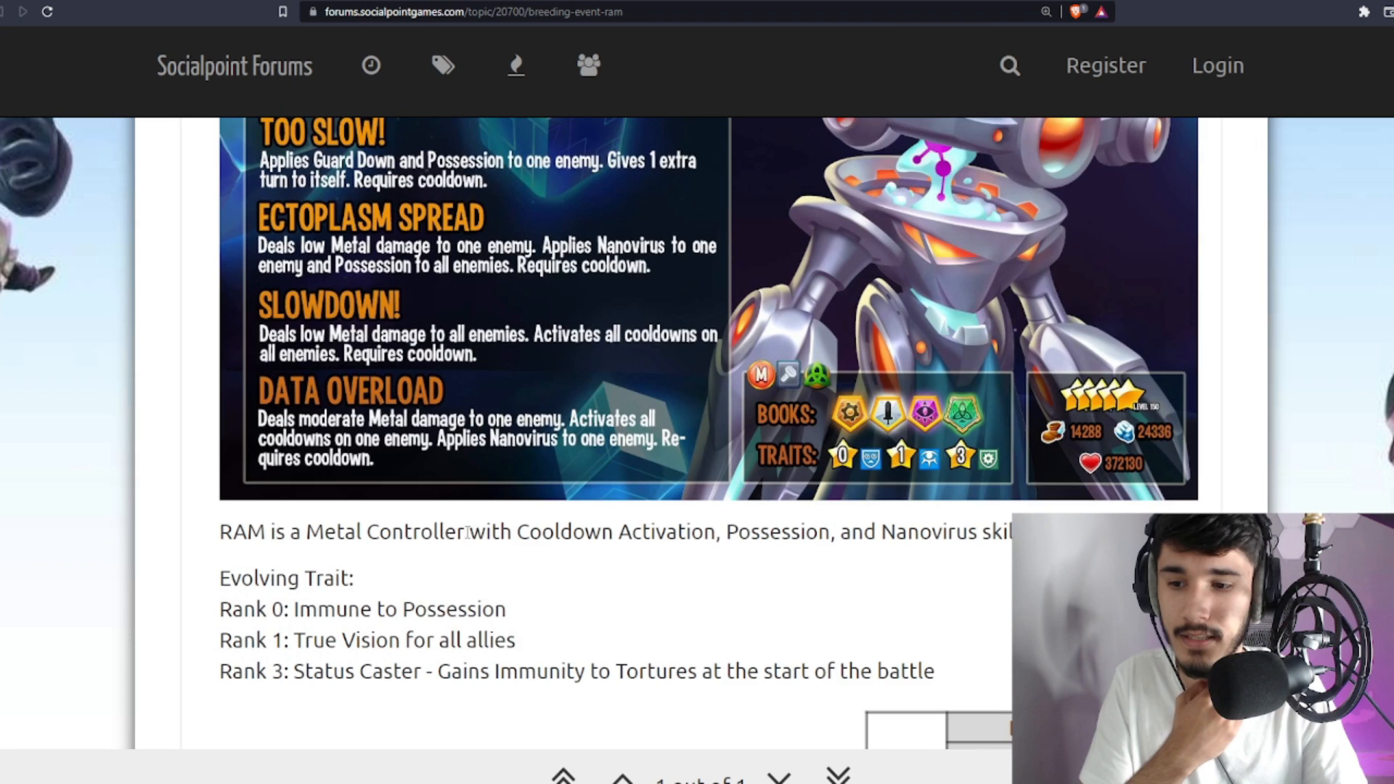
scroll(down, 3)
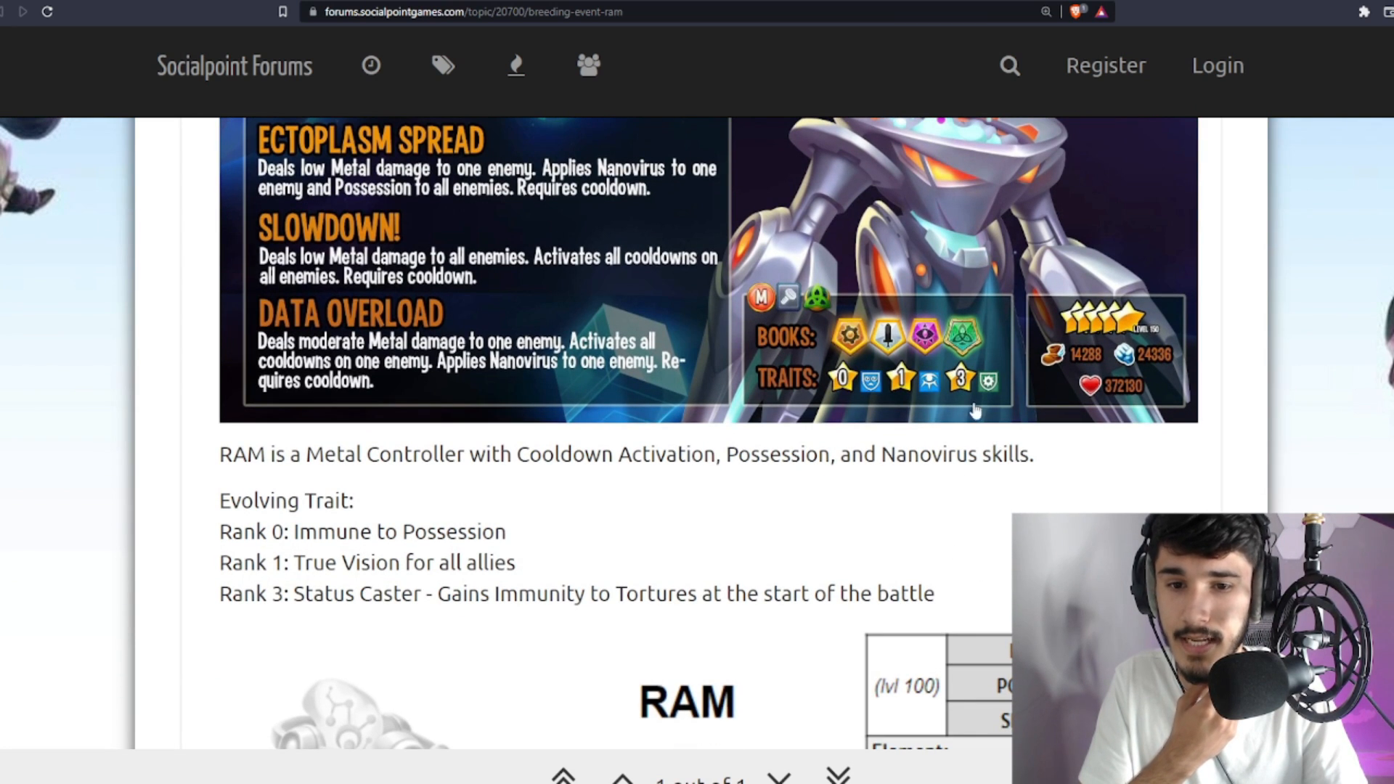
scroll(up, 3)
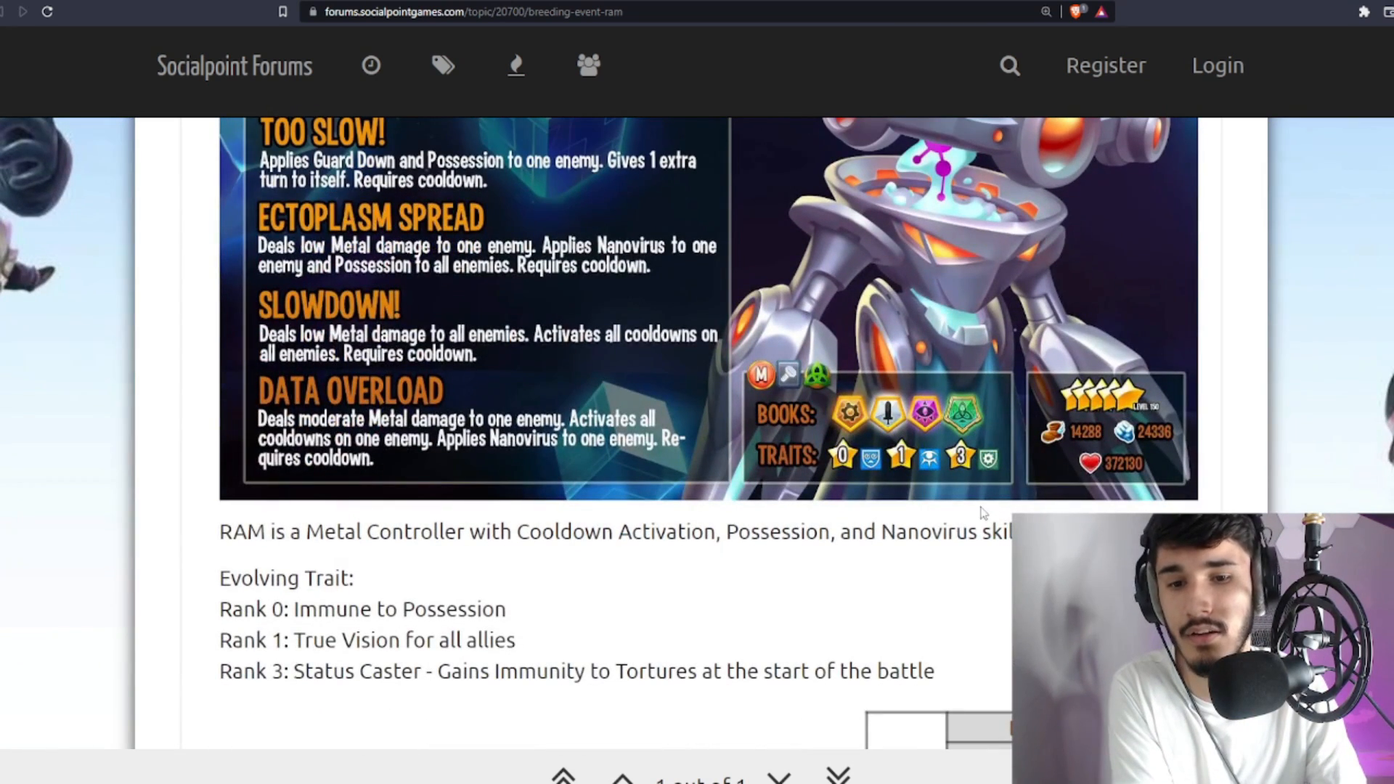
mouse_move(961, 678)
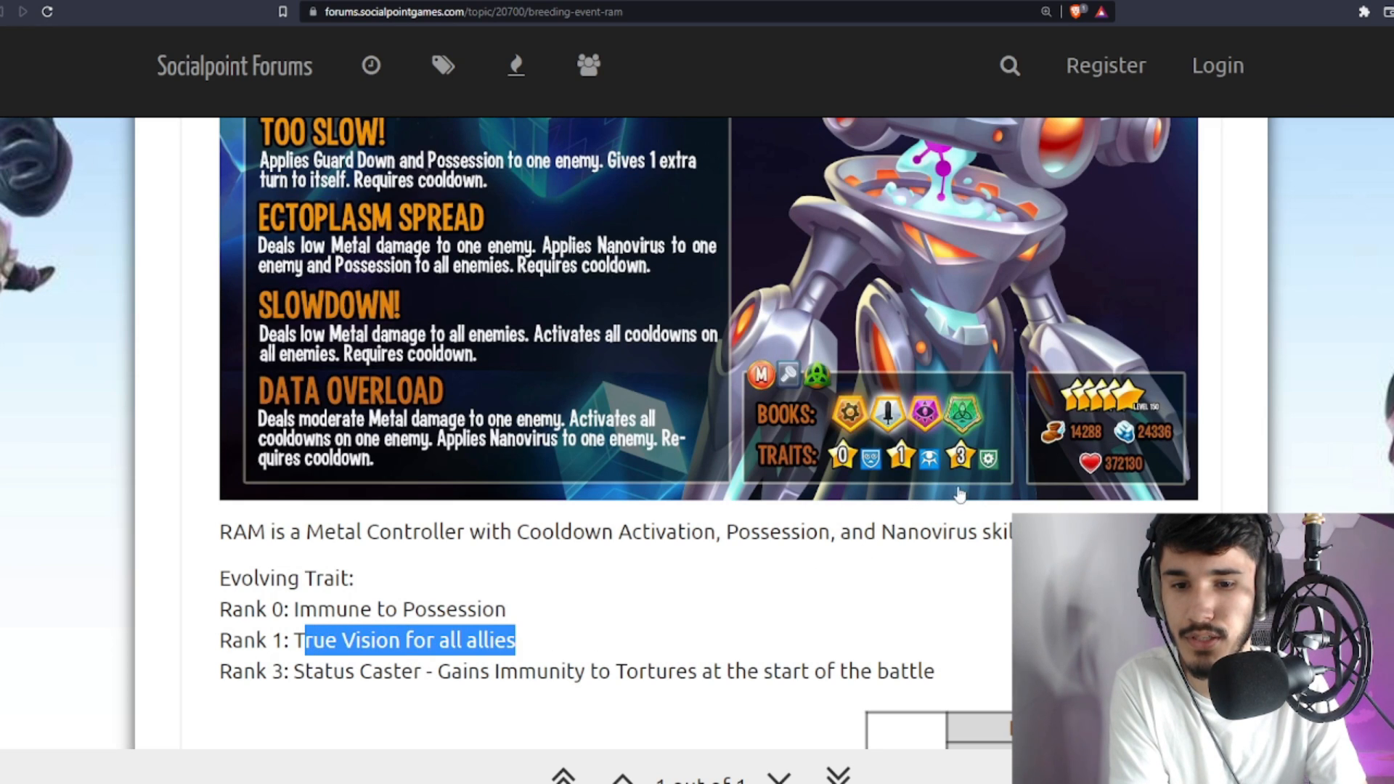
Highlight the Rank 0 trait text Immune to Possession
double_click(453, 608)
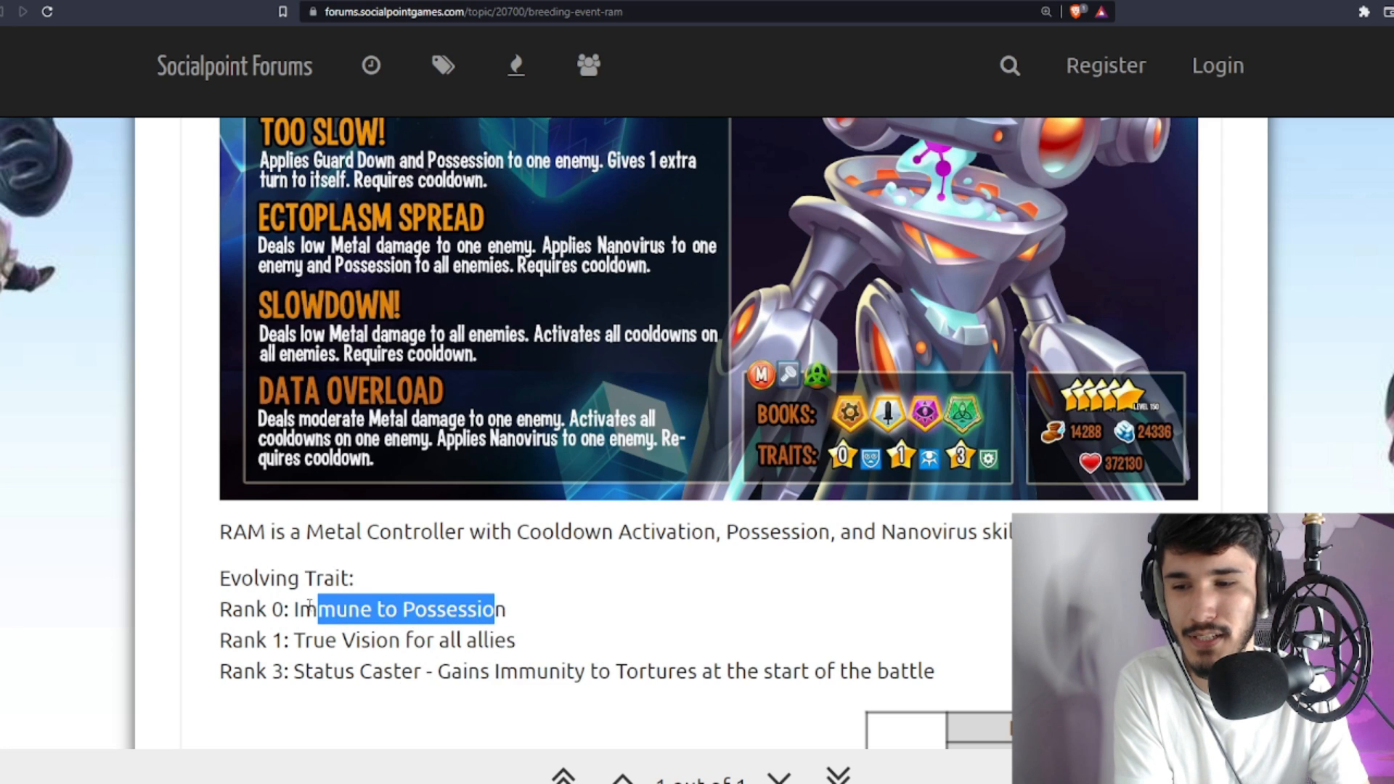
scroll(up, 3)
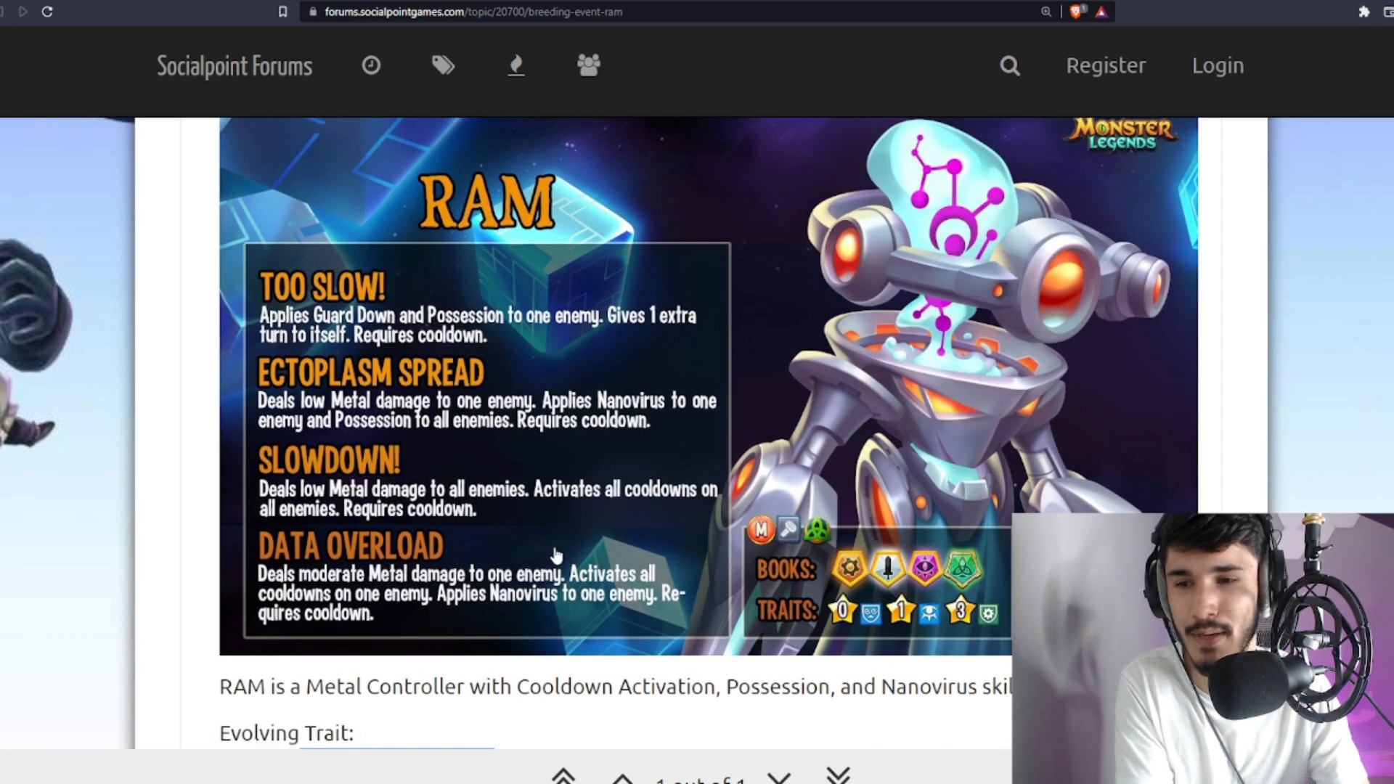
scroll(down, 3)
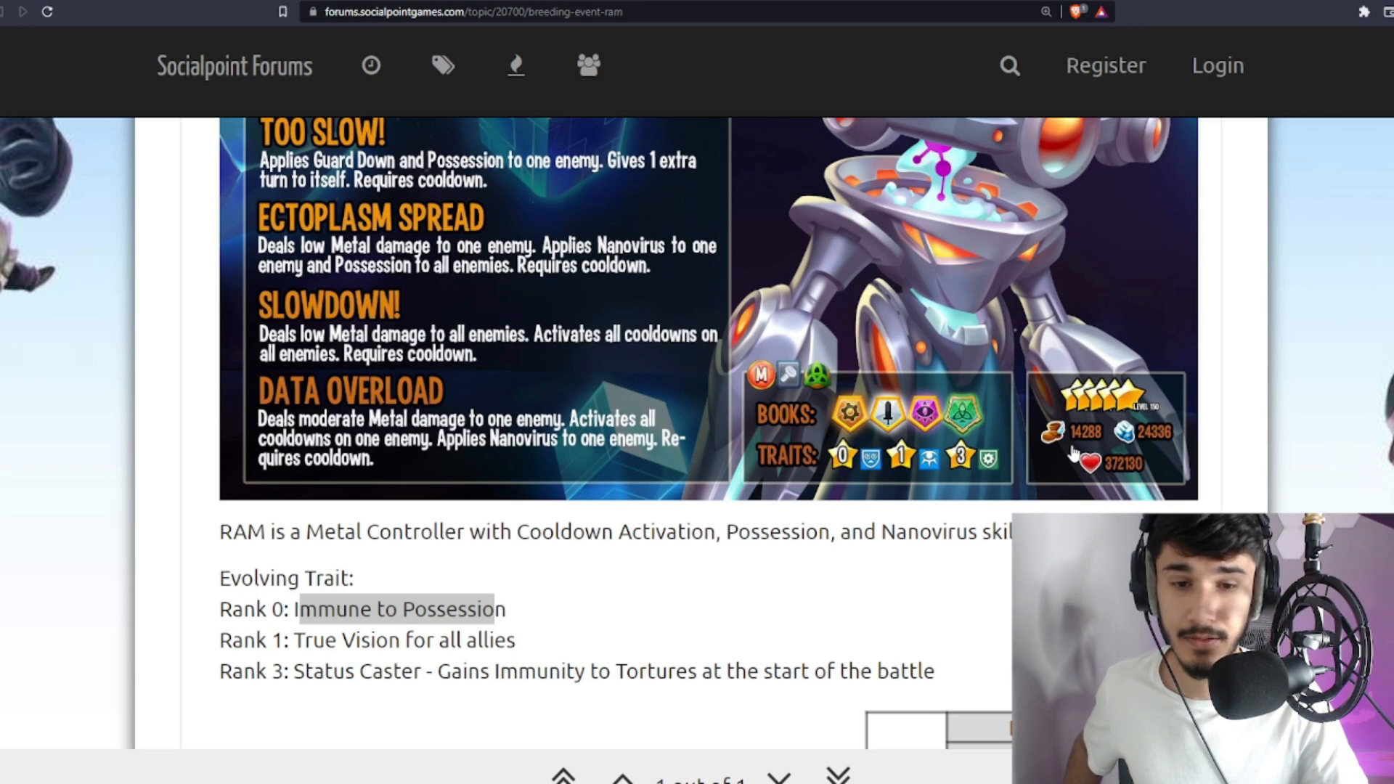
mouse_move(1166, 453)
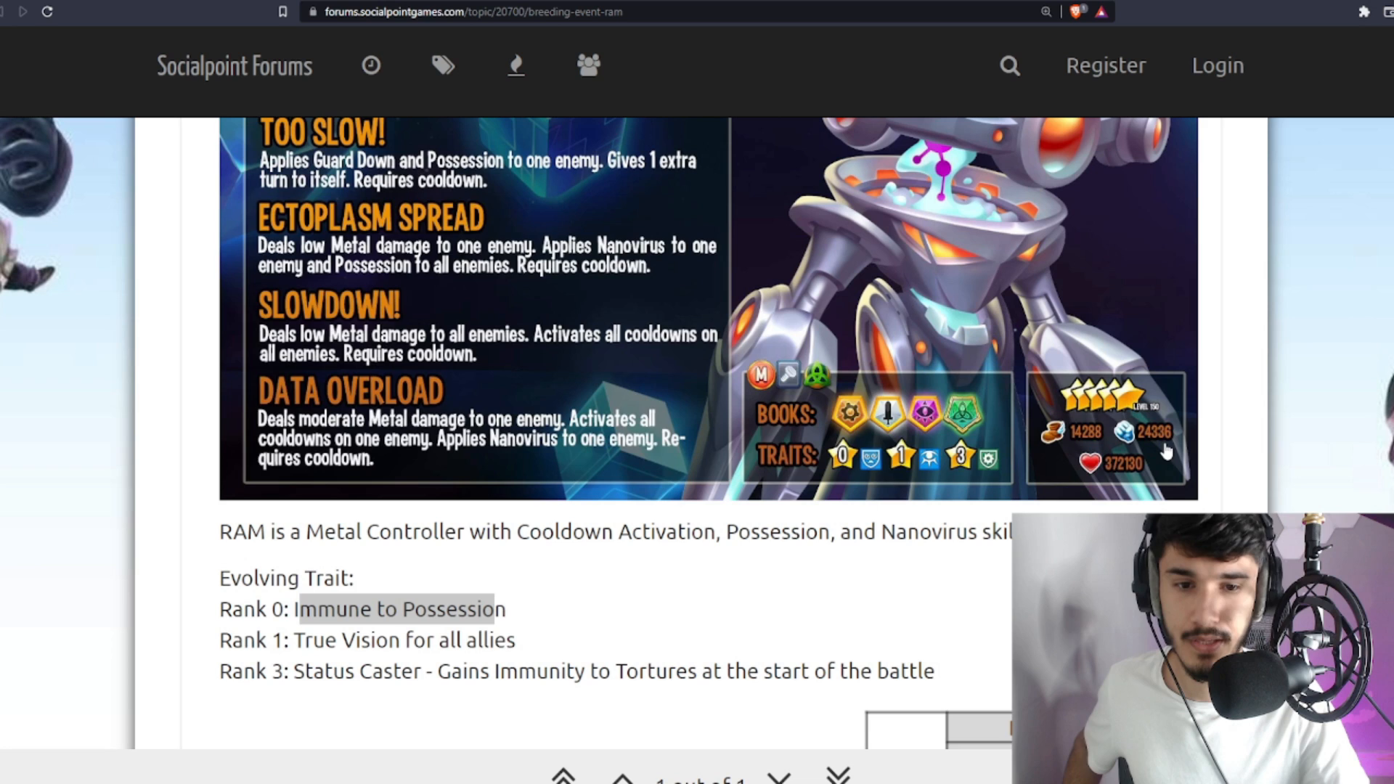
mouse_move(1100, 489)
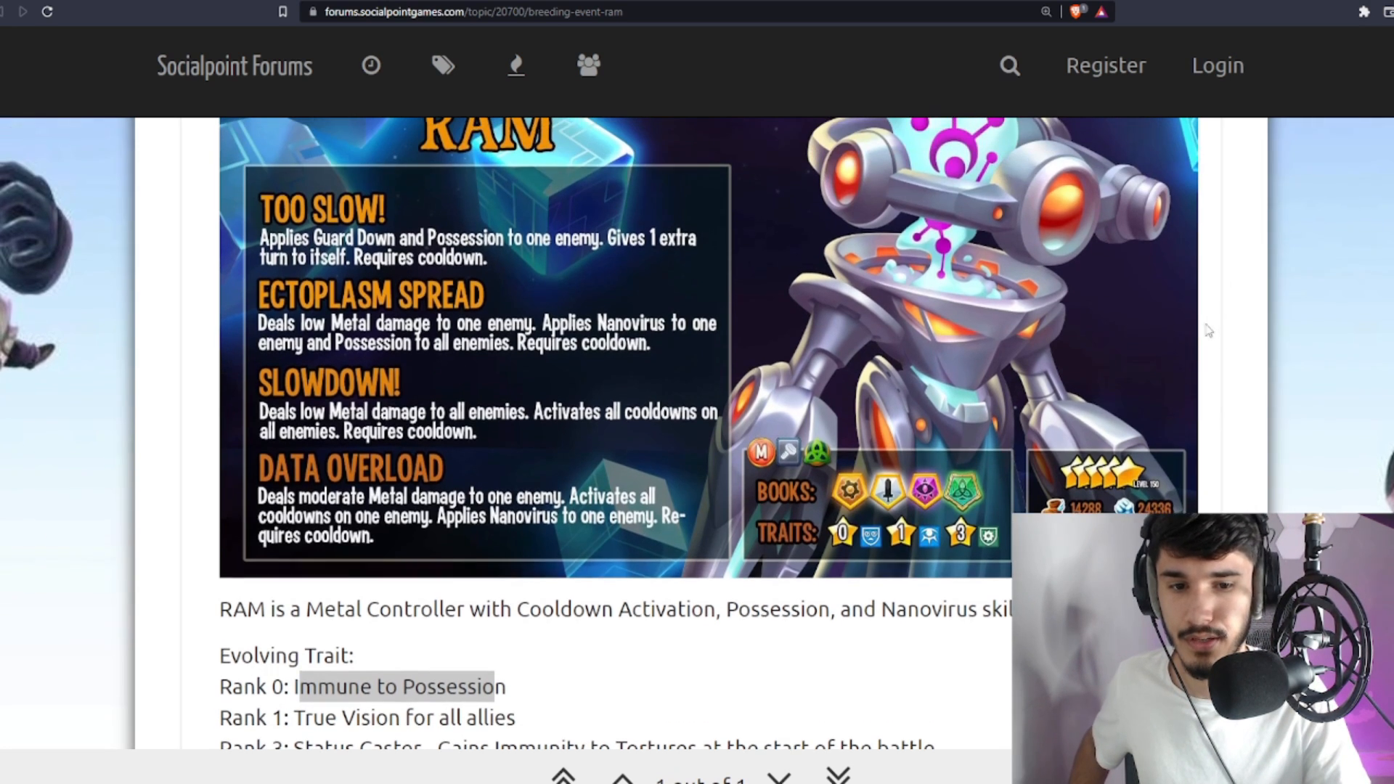
scroll(down, 3)
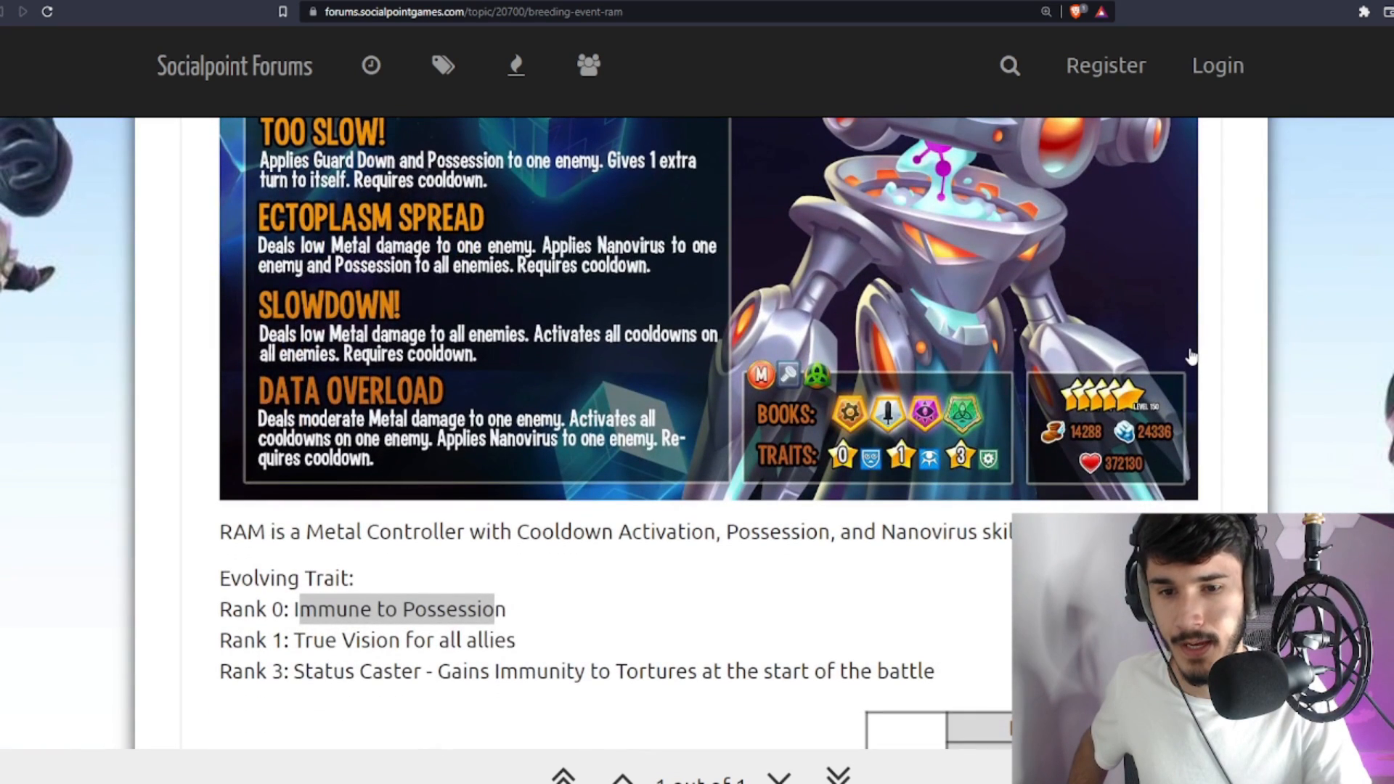
mouse_move(858, 504)
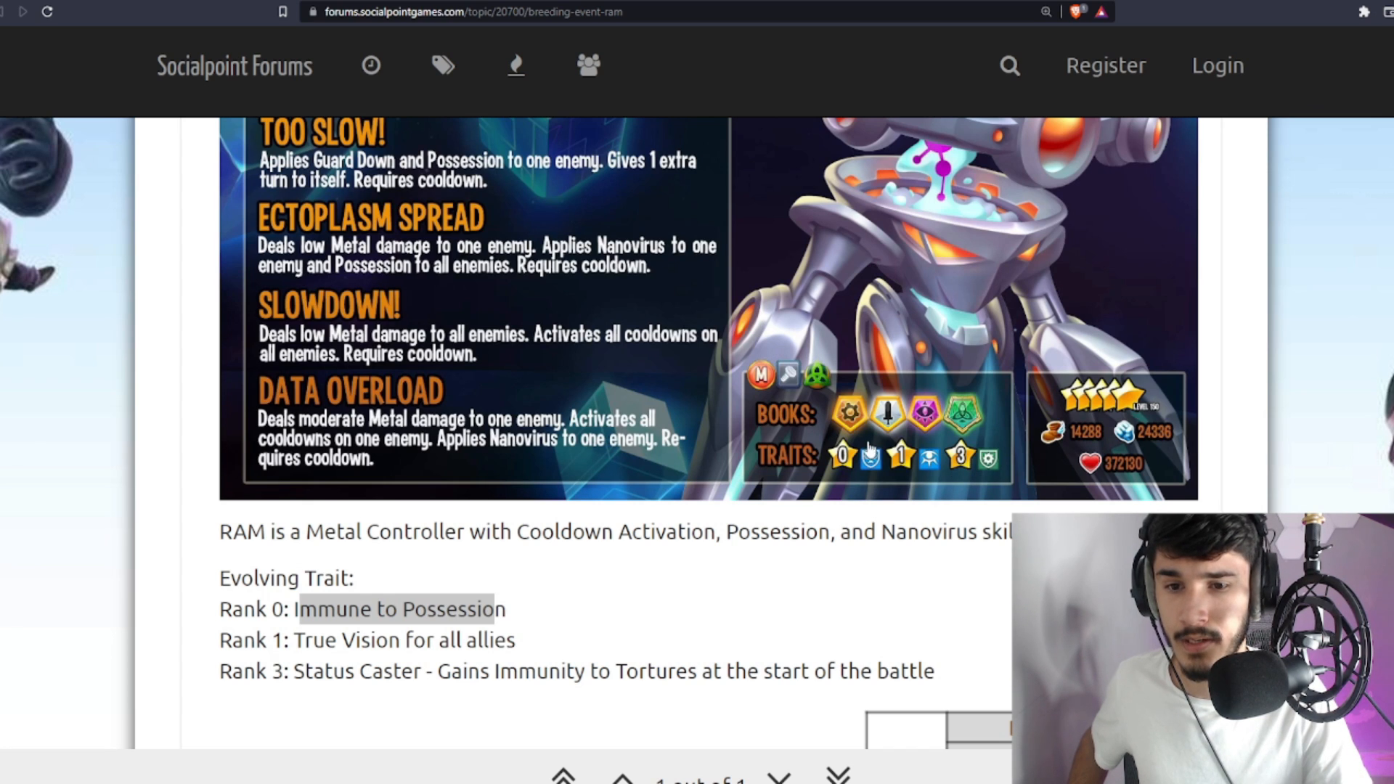
scroll(up, 3)
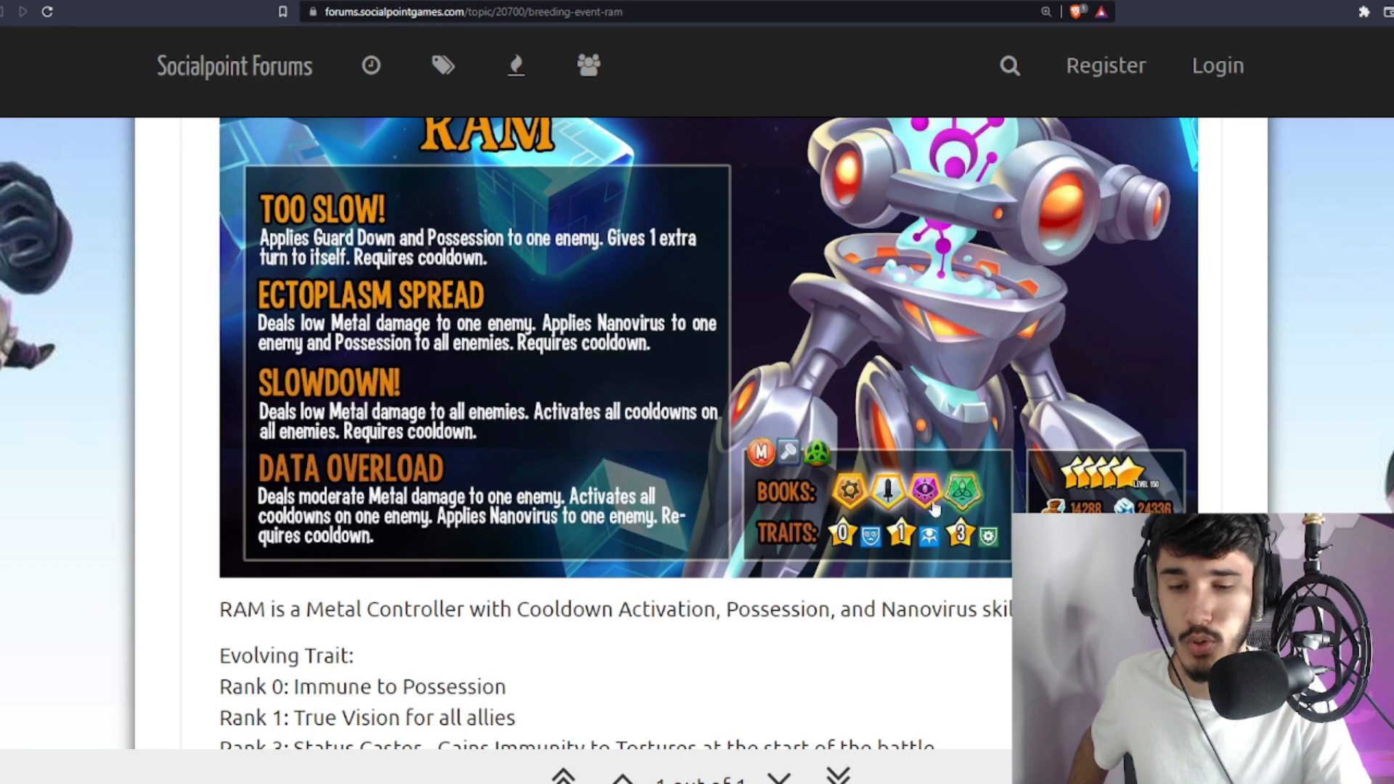
mouse_move(787, 445)
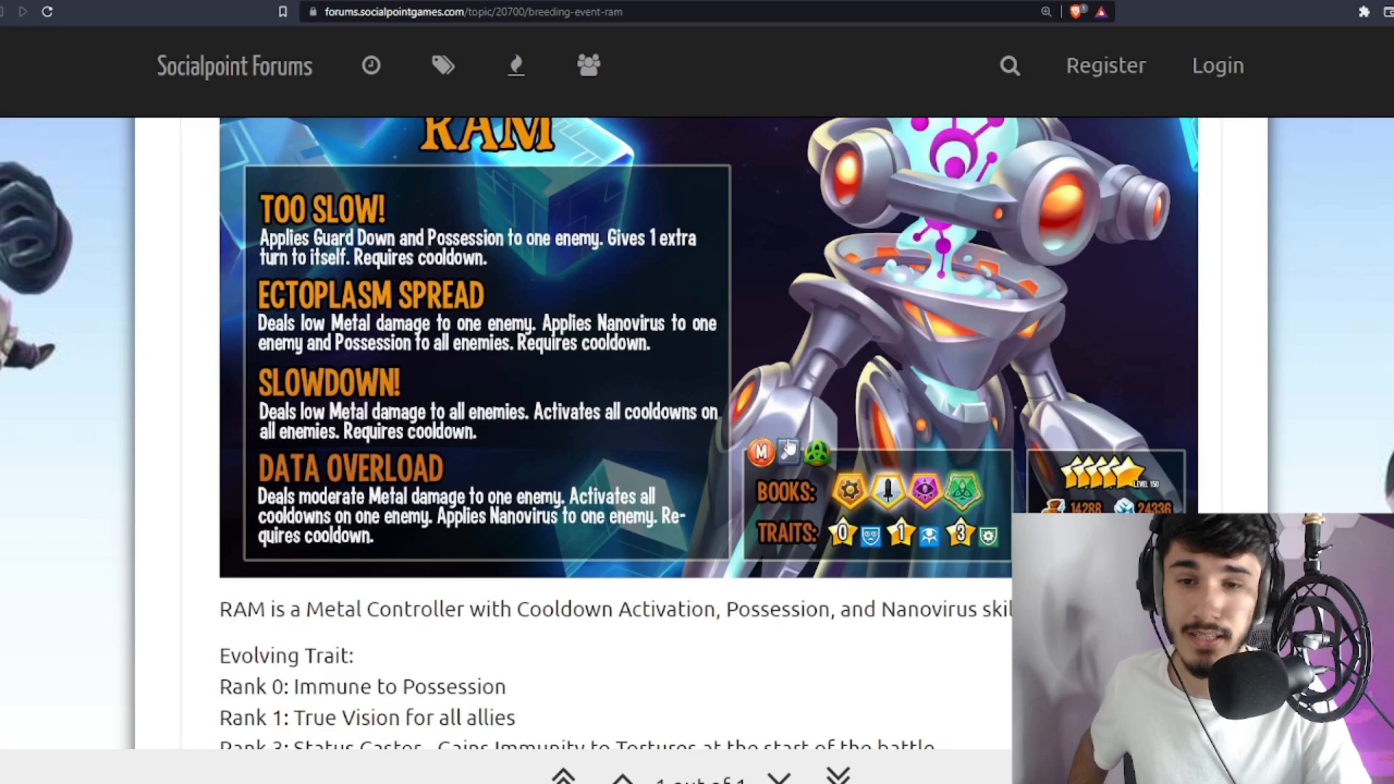
scroll(down, 3)
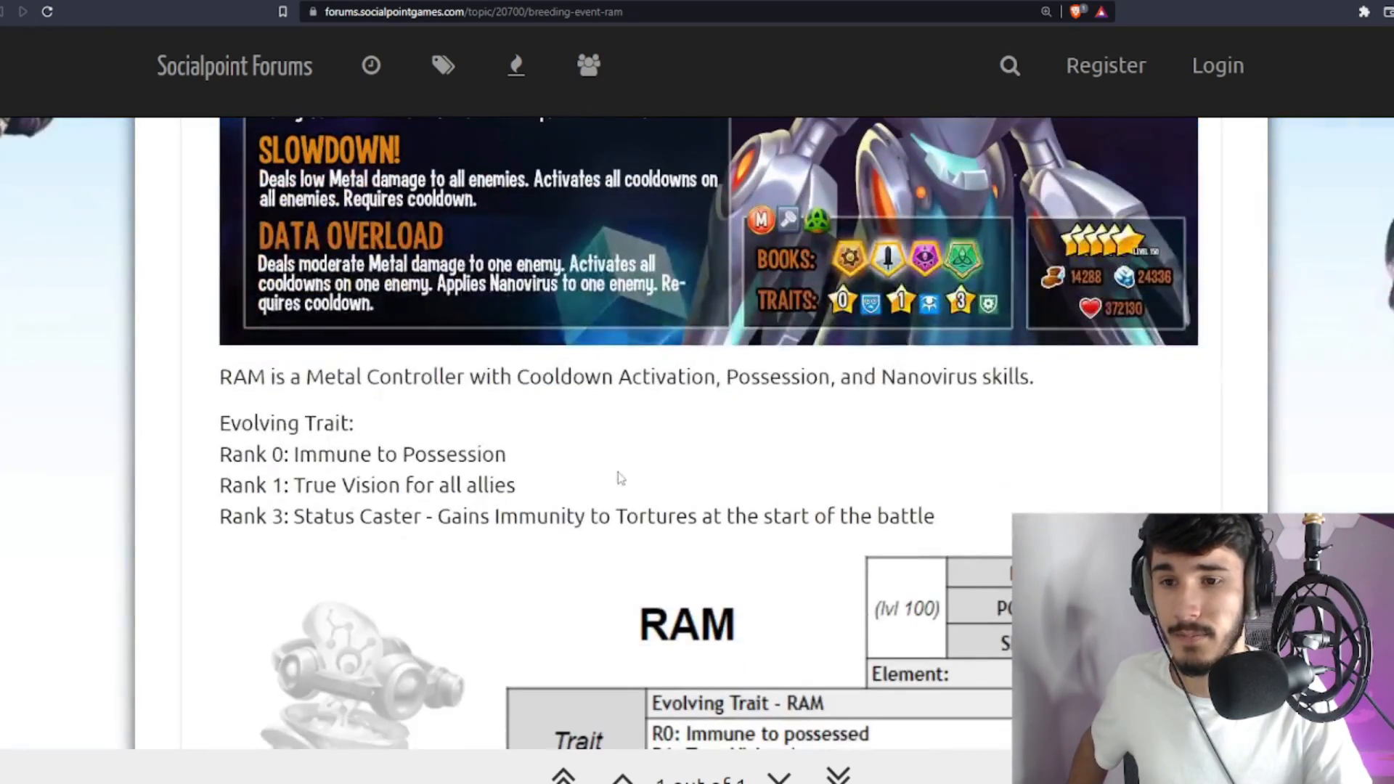
Scroll past the skill card to the Metal Controller description, trait ranks and stats table
scroll(up, 3)
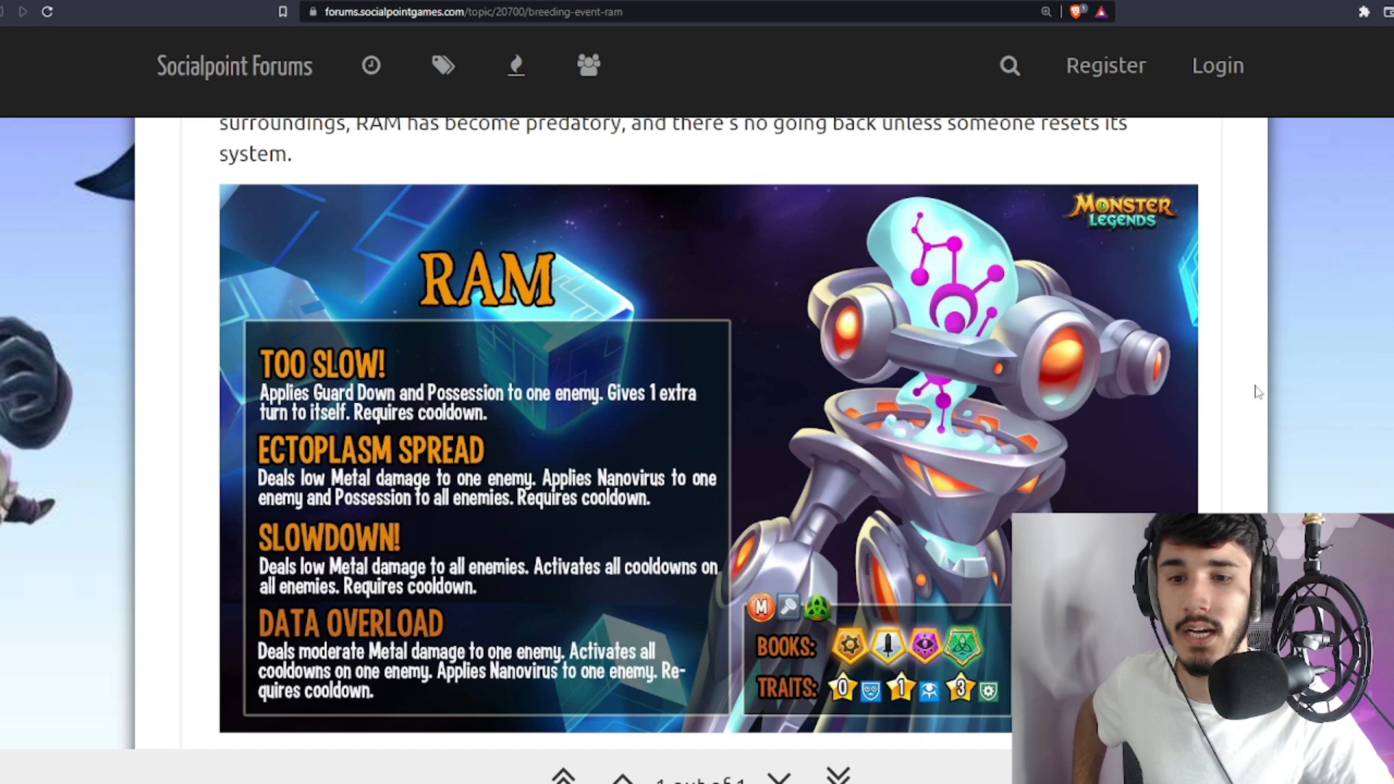
mouse_move(1245, 347)
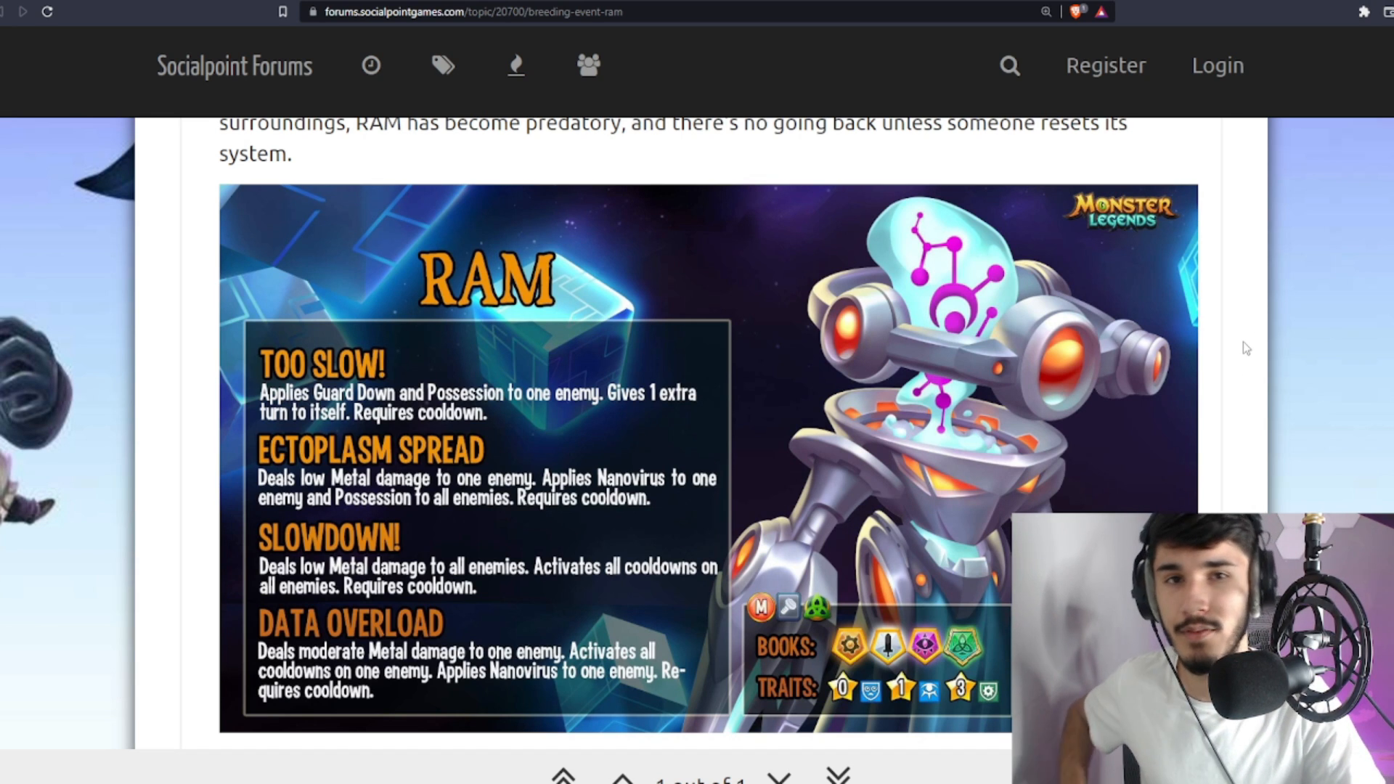
scroll(down, 3)
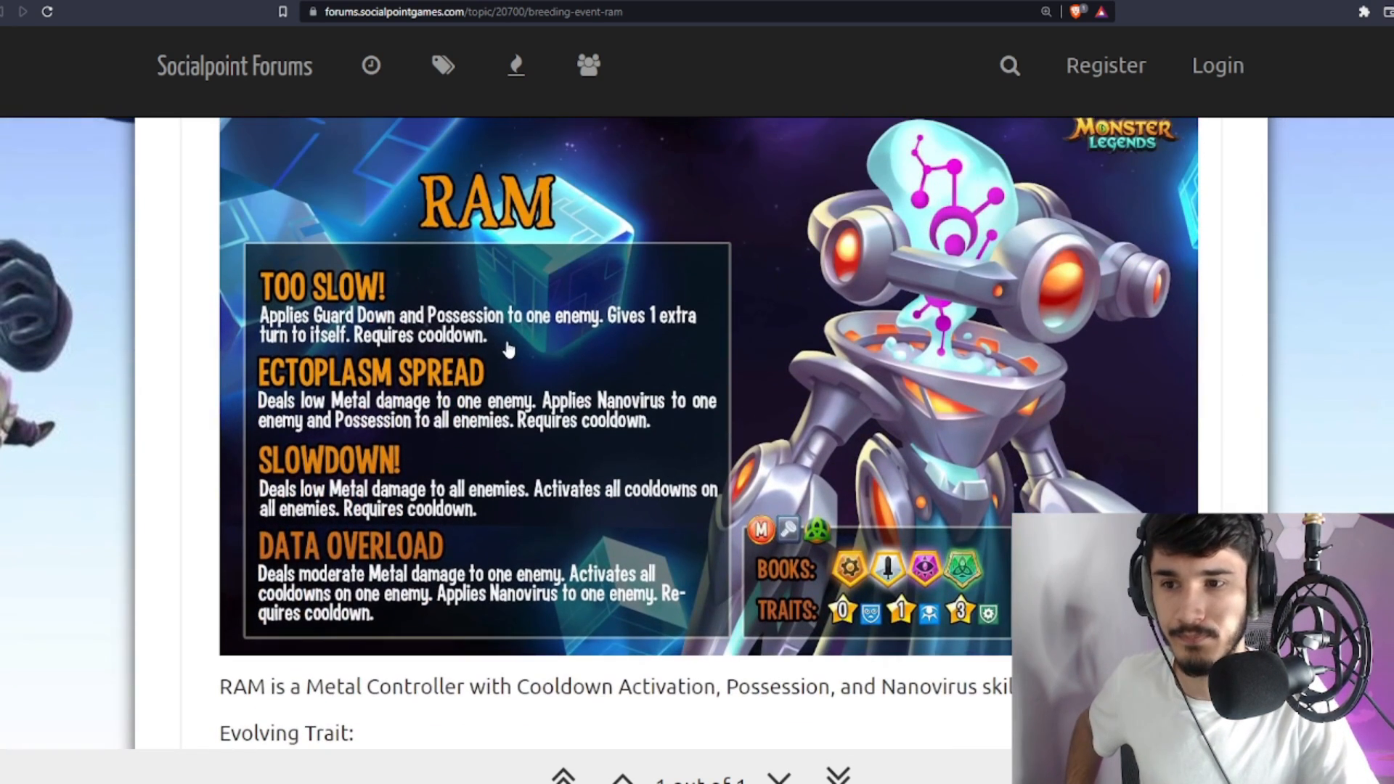
scroll(down, 3)
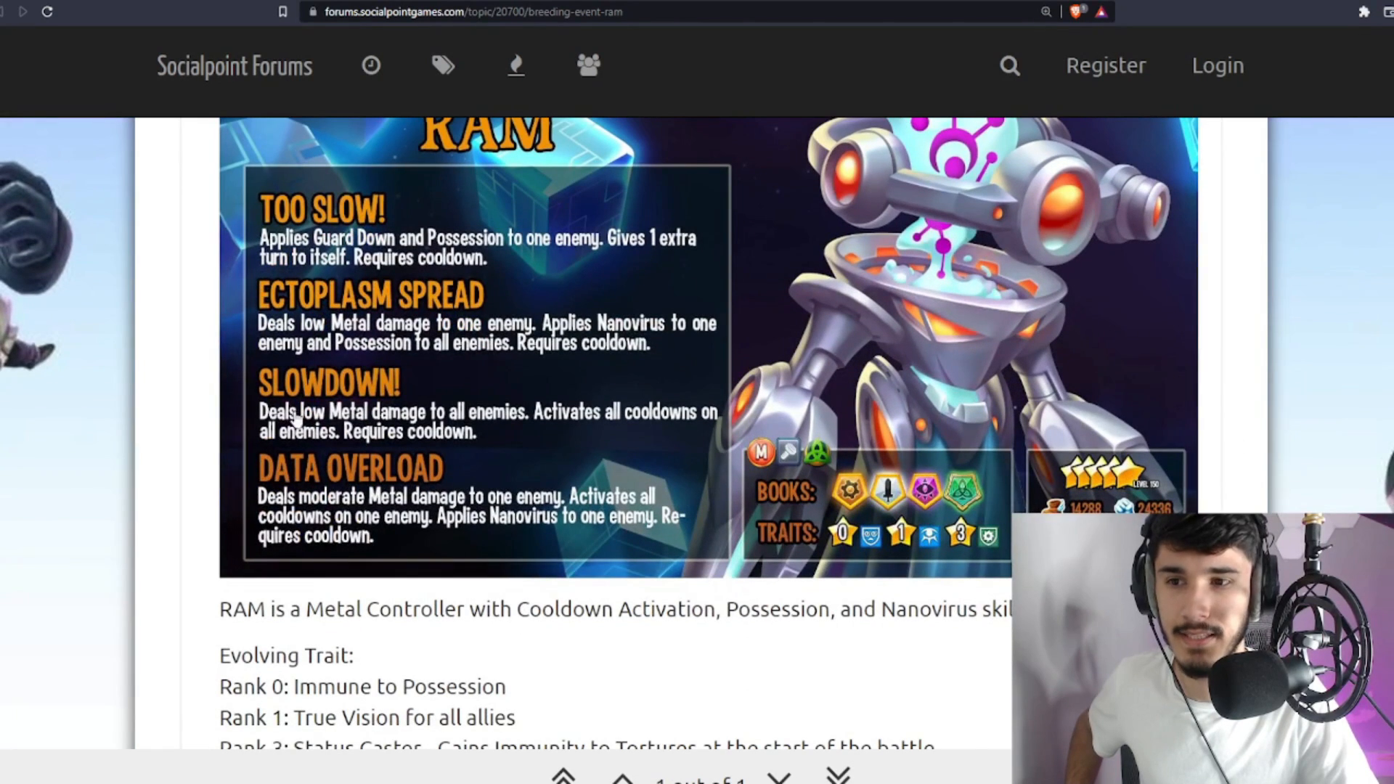
mouse_move(70, 284)
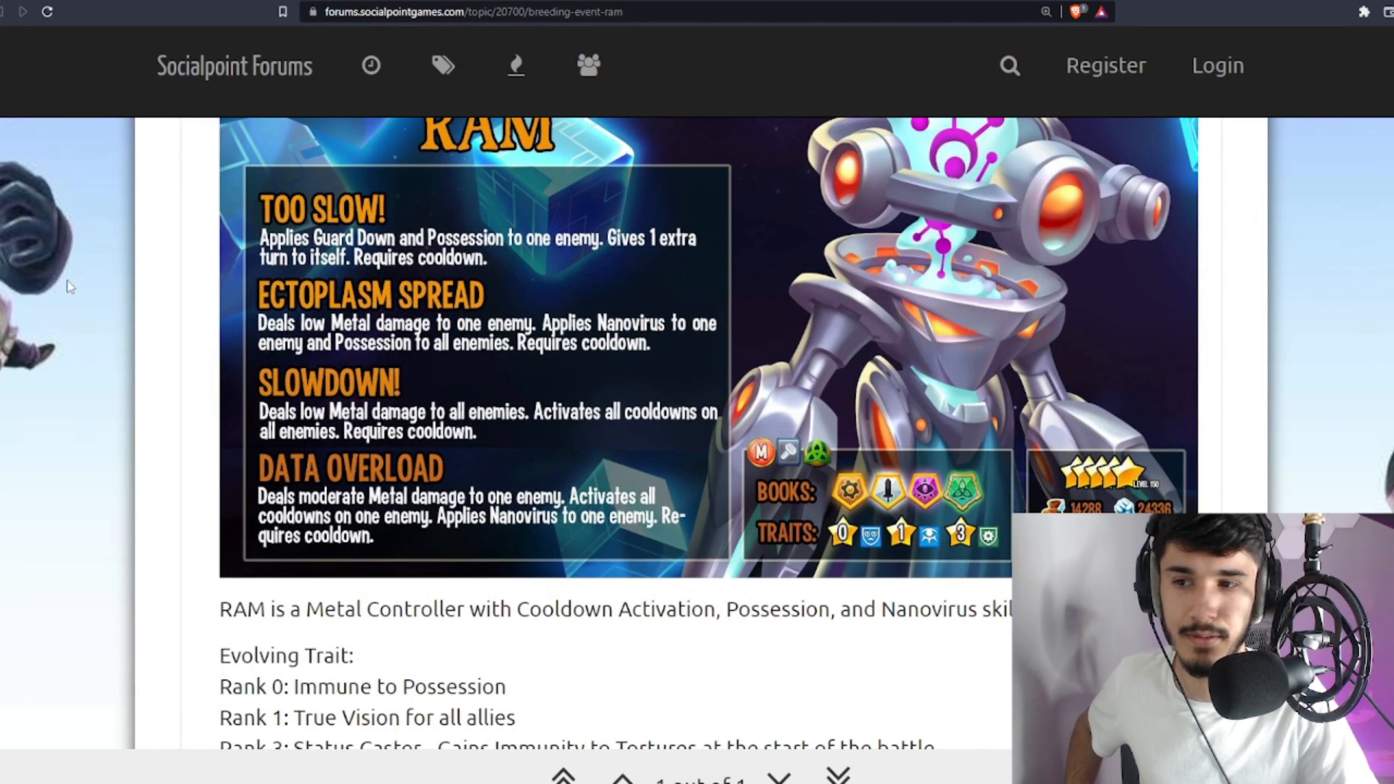
scroll(down, 3)
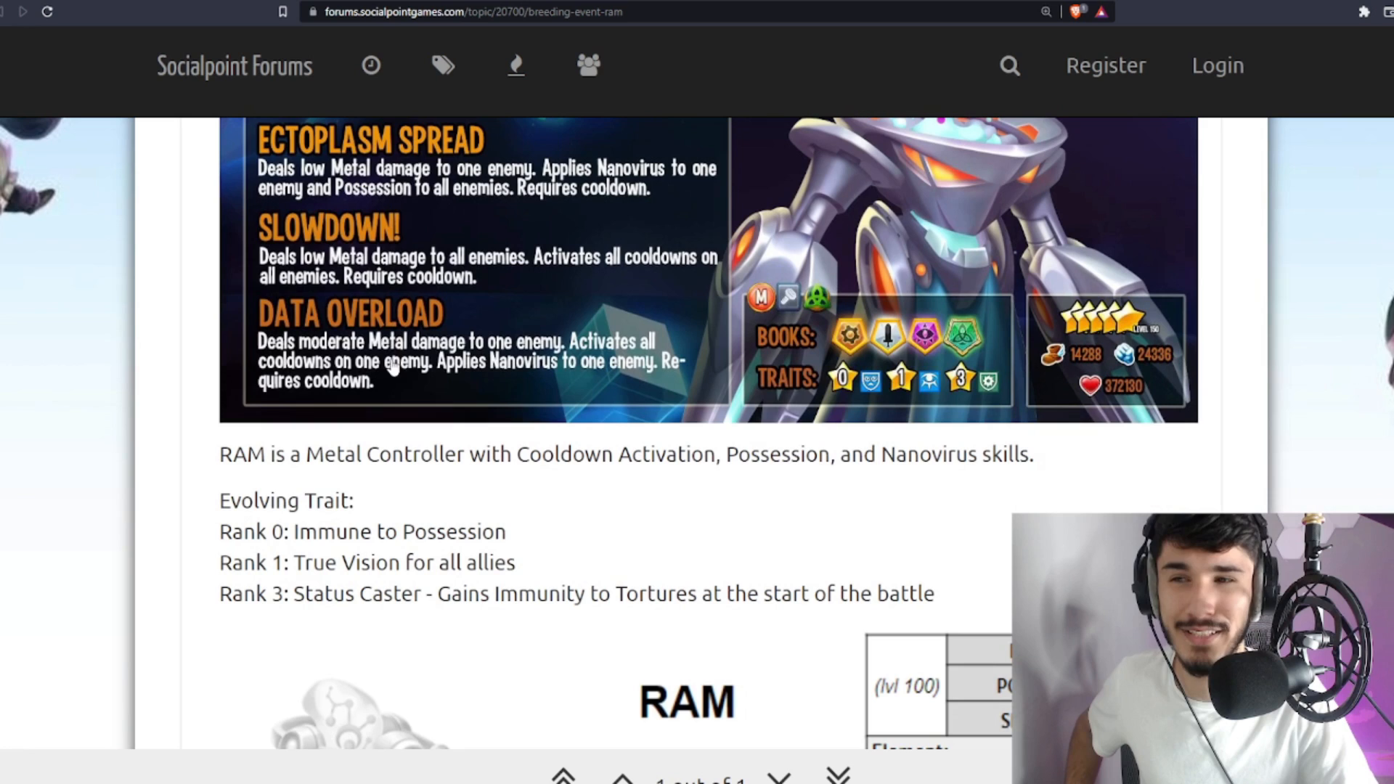
scroll(down, 3)
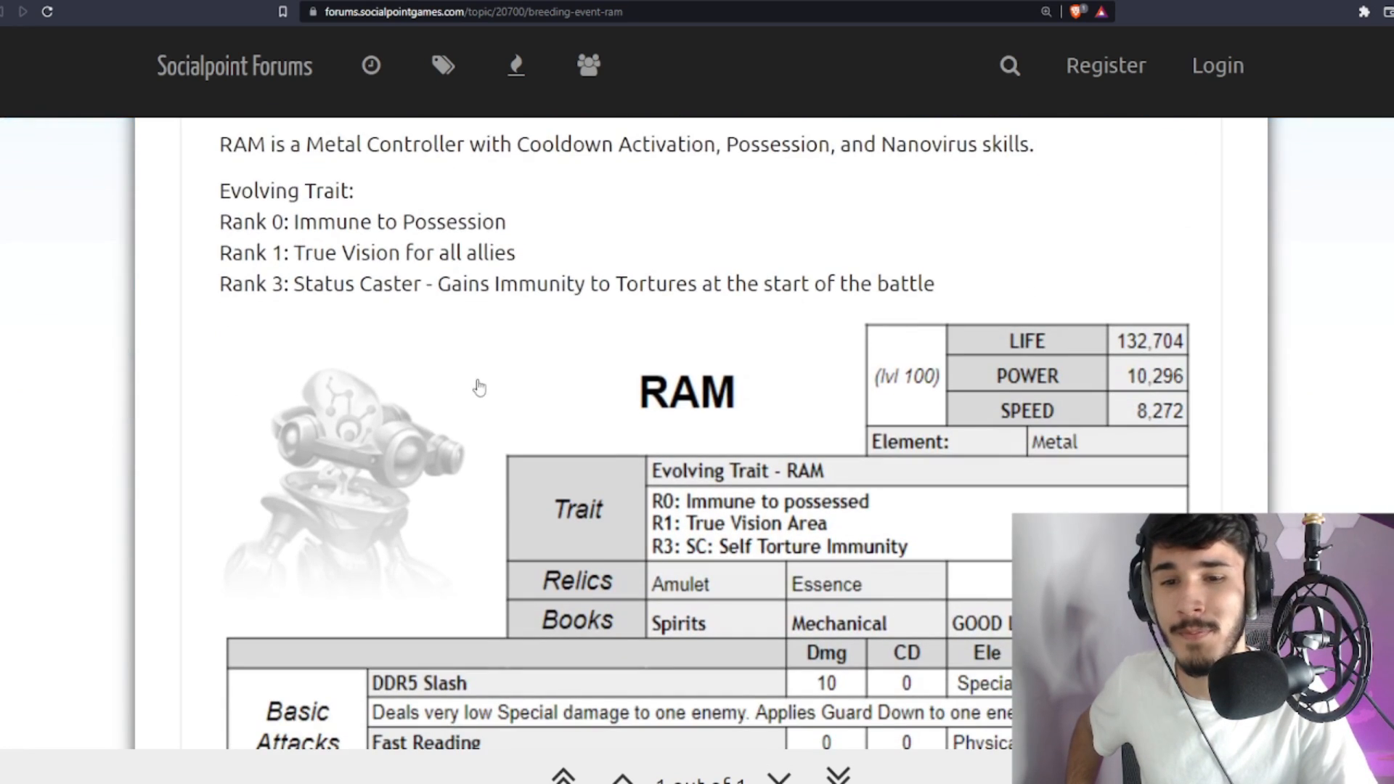
Highlight then clear the Rank 3 trait line, and scroll to Relics, Books and Tier 1 skills
double_click(883, 284)
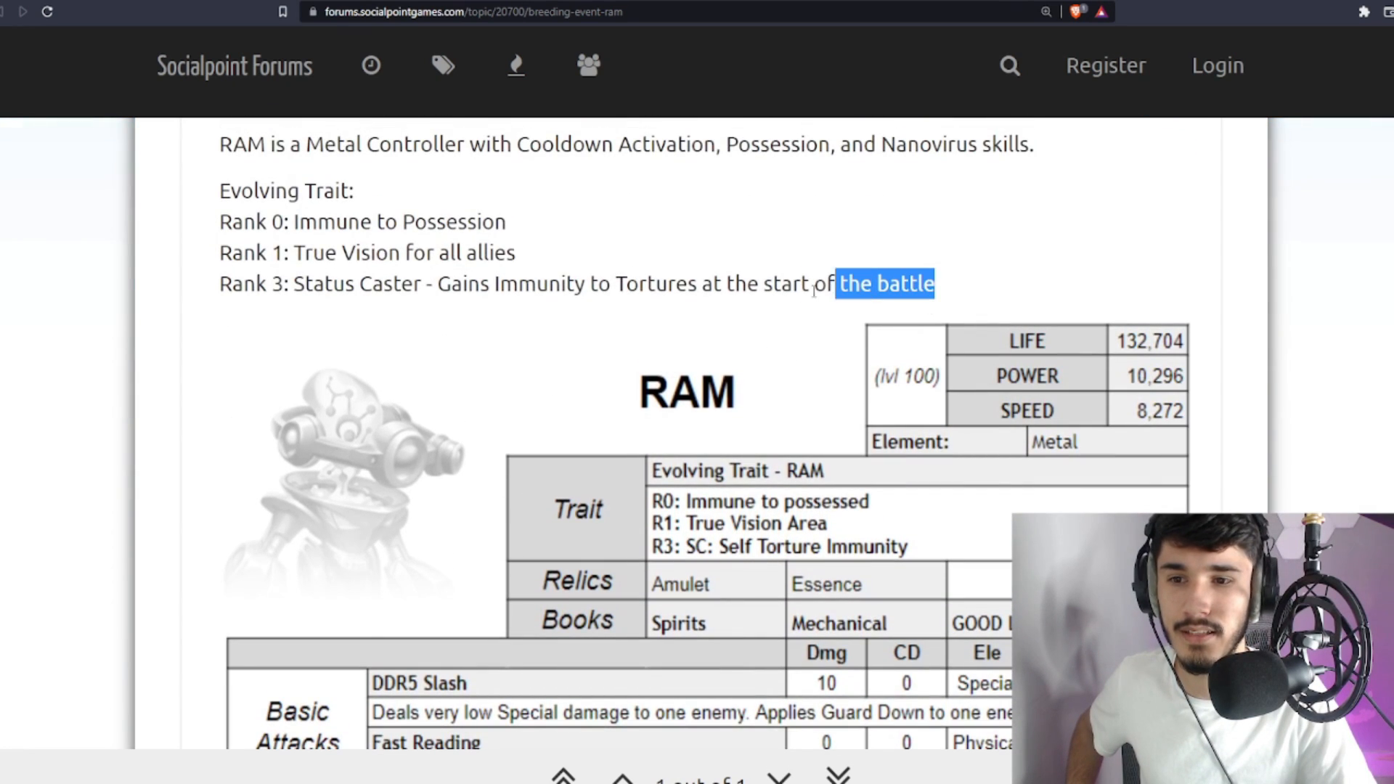
scroll(down, 3)
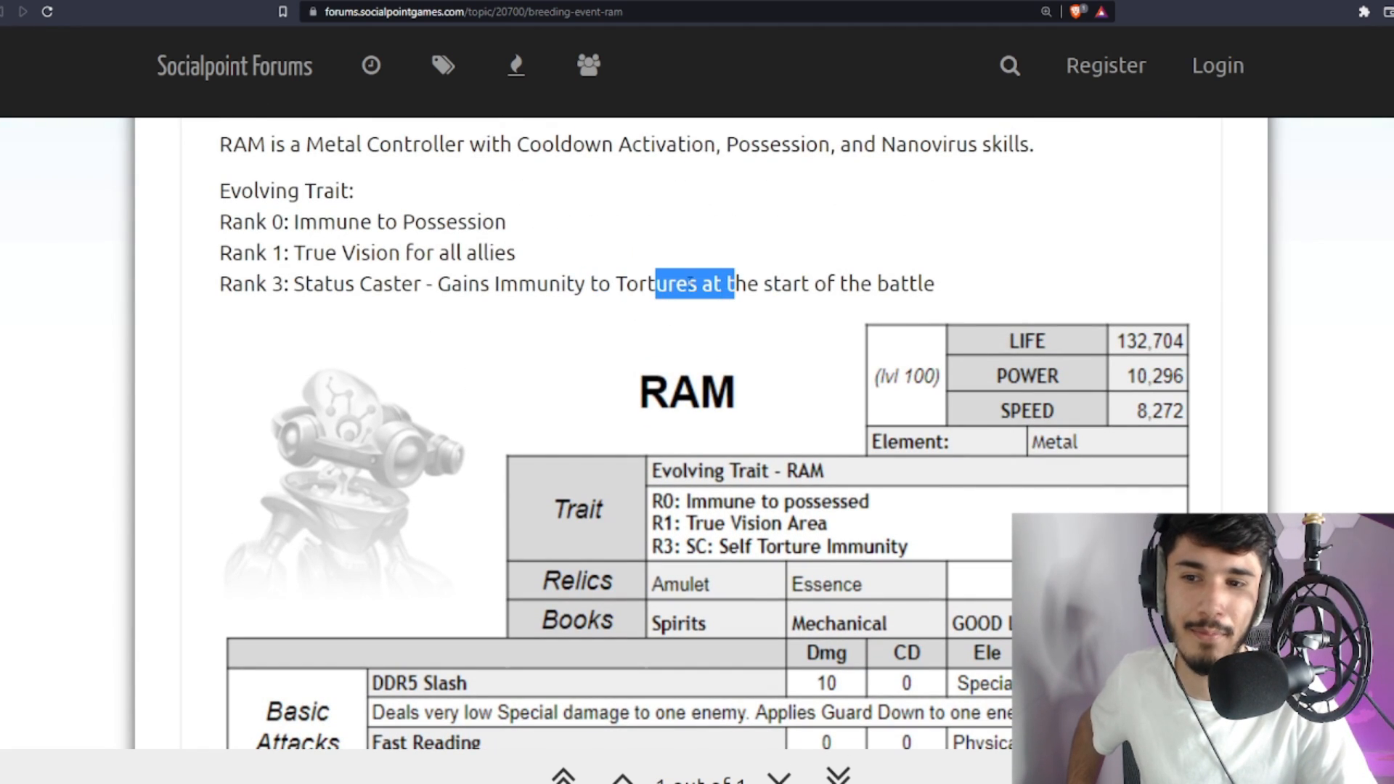
click(746, 283)
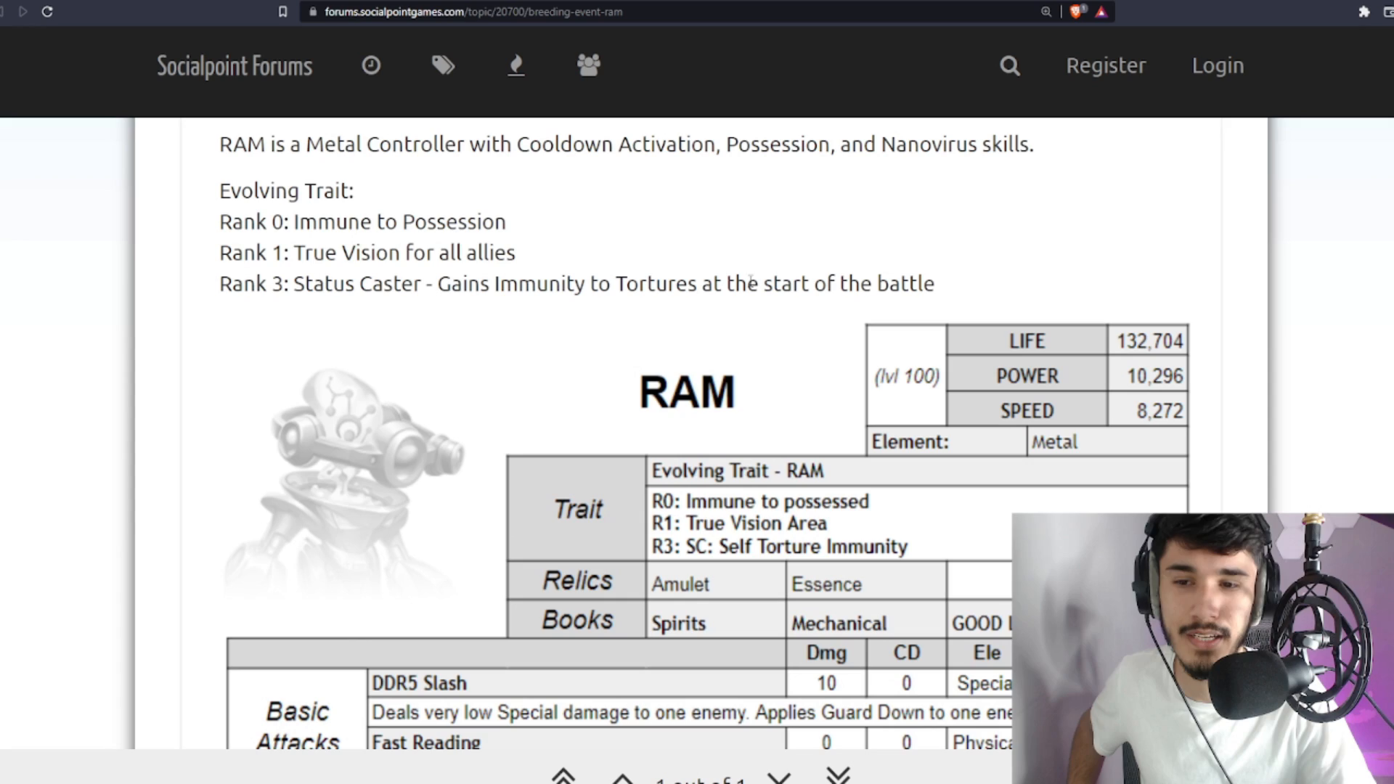
scroll(up, 3)
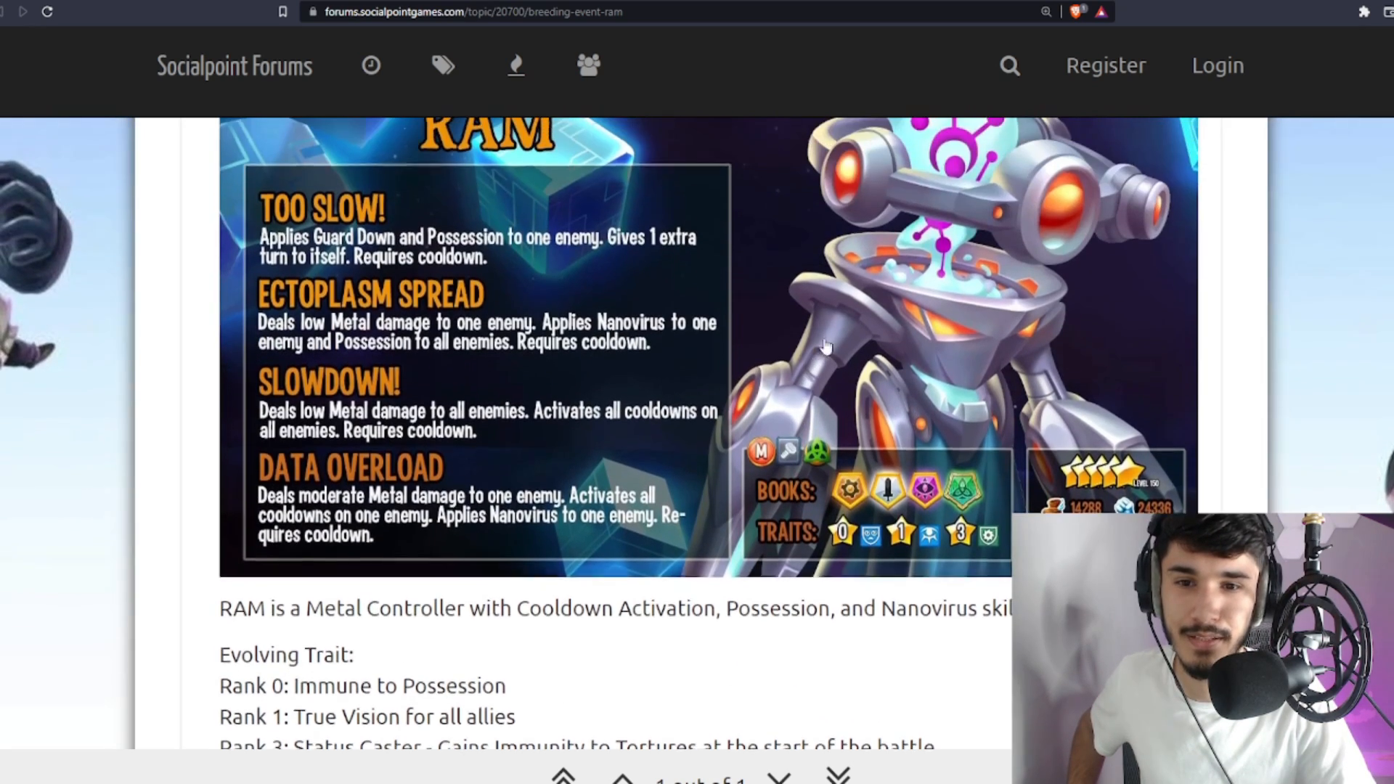
scroll(down, 3)
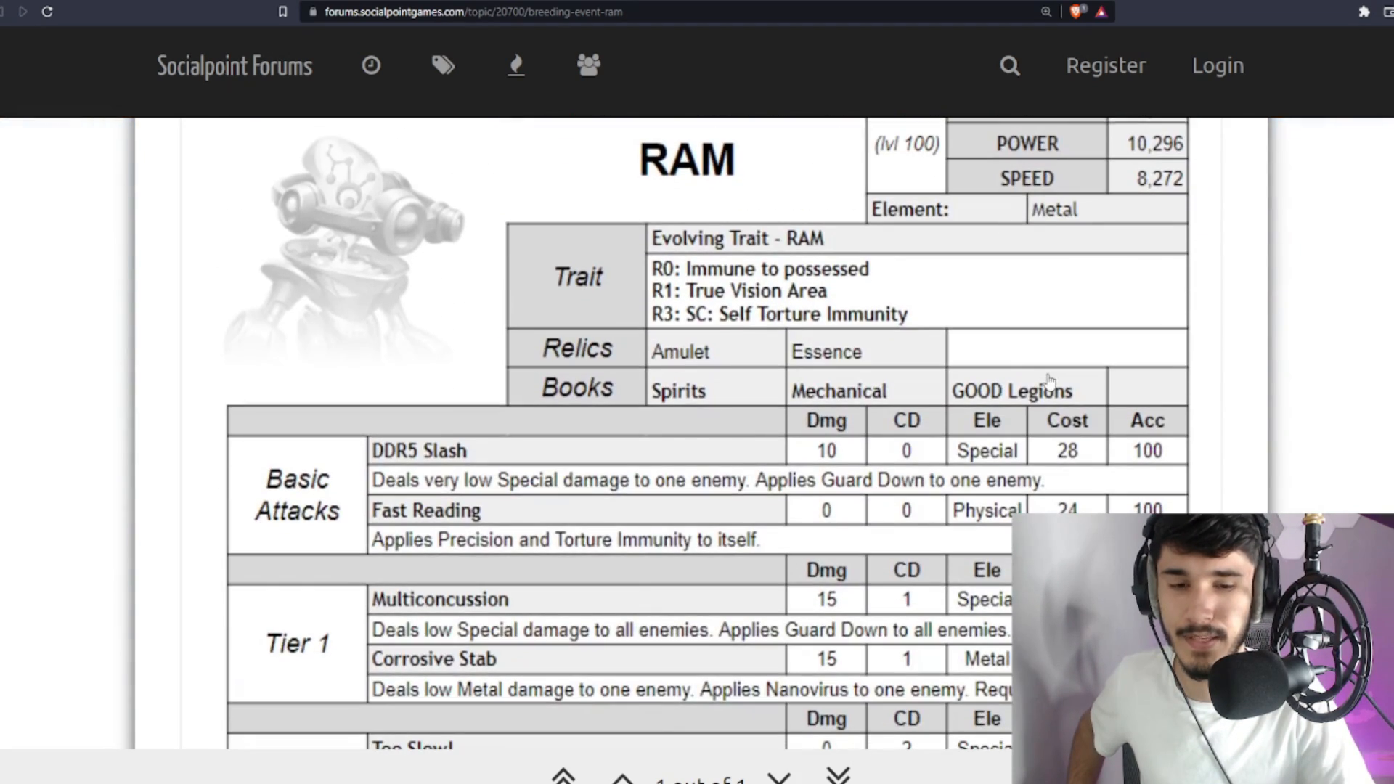
mouse_move(1225, 422)
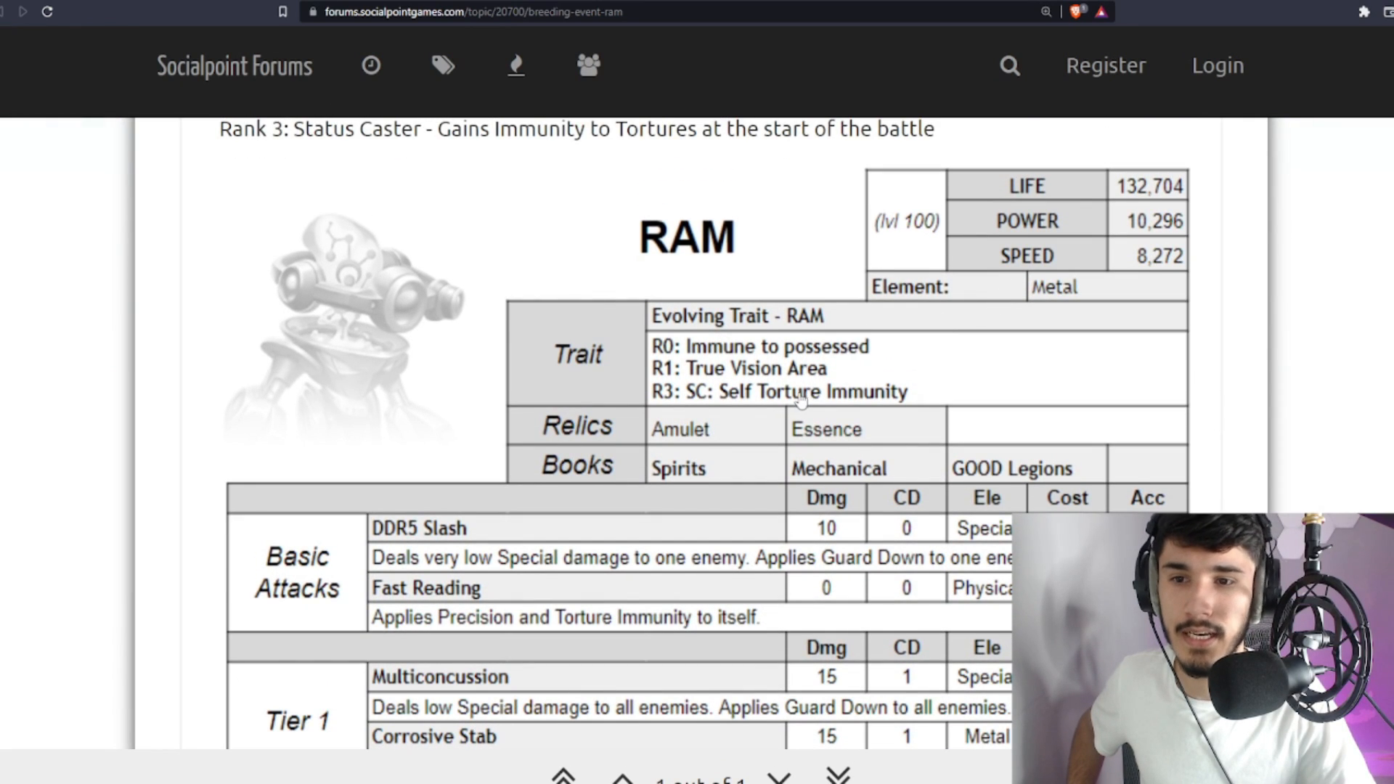
Scroll back to the skill card listing Too Slow, Ectoplasm Spread, Slowdown and Data Overload
scroll(down, 3)
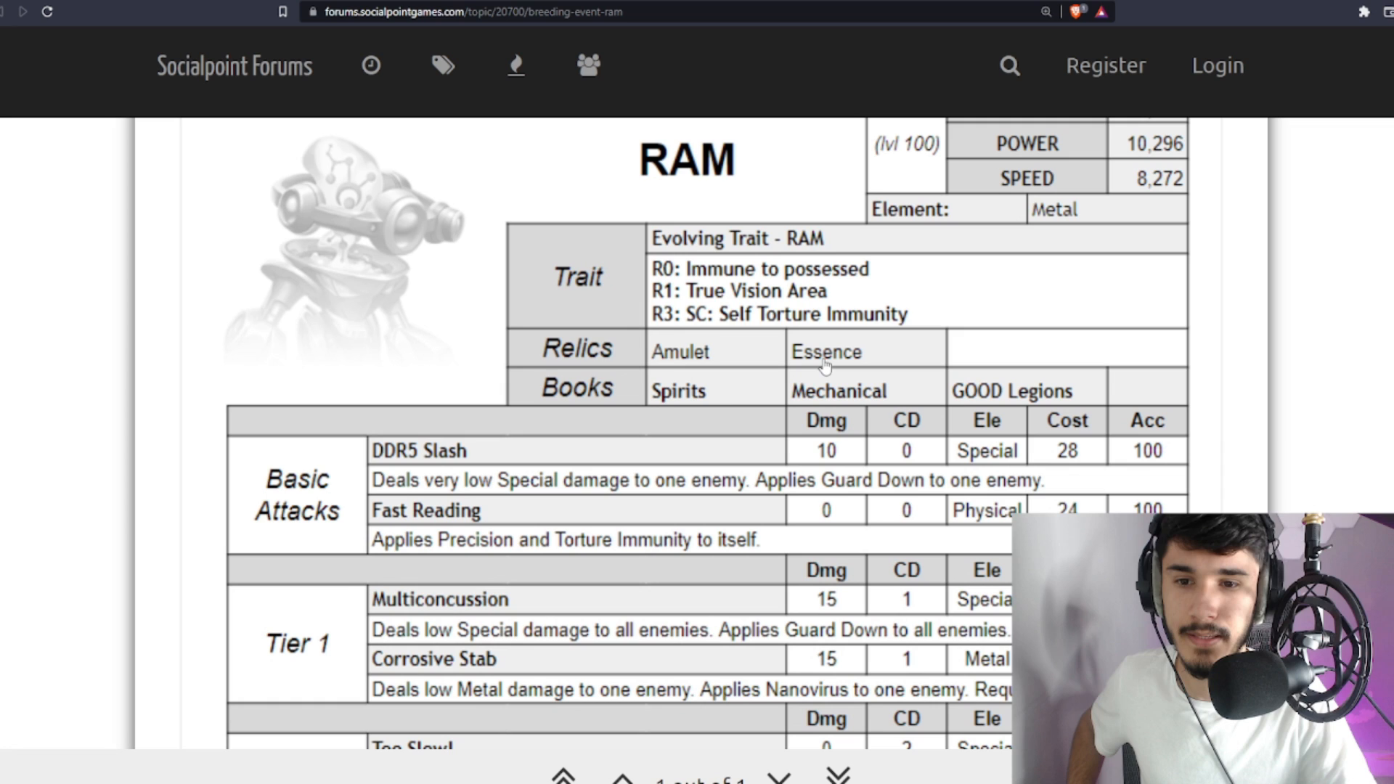
mouse_move(786, 354)
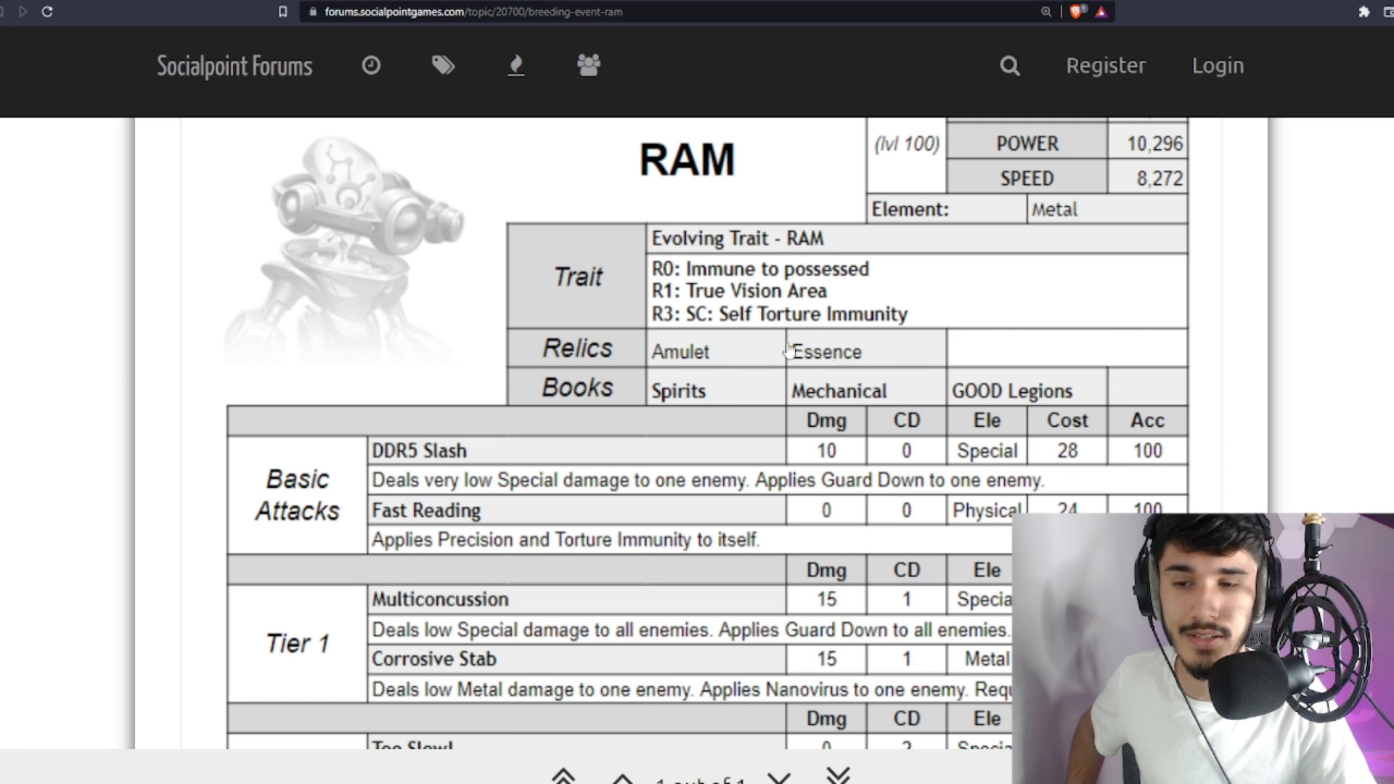
mouse_move(751, 395)
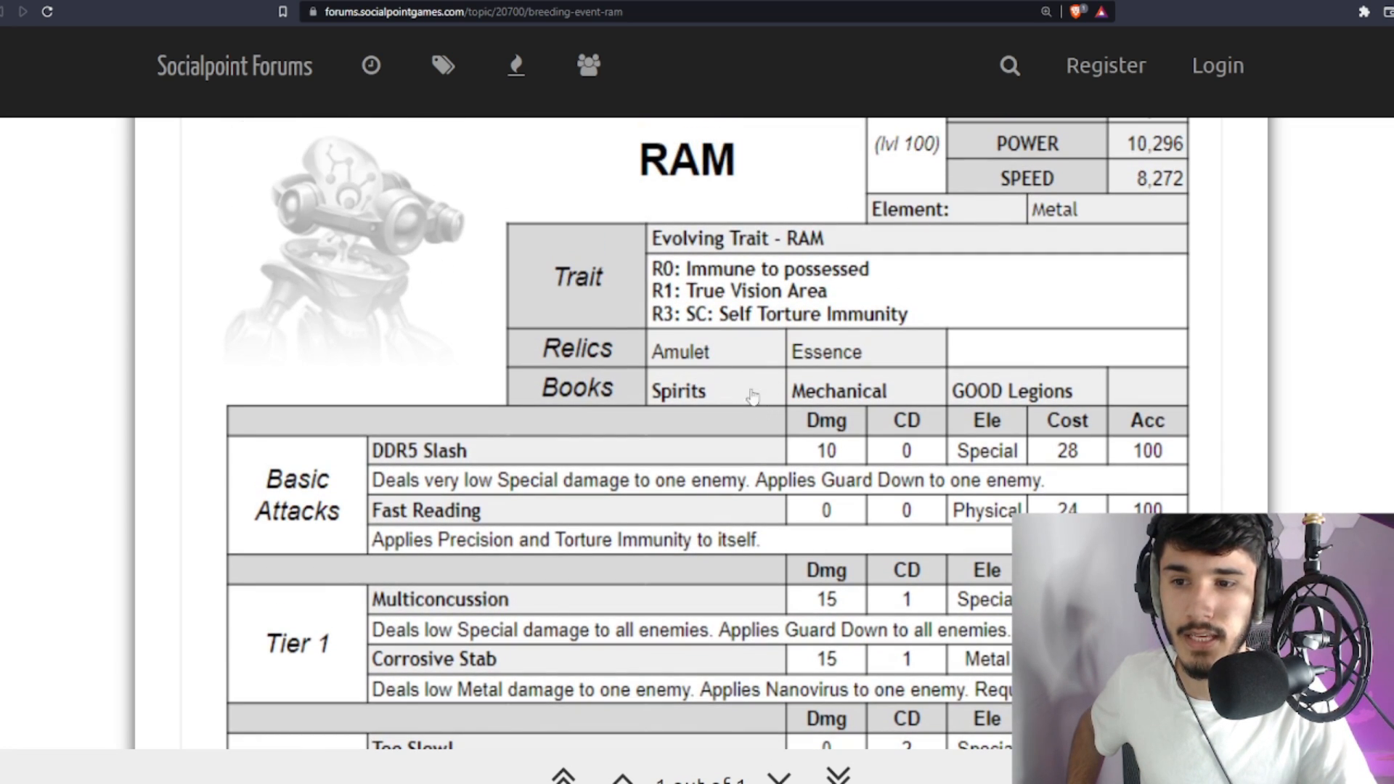
mouse_move(800, 283)
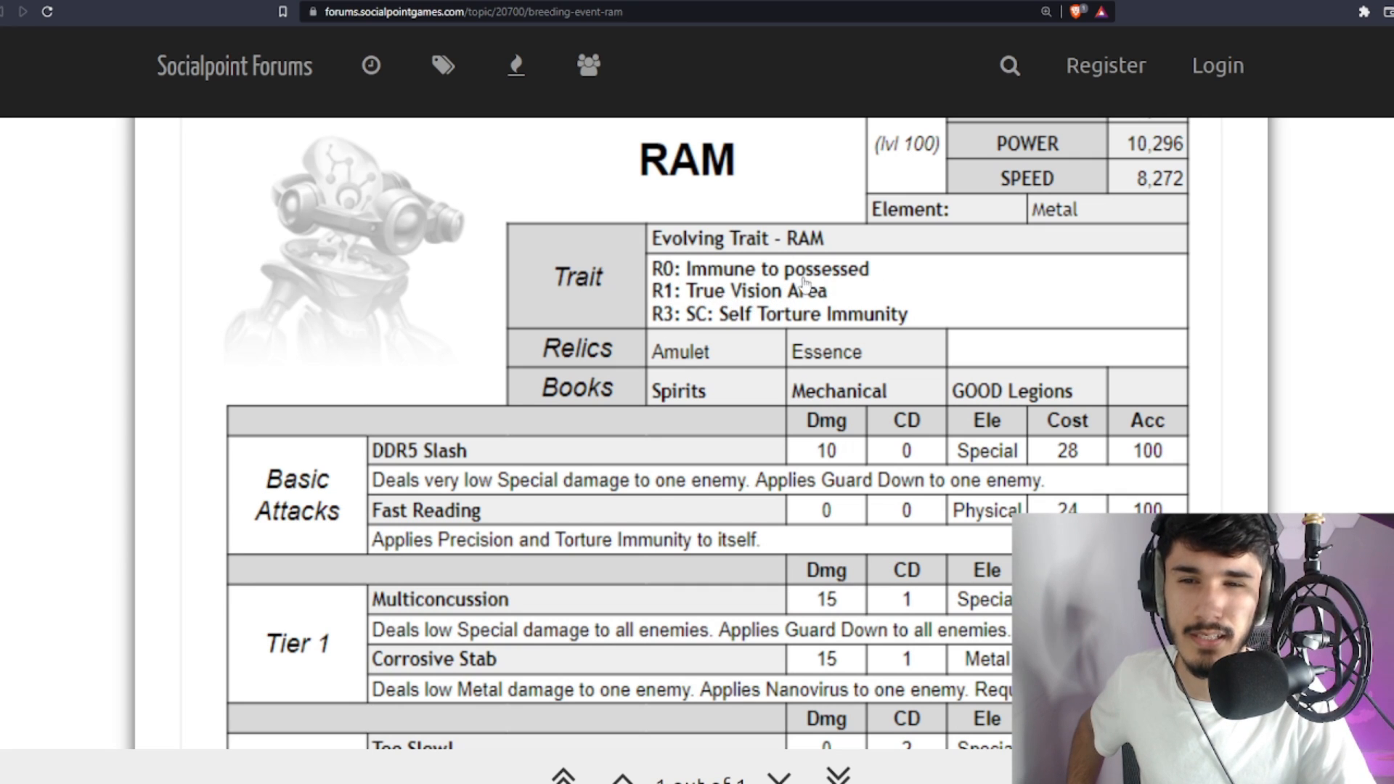
scroll(down, 3)
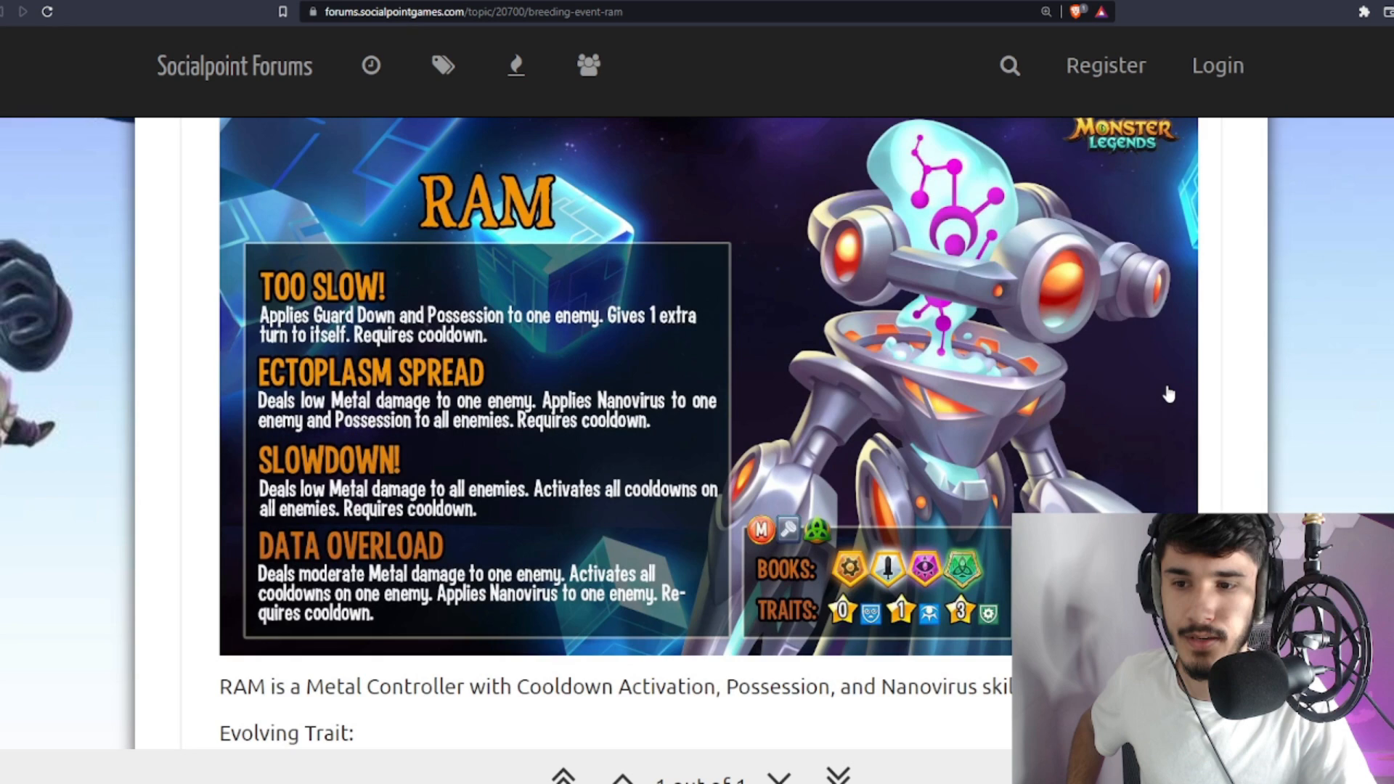
Scroll the skill table through Tier 1, Tier 2, Tier 3 to the Ultimate Spaghettification
scroll(down, 3)
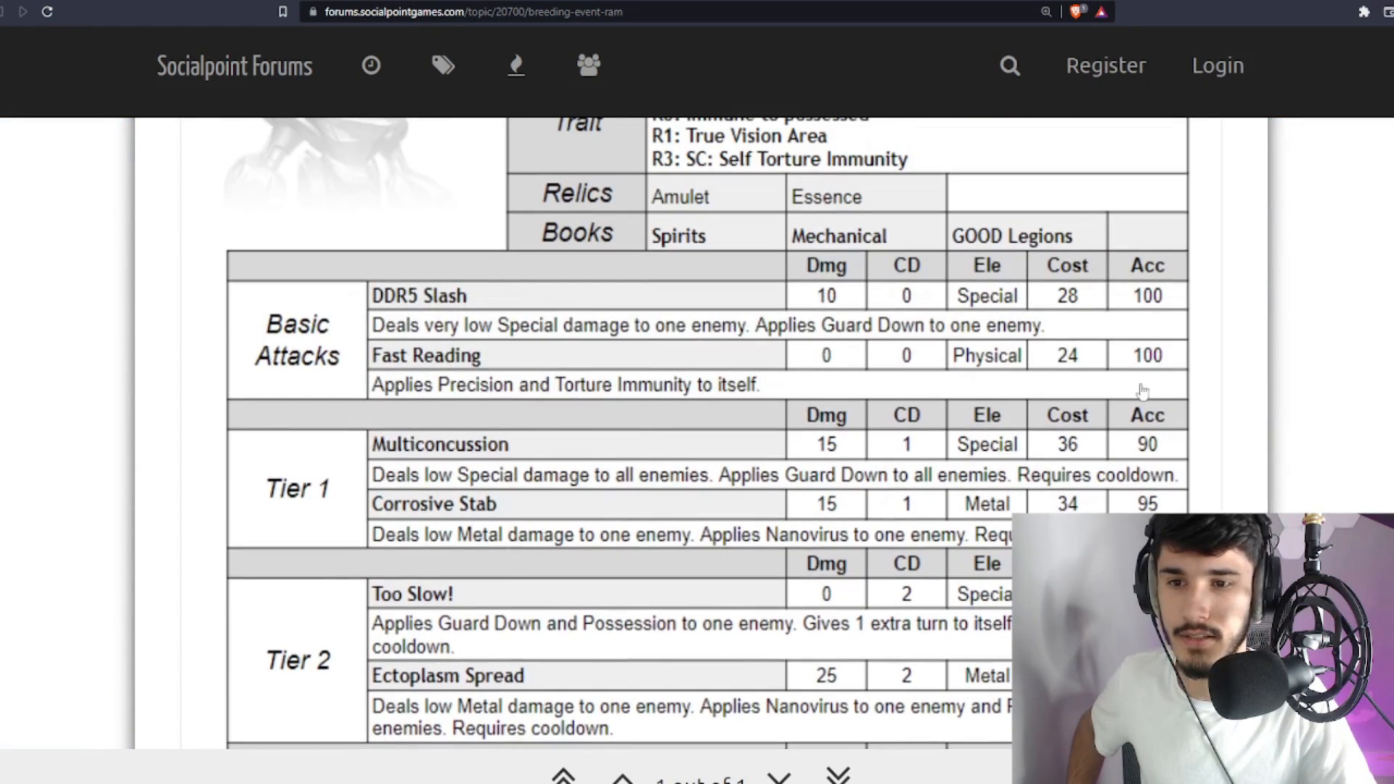
mouse_move(427, 340)
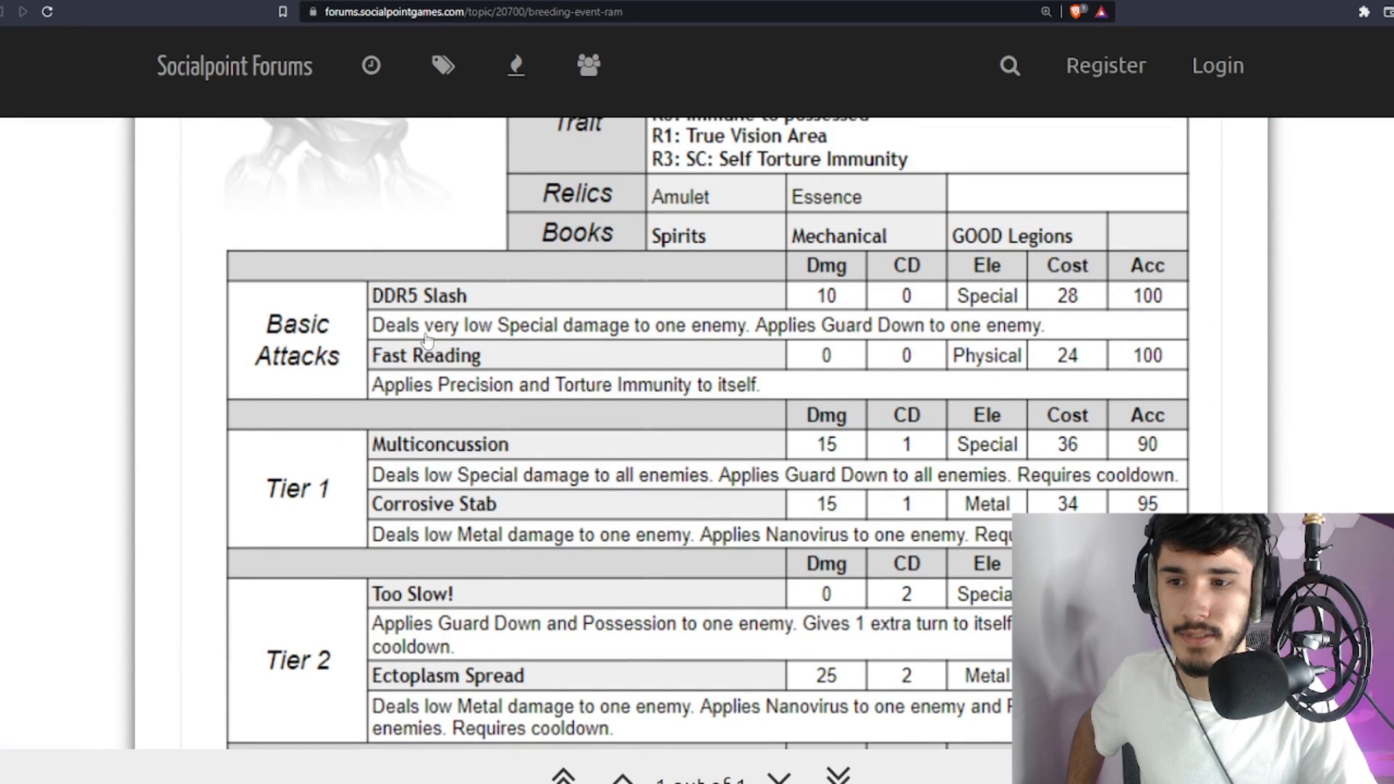
mouse_move(556, 338)
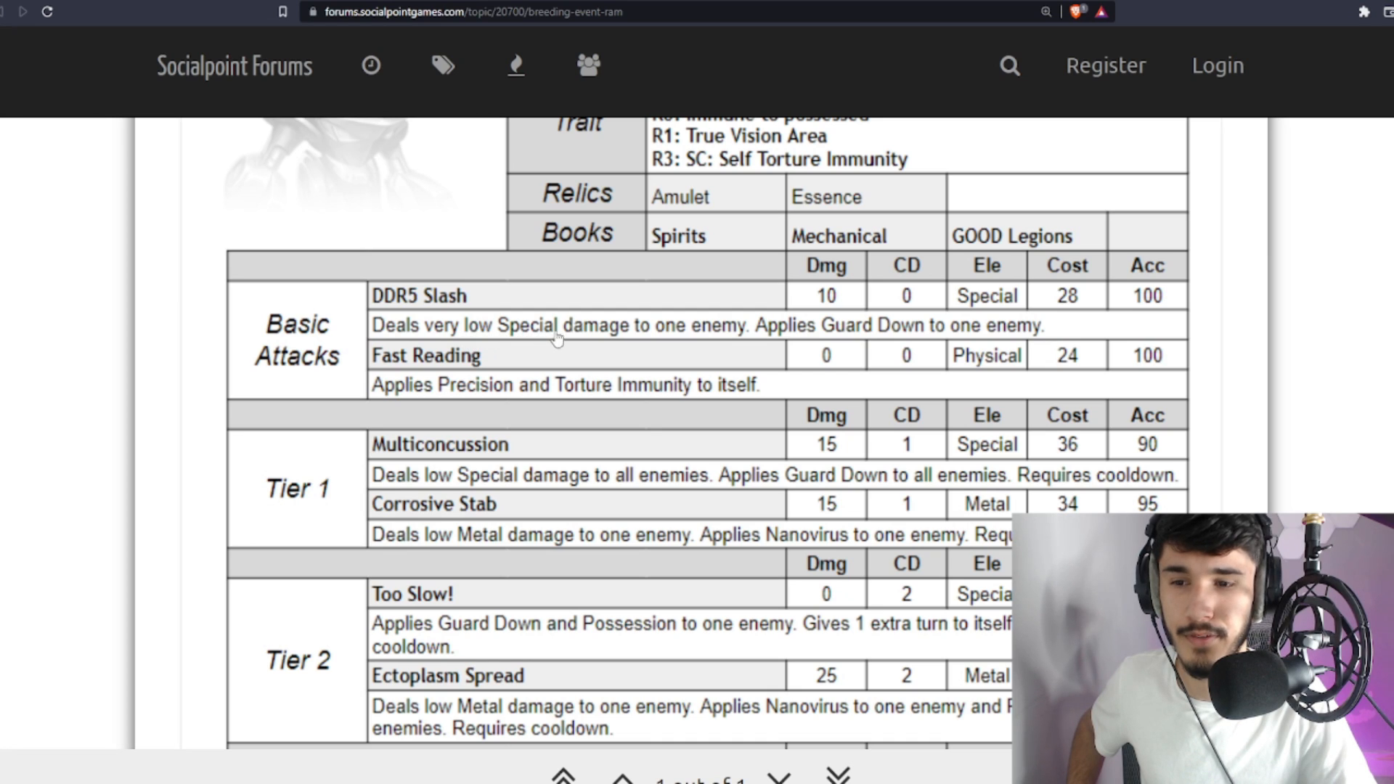
mouse_move(1005, 343)
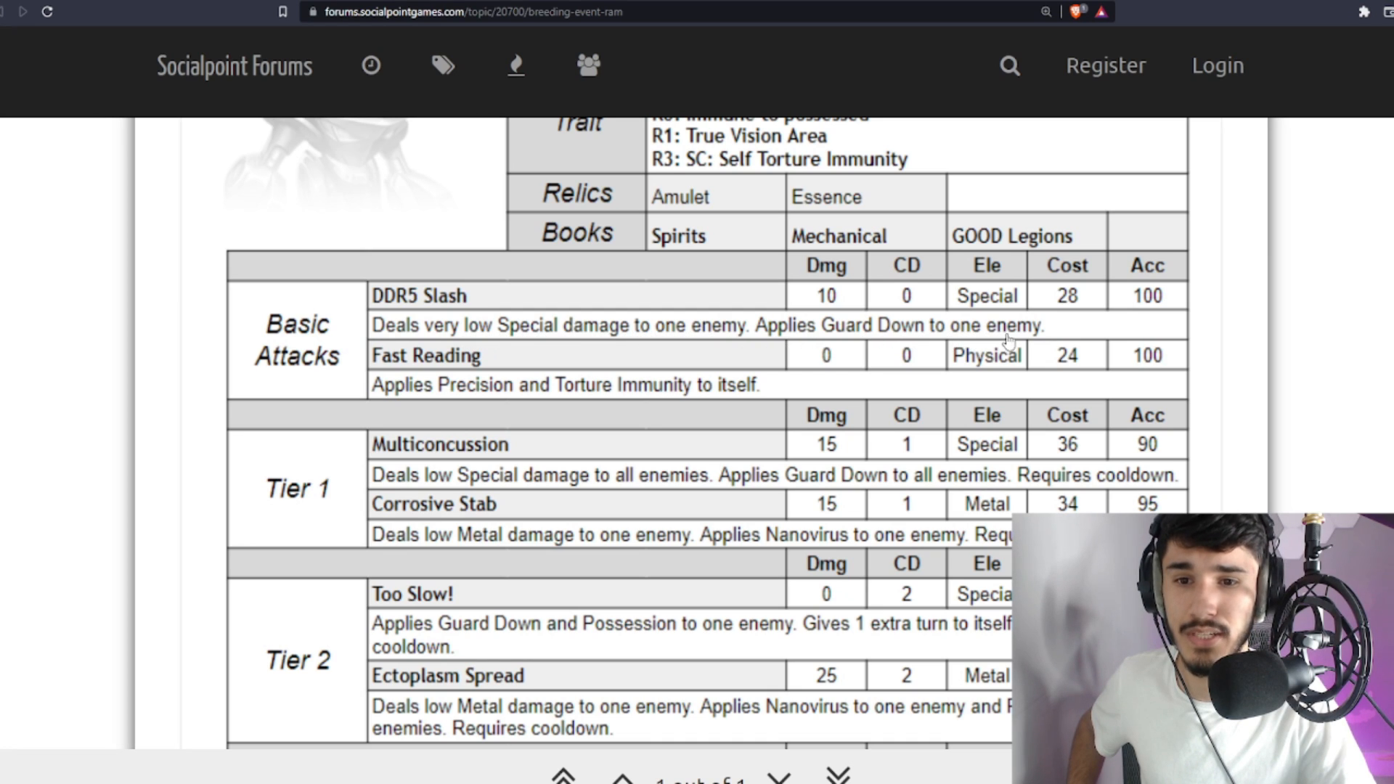
scroll(down, 3)
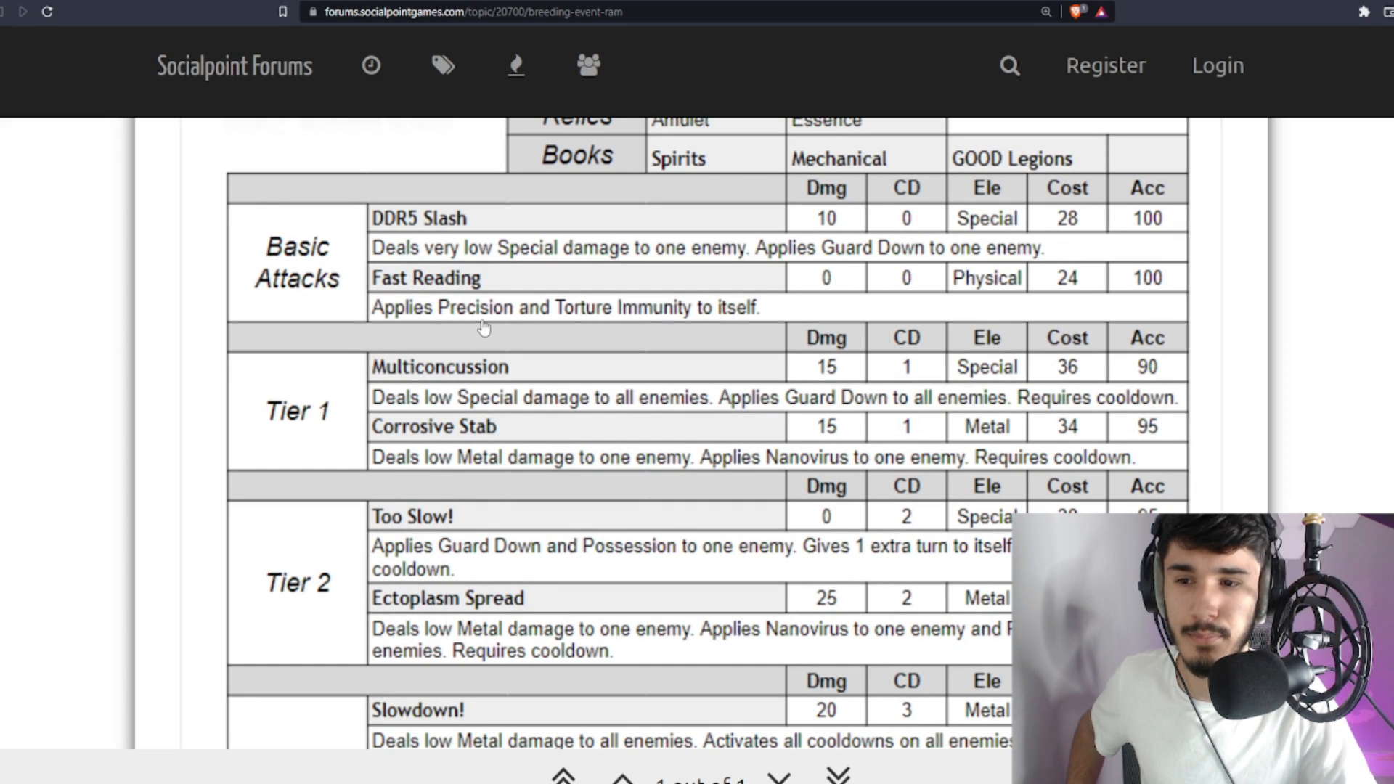
mouse_move(931, 312)
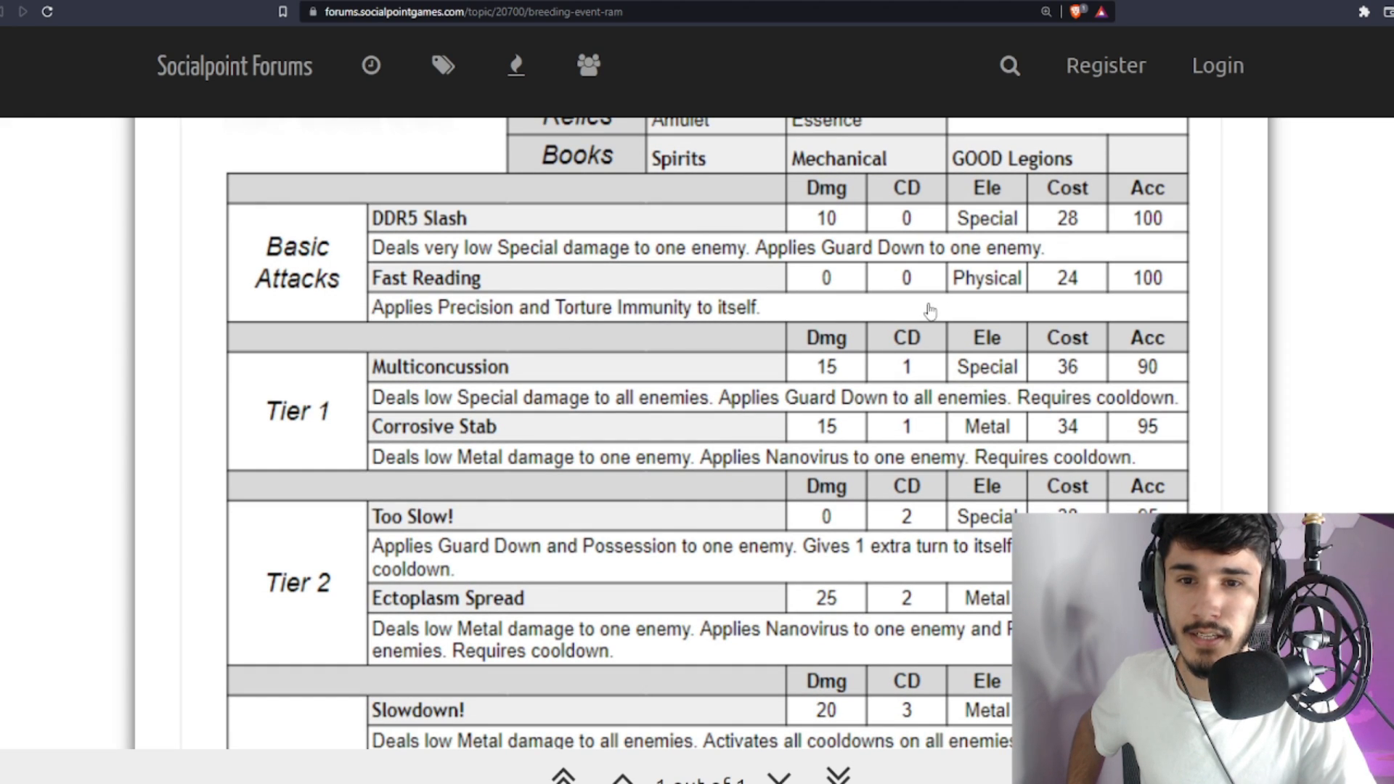
mouse_move(683, 417)
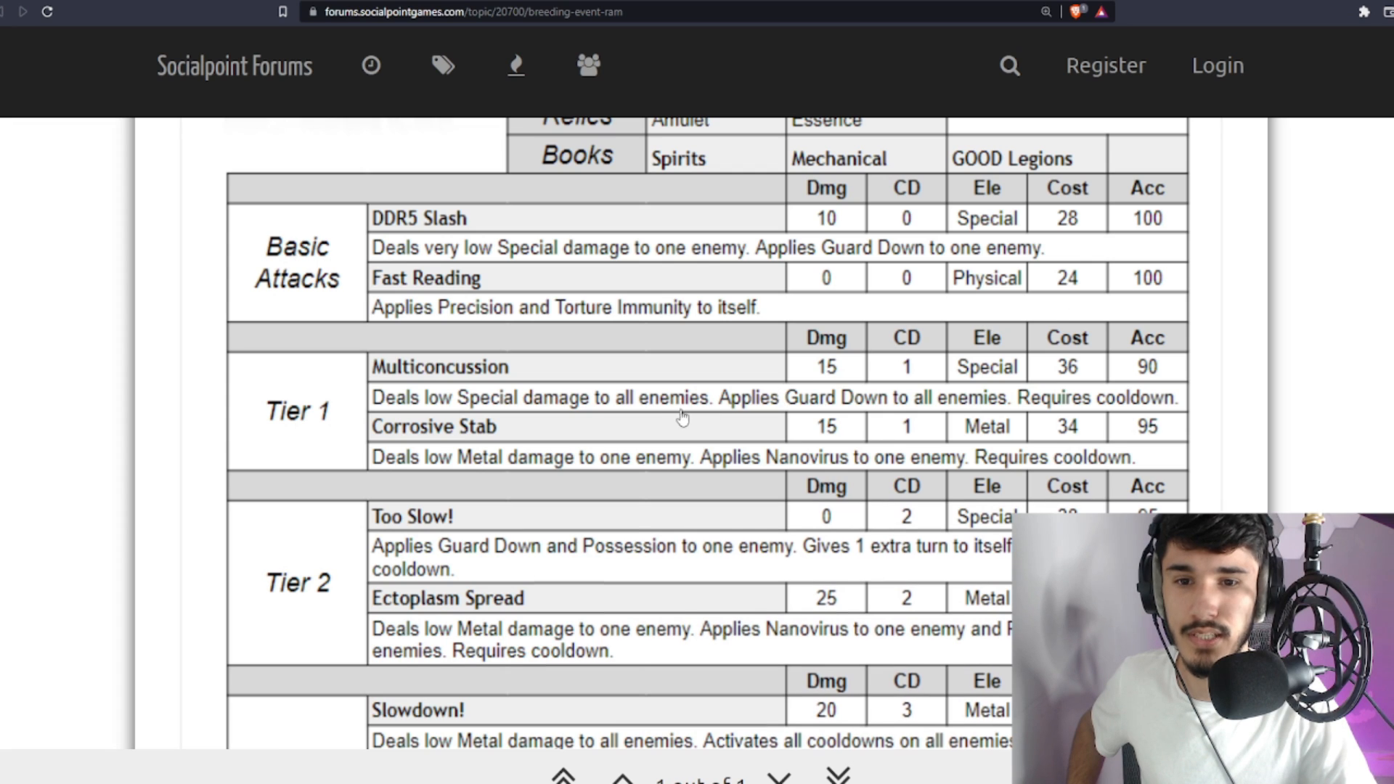
scroll(down, 3)
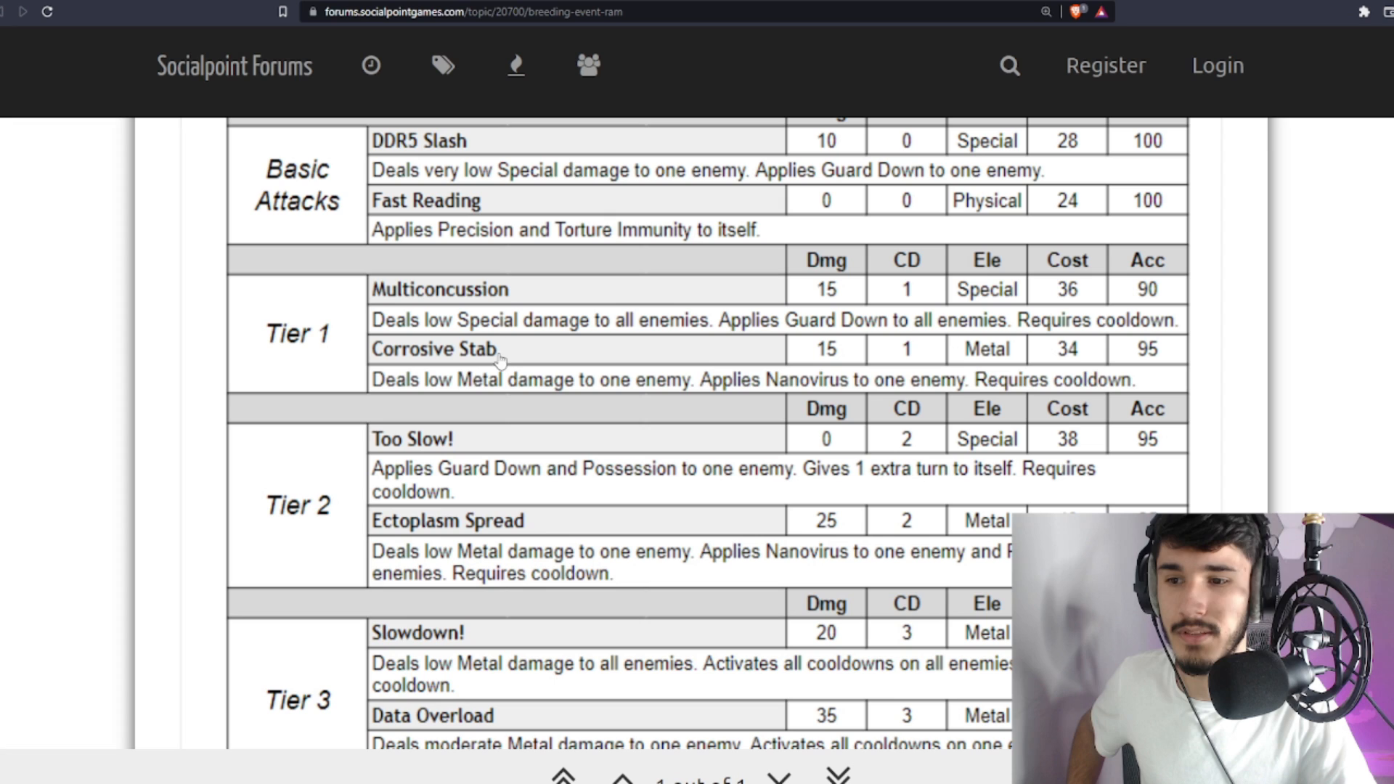
mouse_move(841, 392)
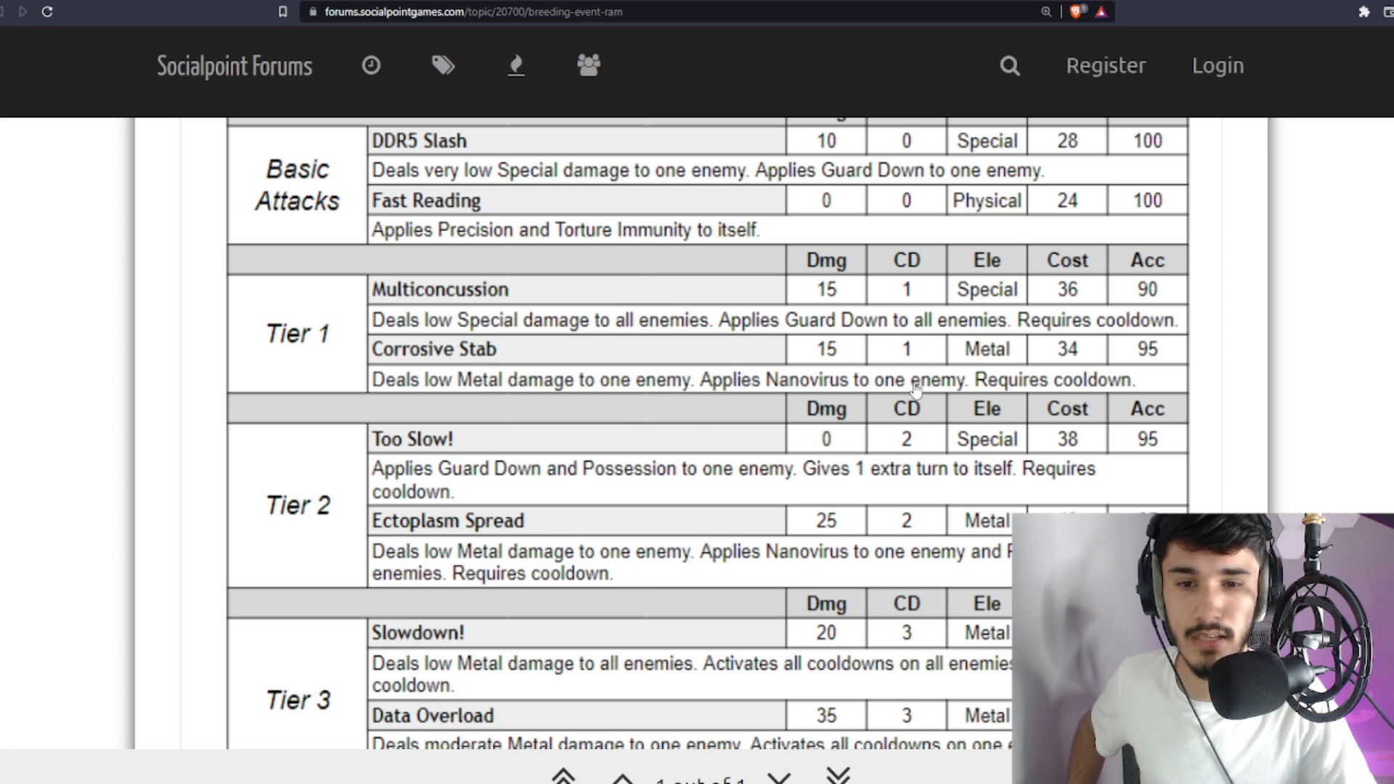
scroll(down, 3)
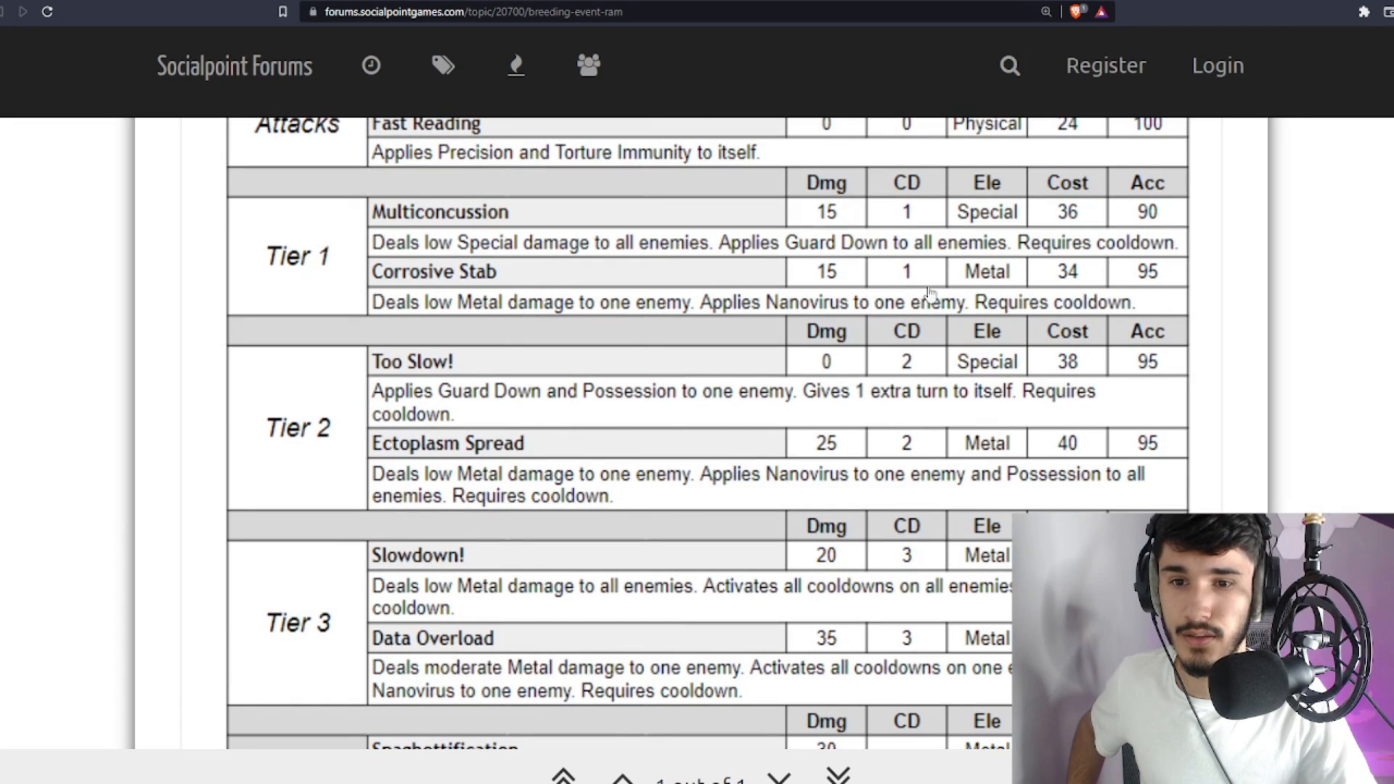
mouse_move(1089, 189)
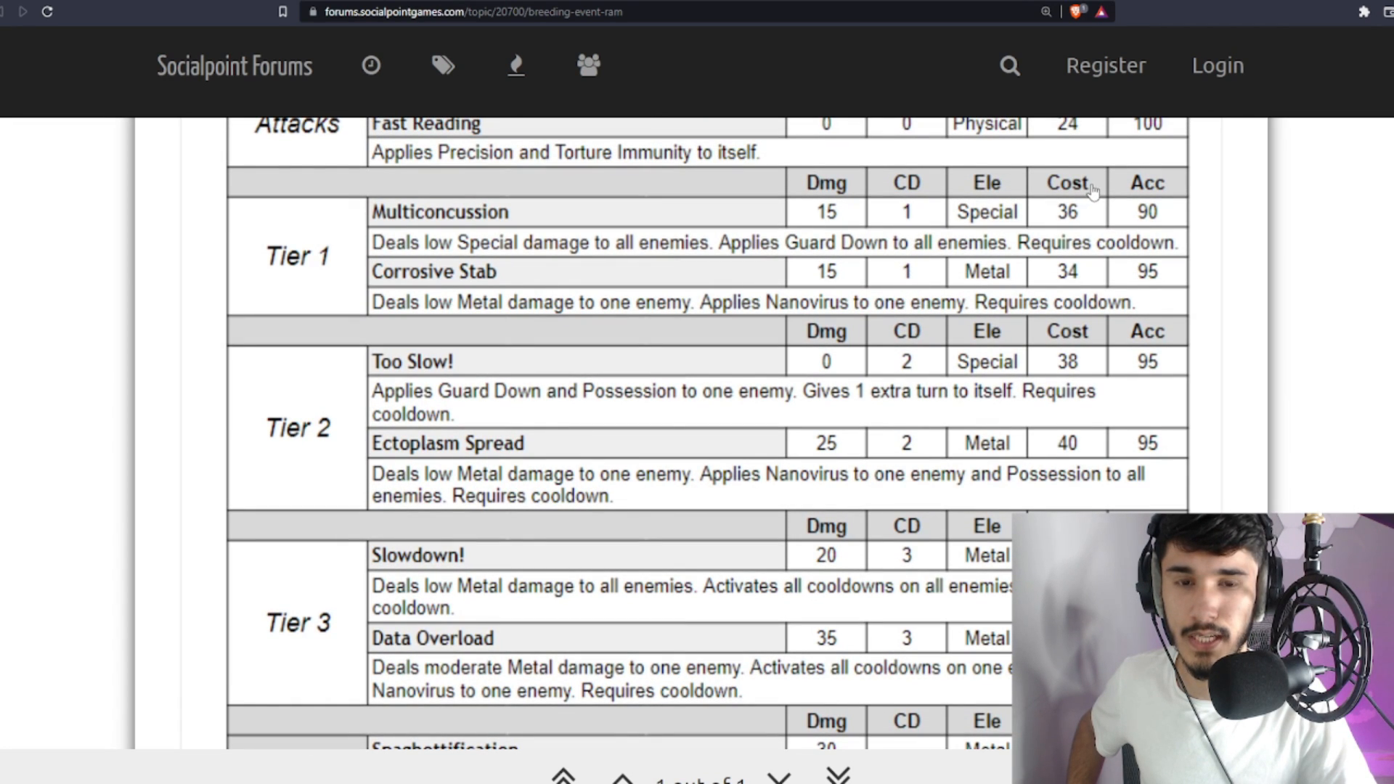
scroll(down, 3)
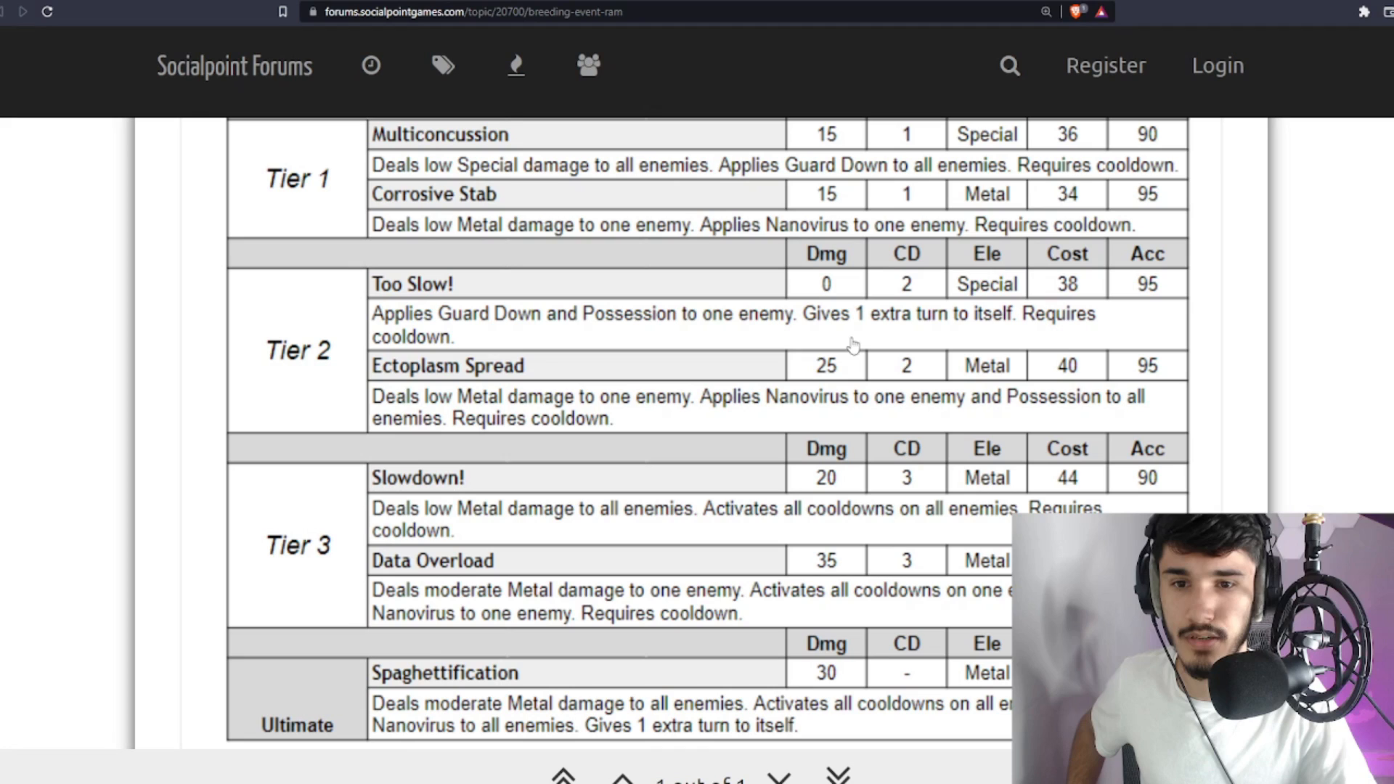
mouse_move(662, 343)
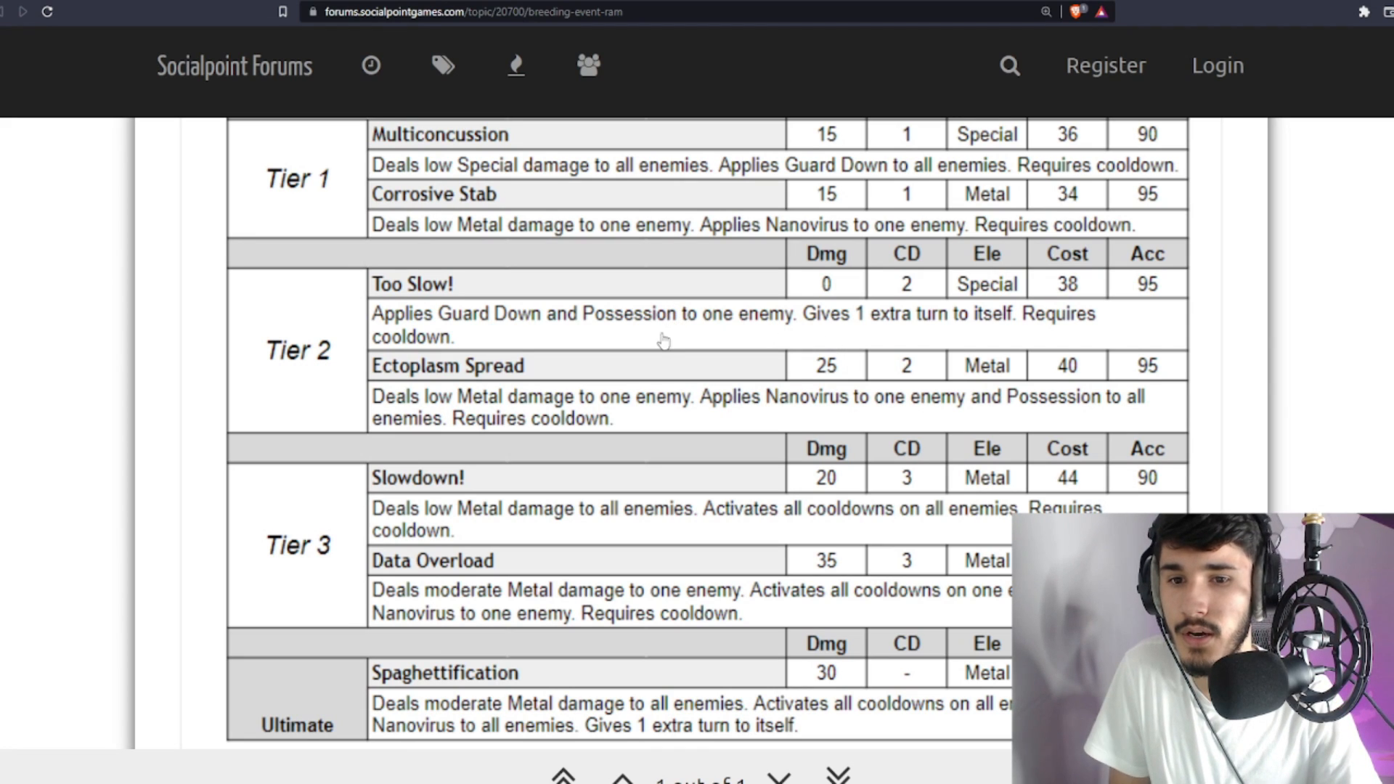
mouse_move(623, 363)
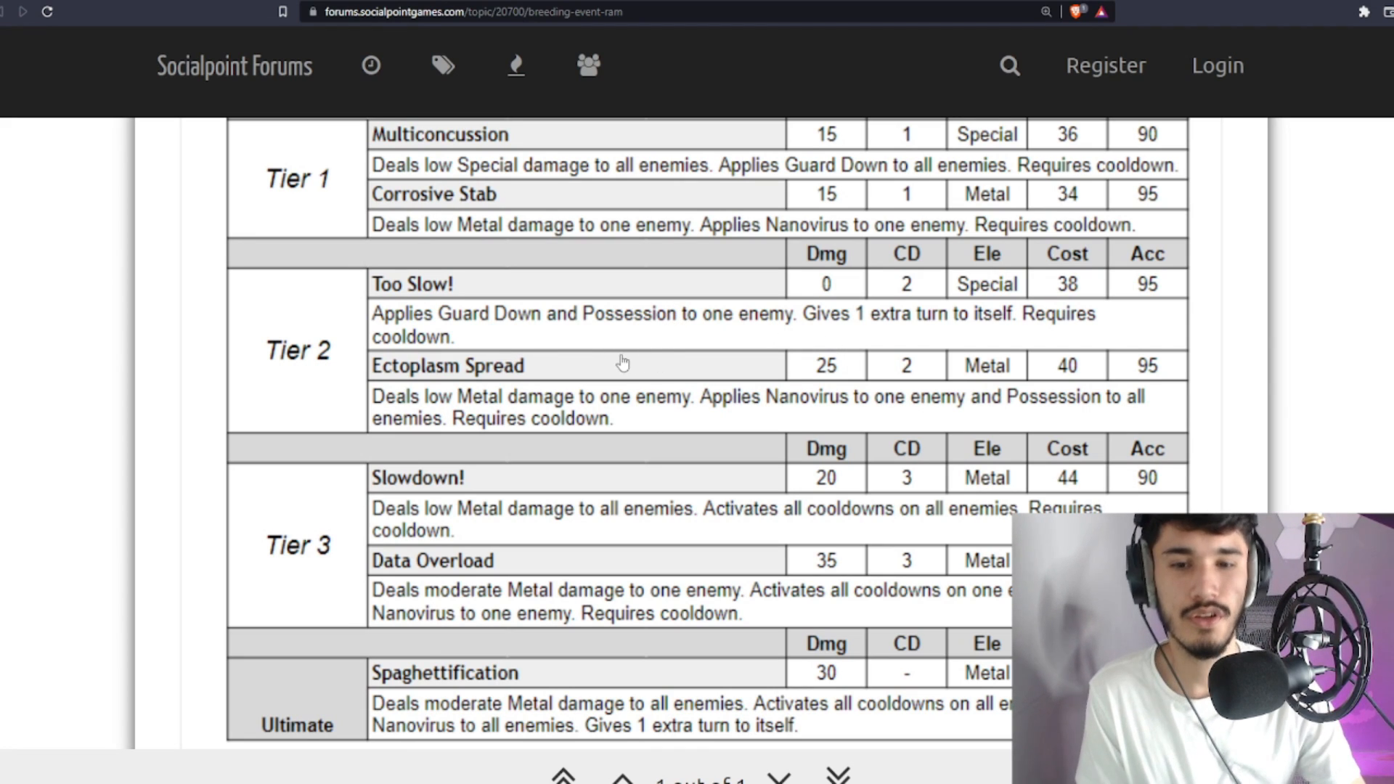
Scroll to the post's end with the Ultimate row, timestamp and 1 post, 442 views summary
scroll(down, 3)
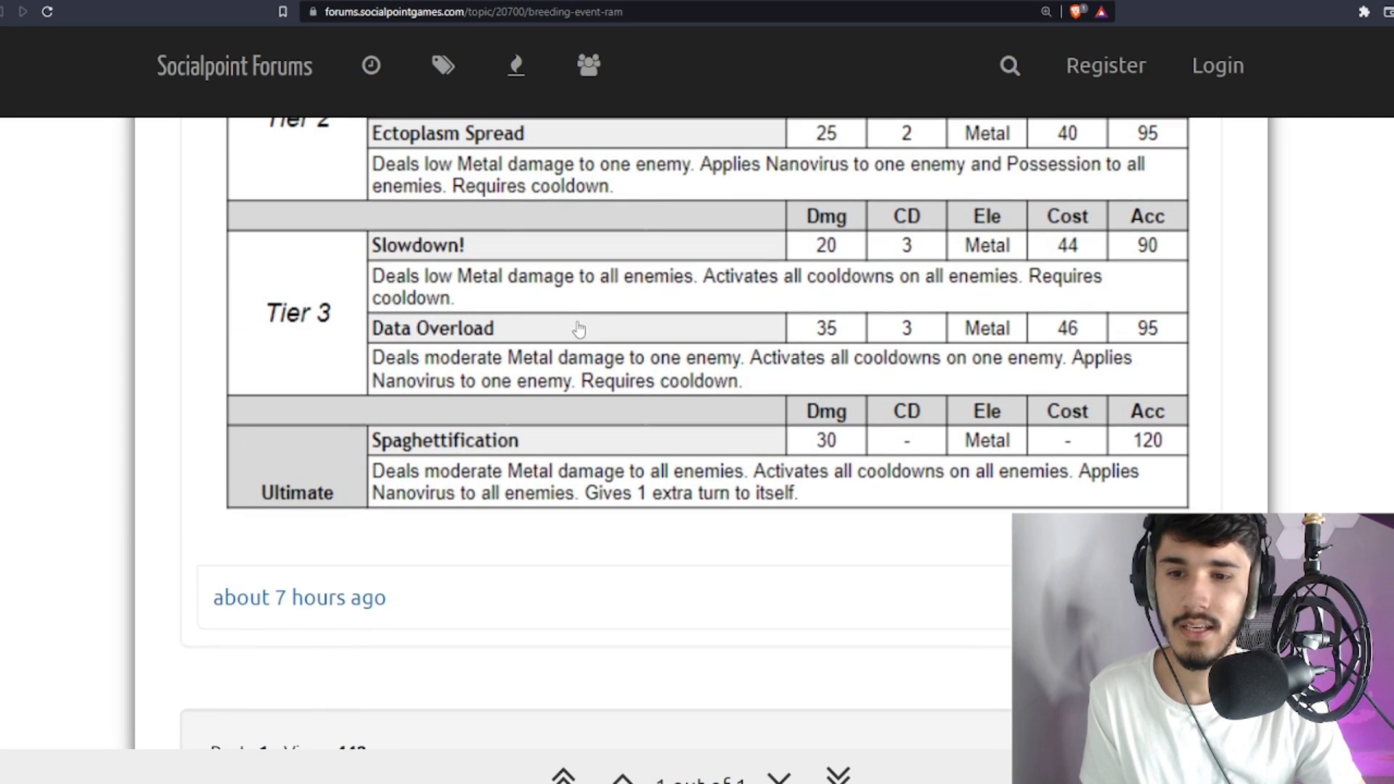
scroll(down, 3)
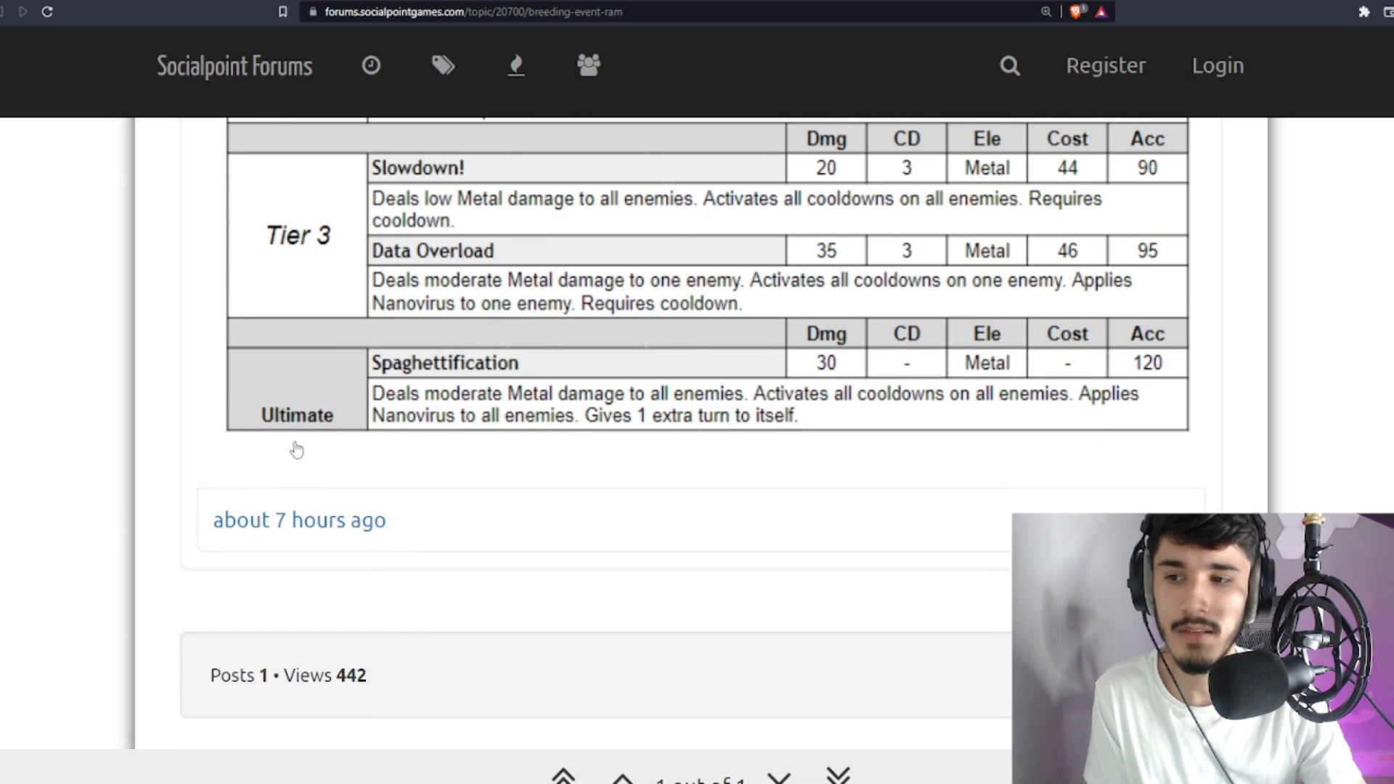
mouse_move(620, 437)
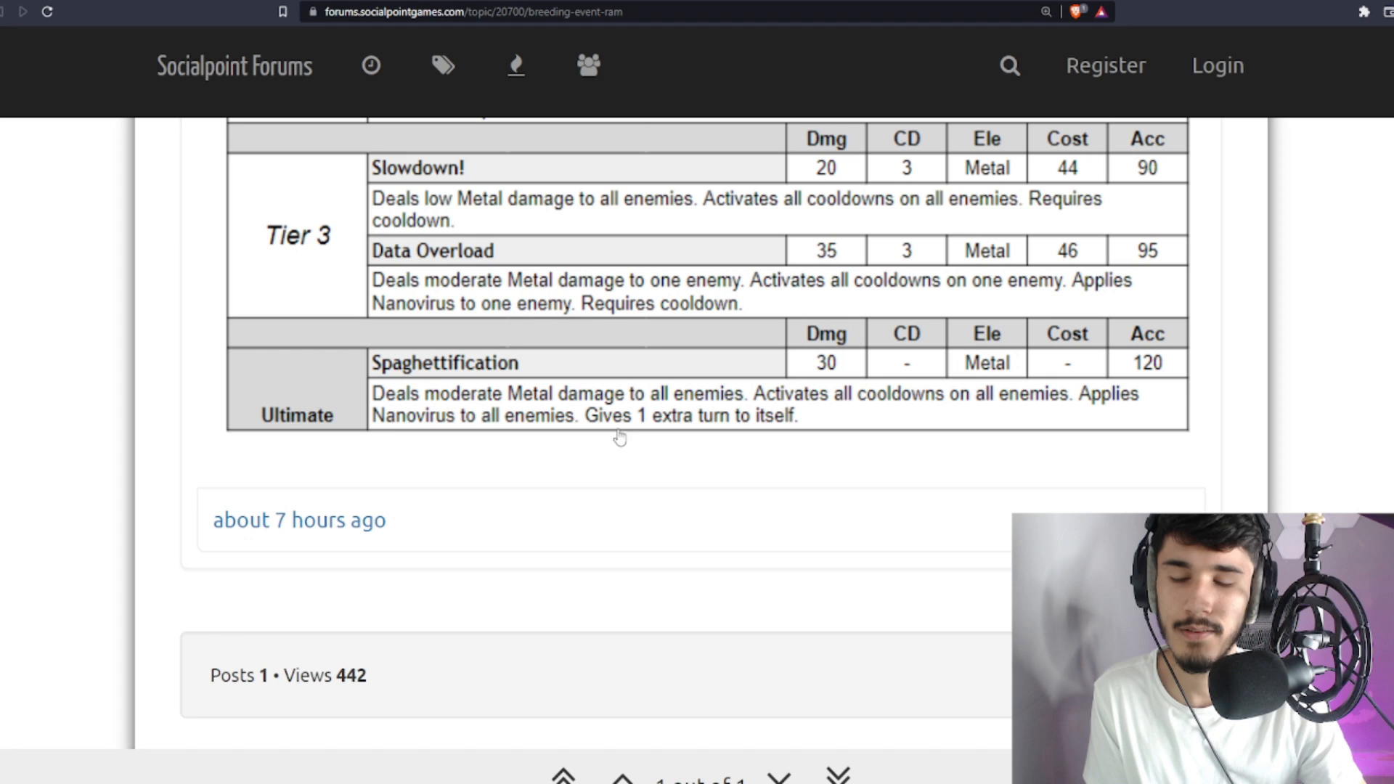
mouse_move(485, 405)
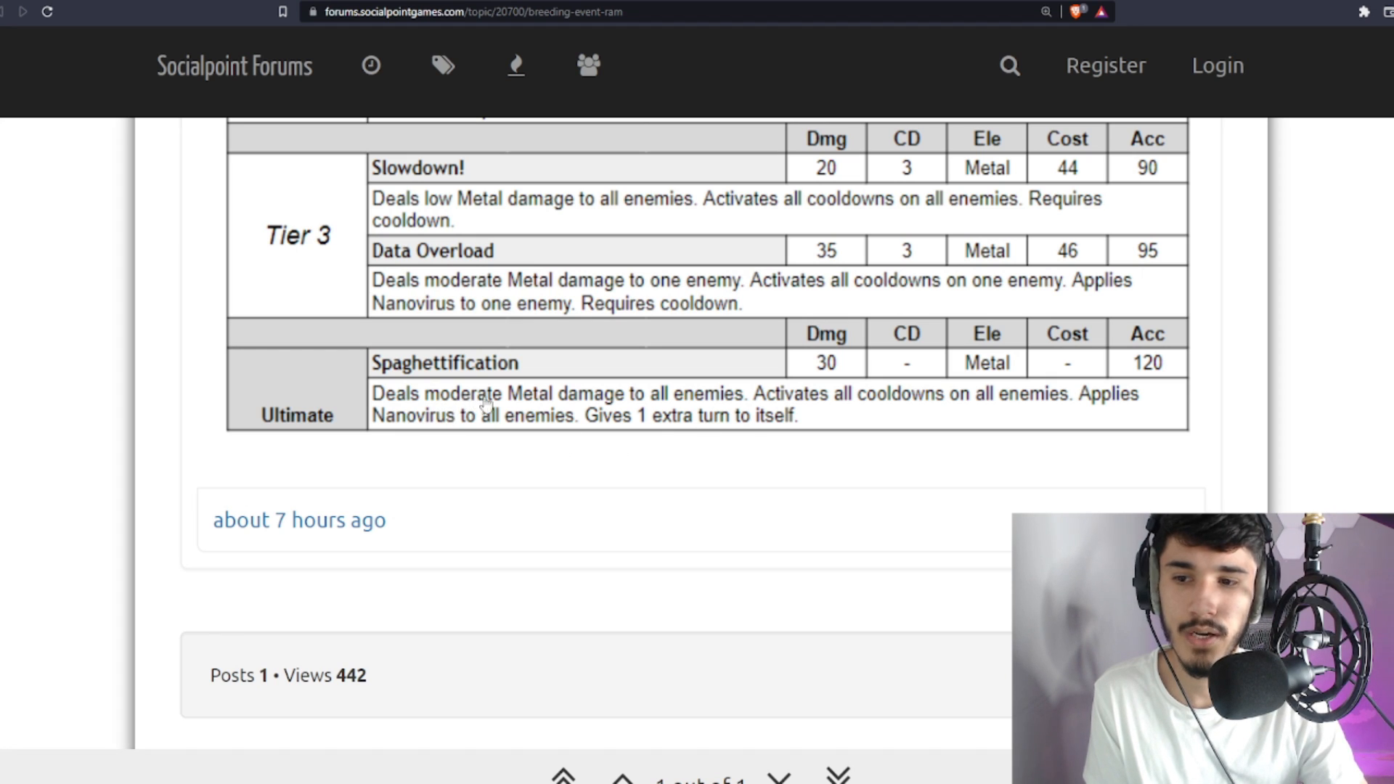
mouse_move(807, 427)
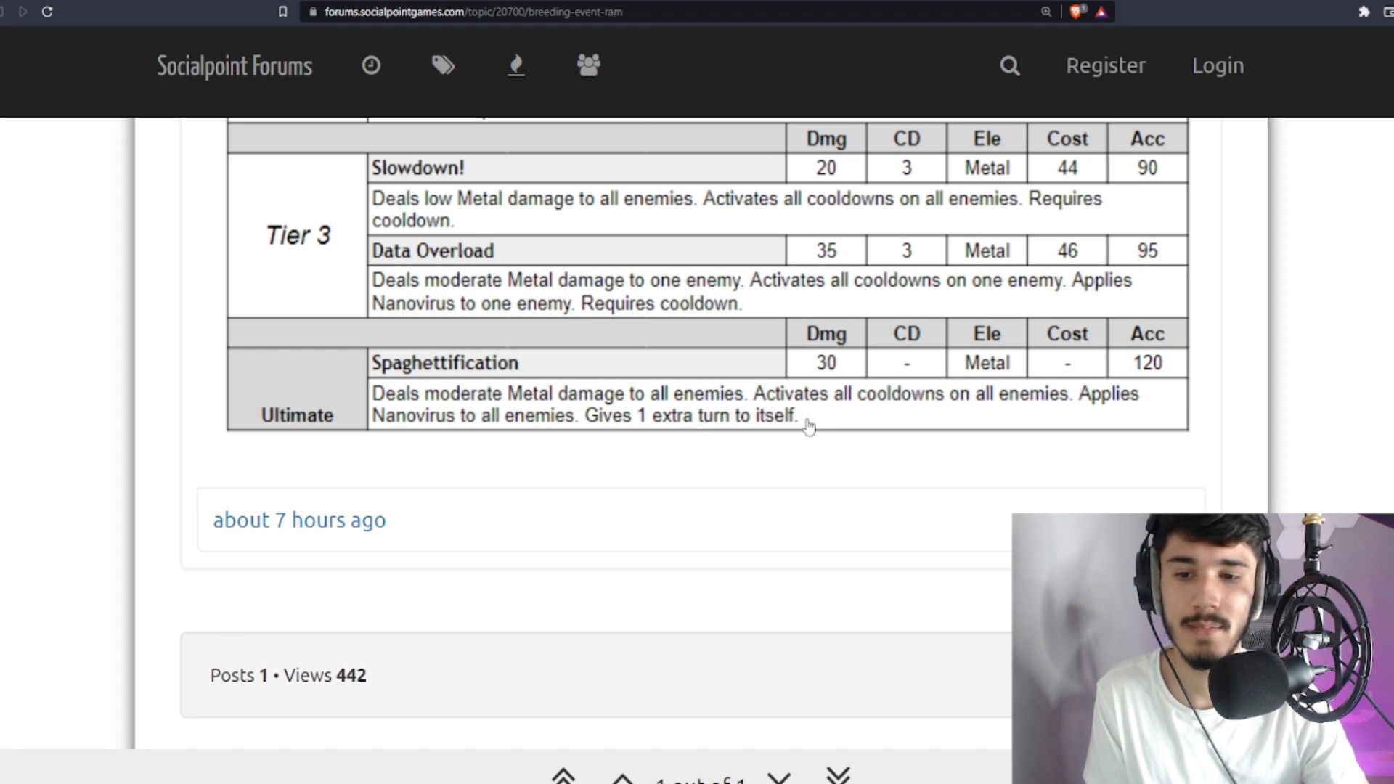
mouse_move(880, 427)
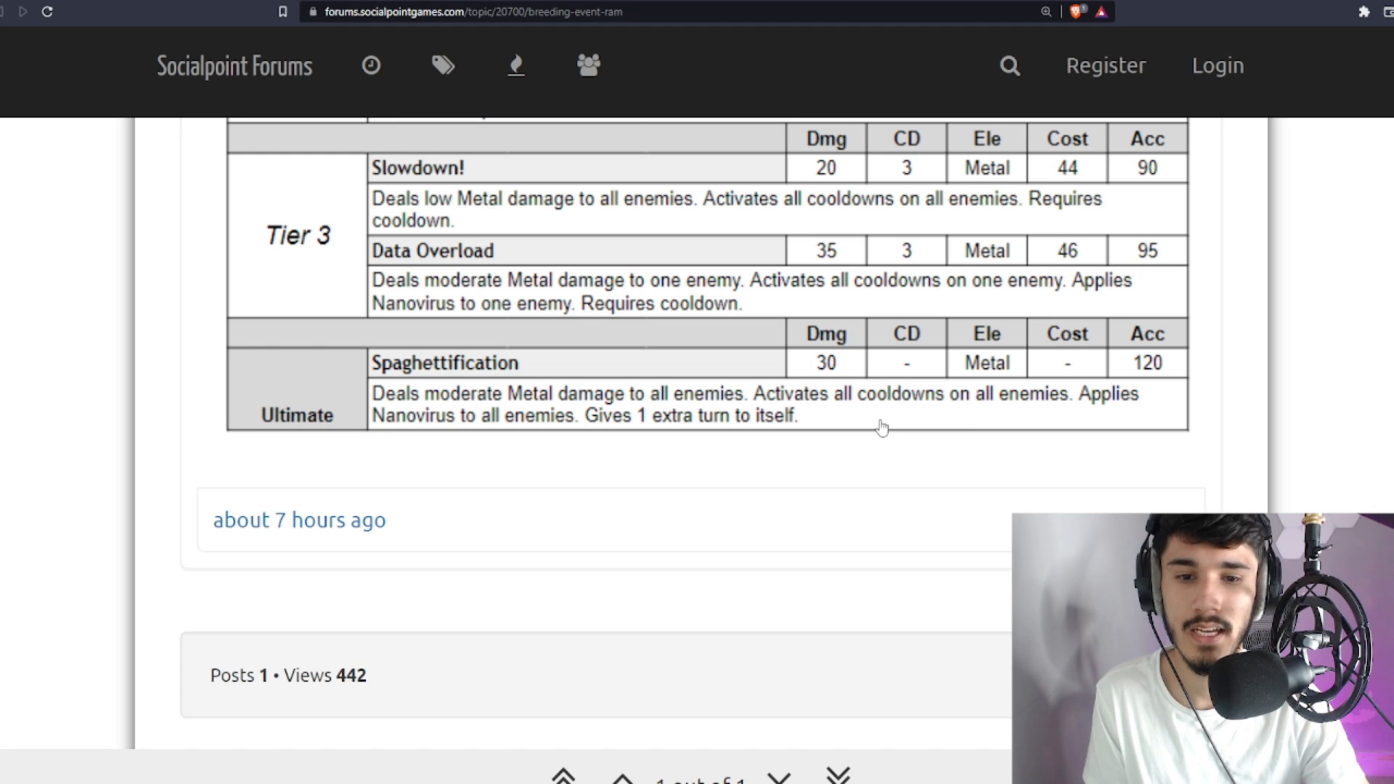
scroll(down, 3)
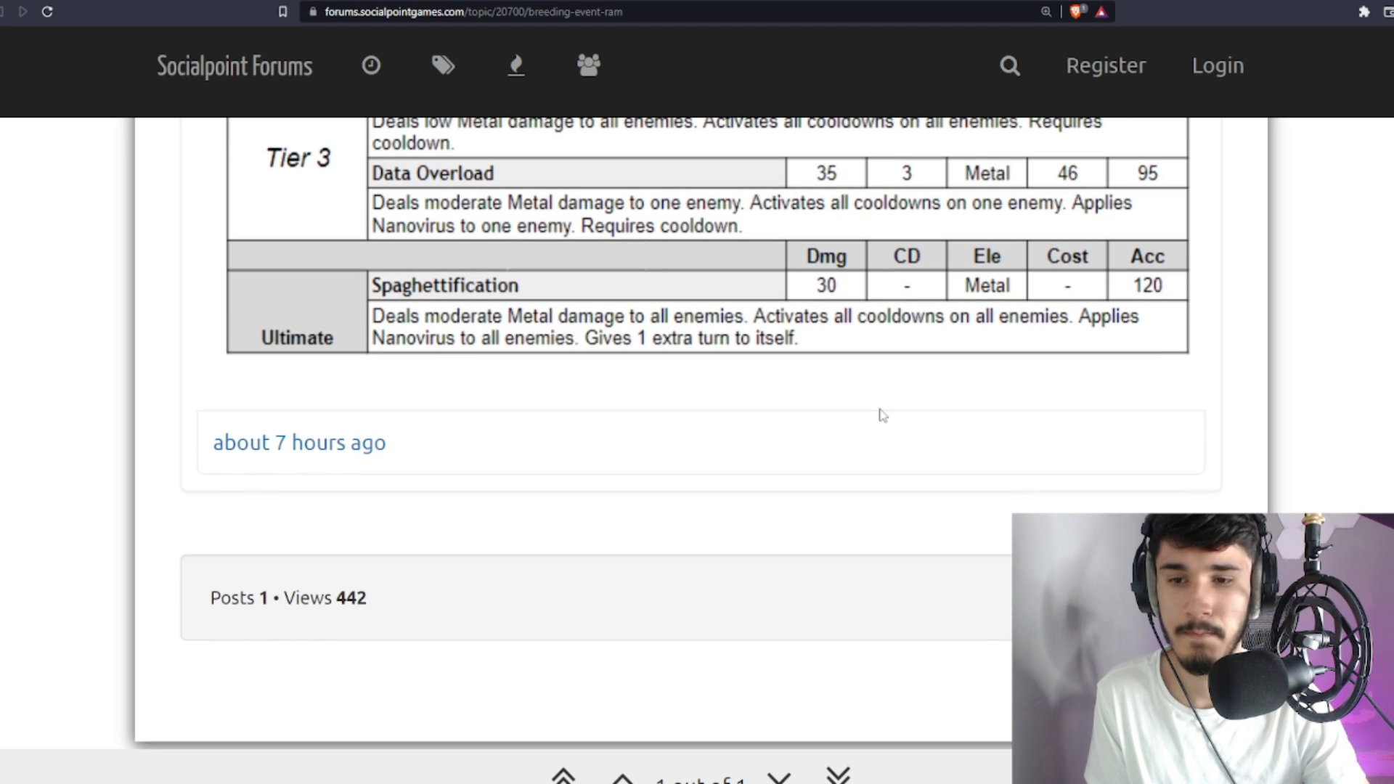
Scroll up and down through the stats table toward the top of the post
scroll(up, 3)
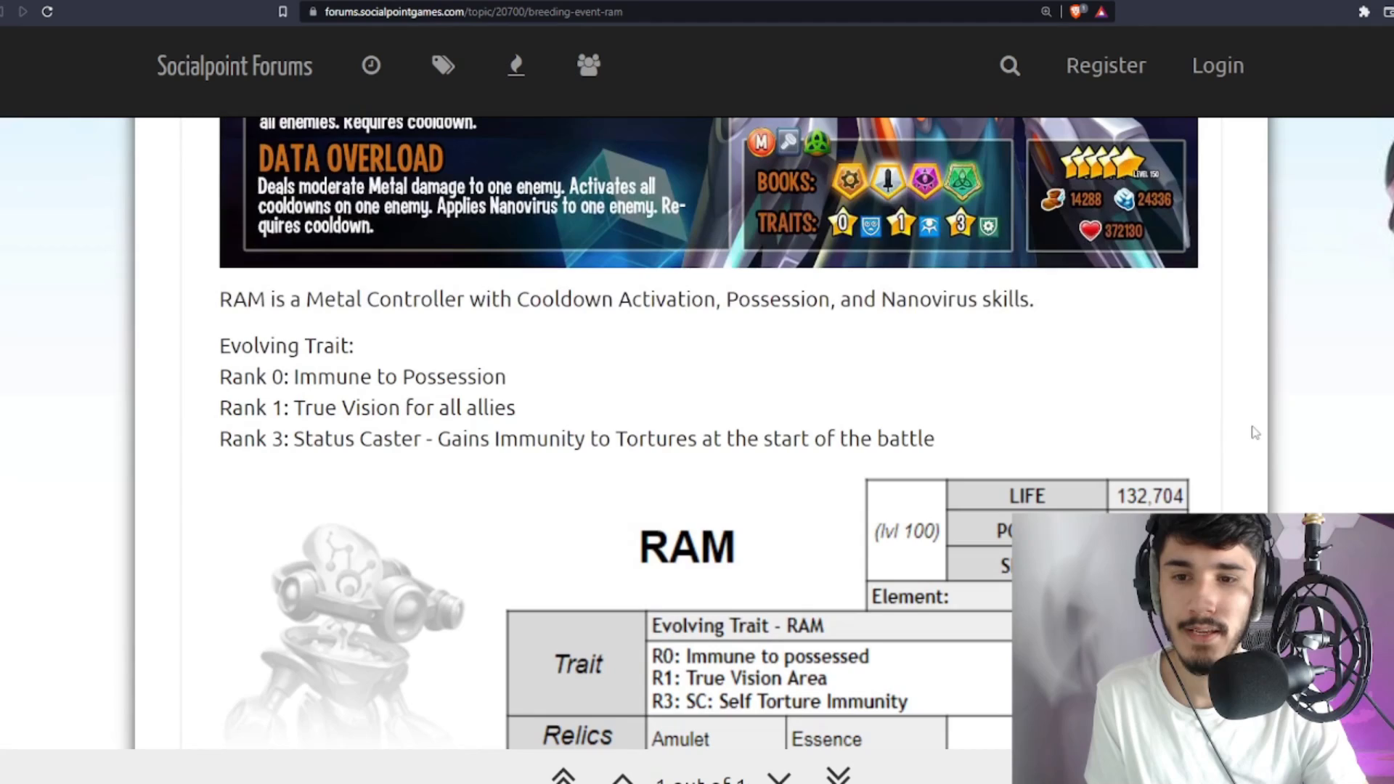
scroll(down, 3)
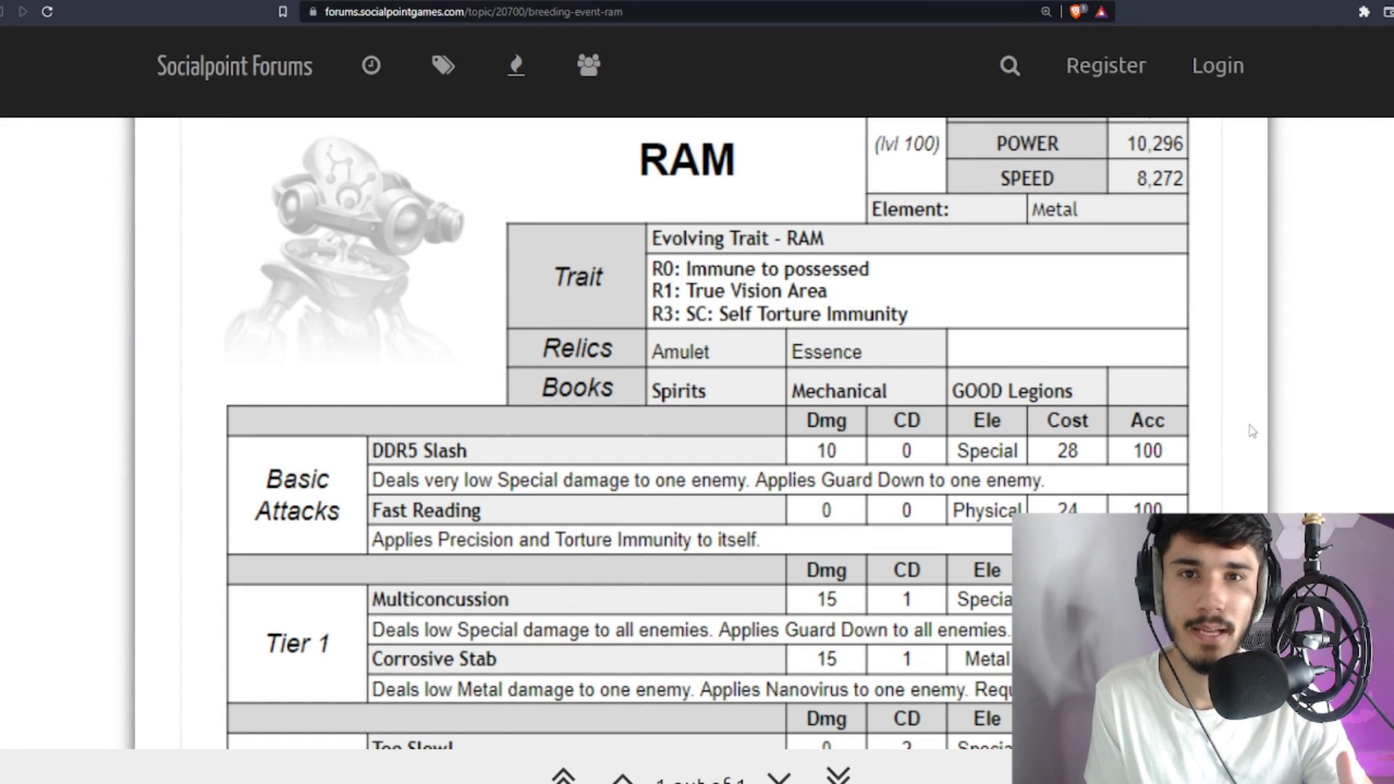
mouse_move(1272, 411)
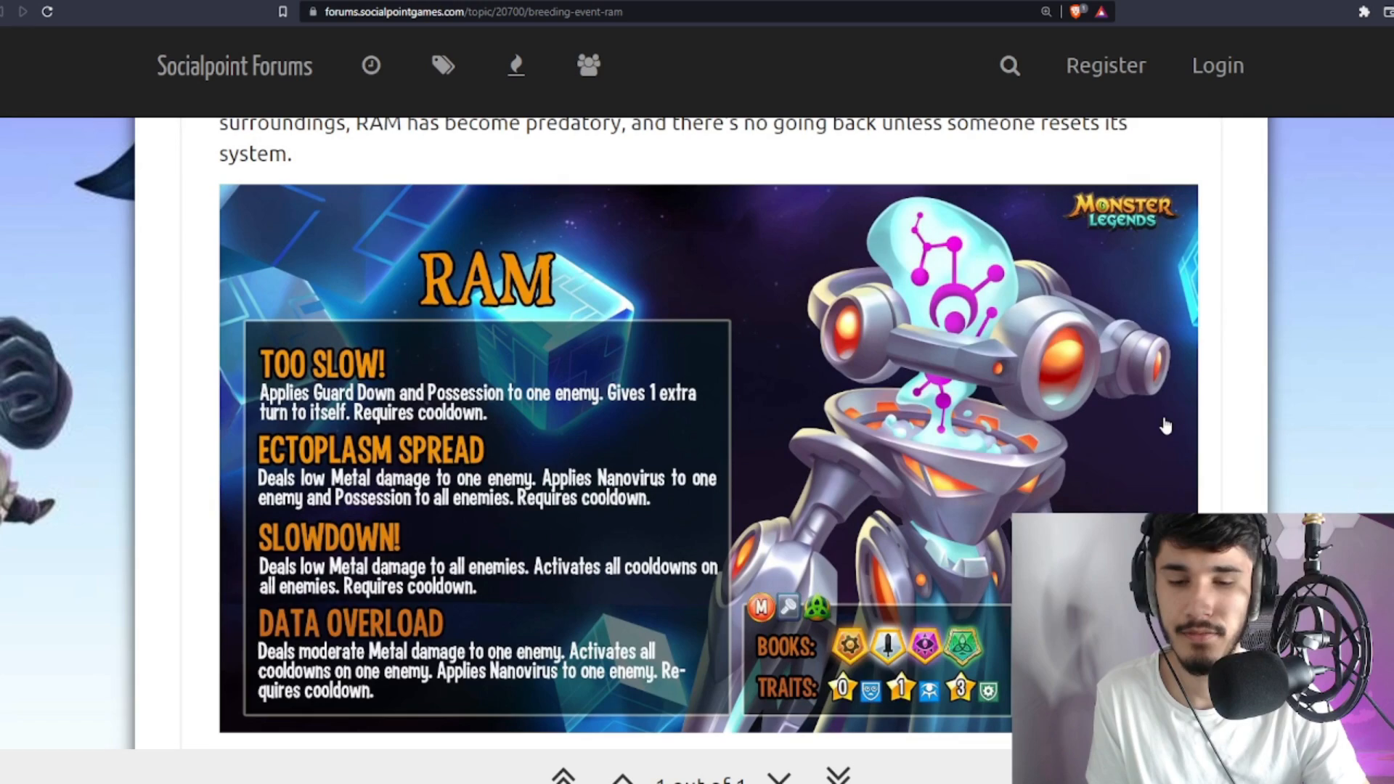
scroll(down, 3)
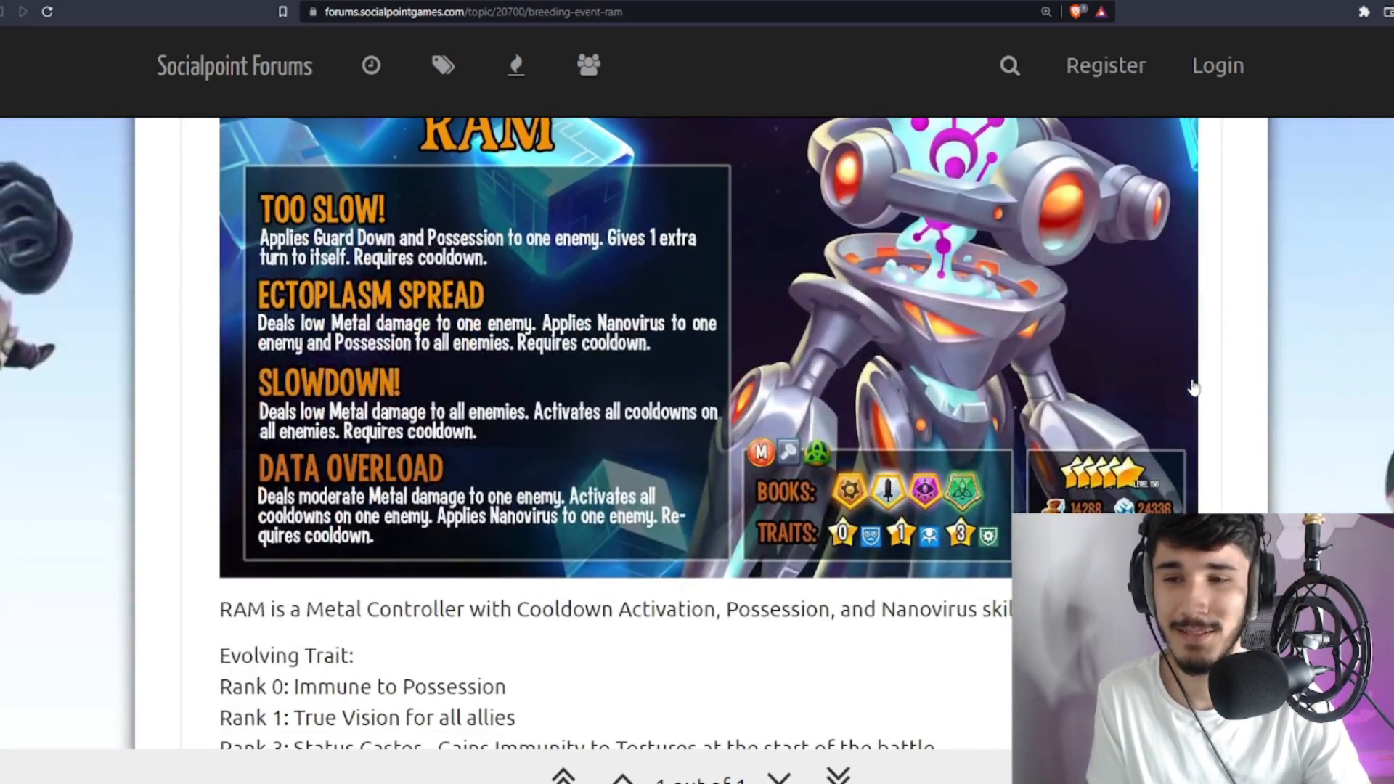
scroll(up, 3)
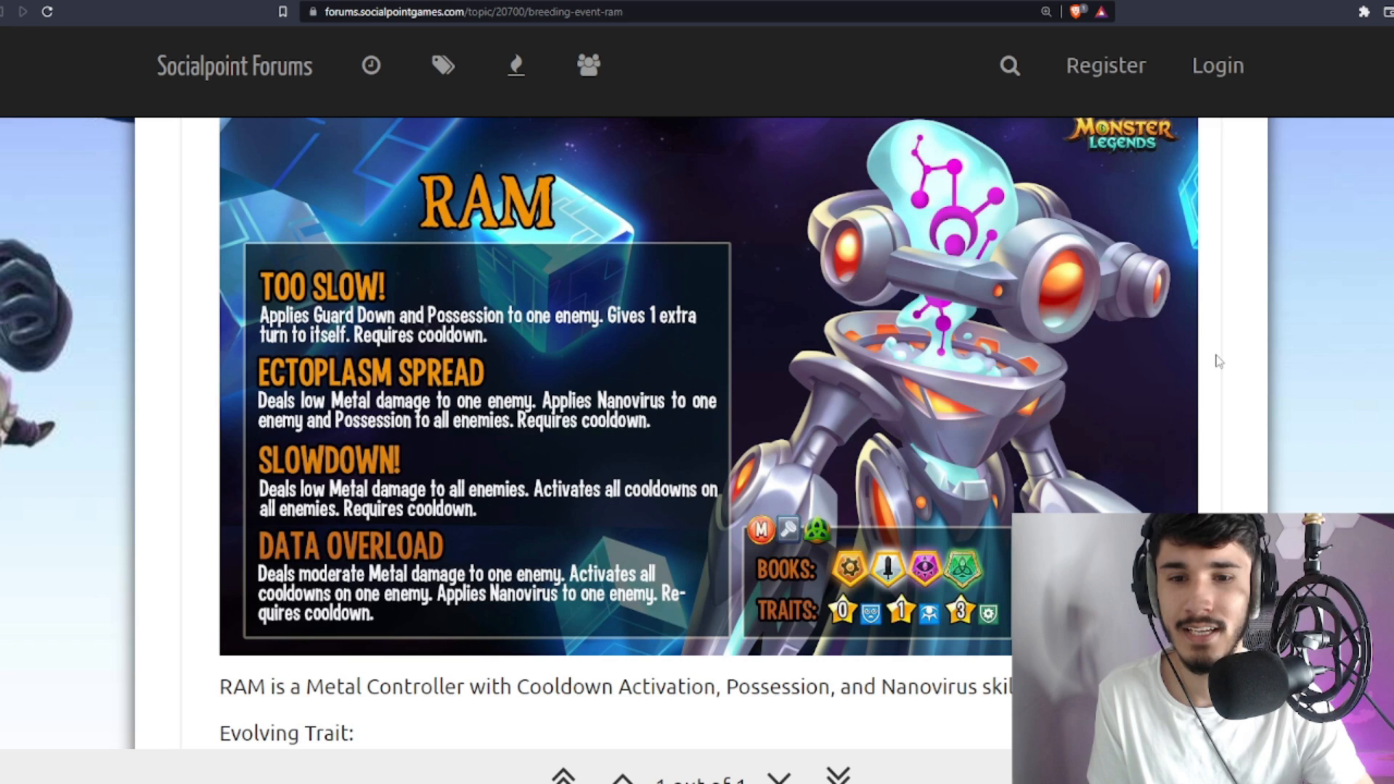
scroll(down, 3)
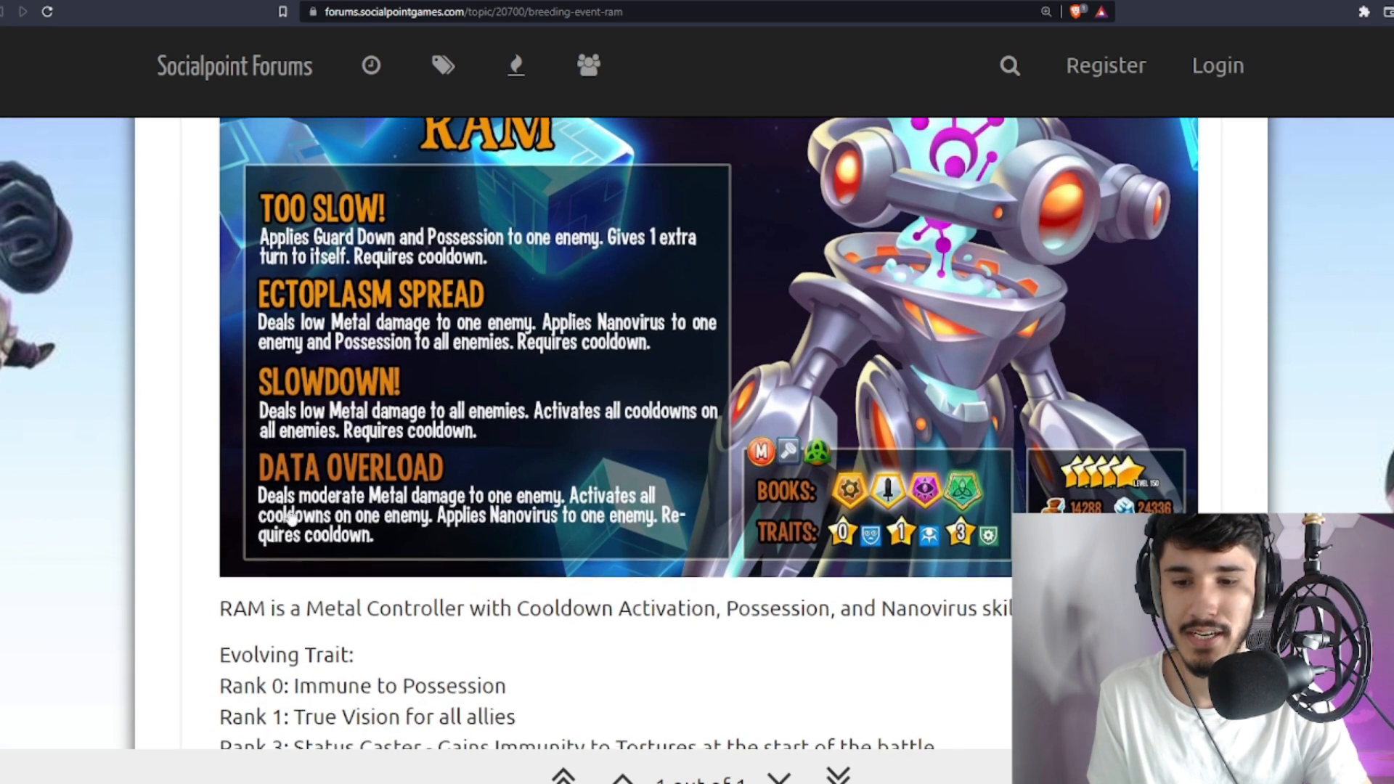
scroll(up, 3)
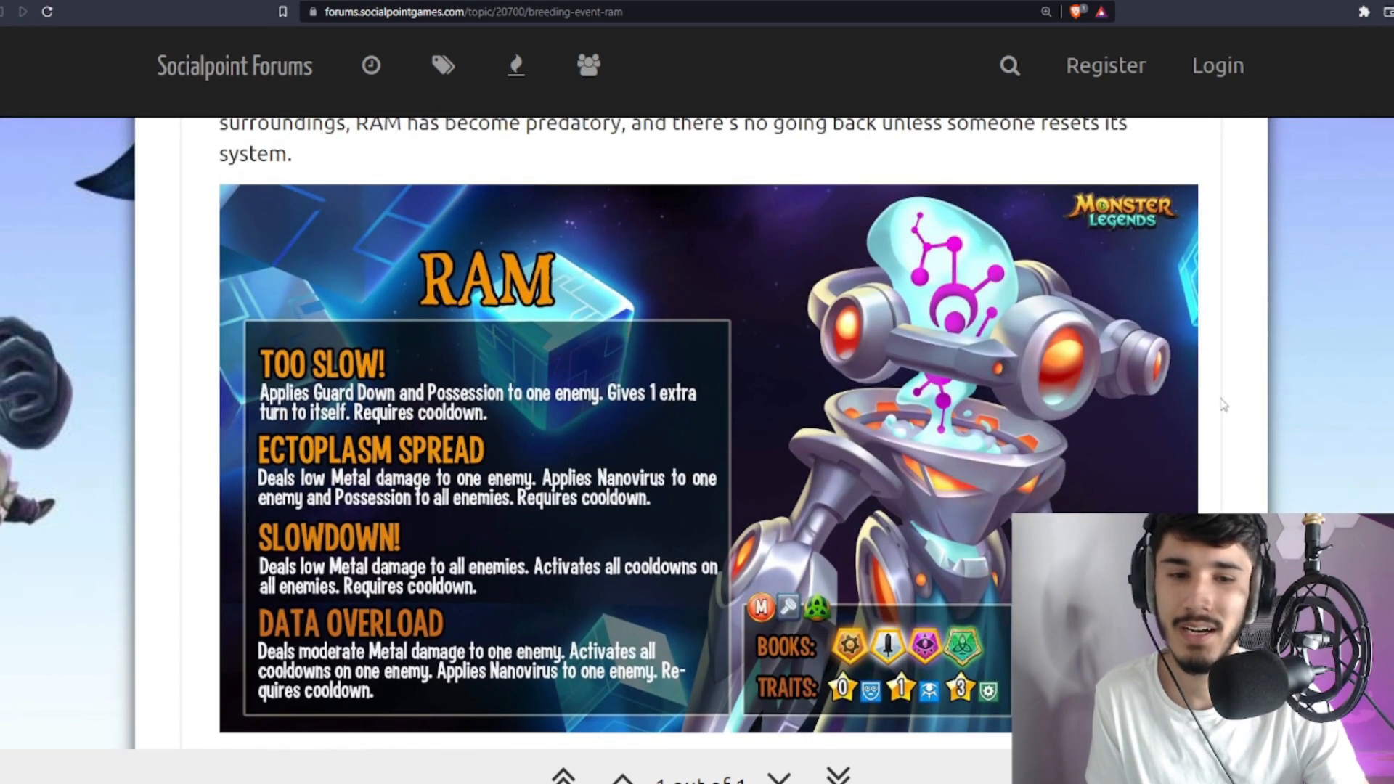
Settle the view on the RAM skill card with its four skills and Metal Controller line
scroll(down, 3)
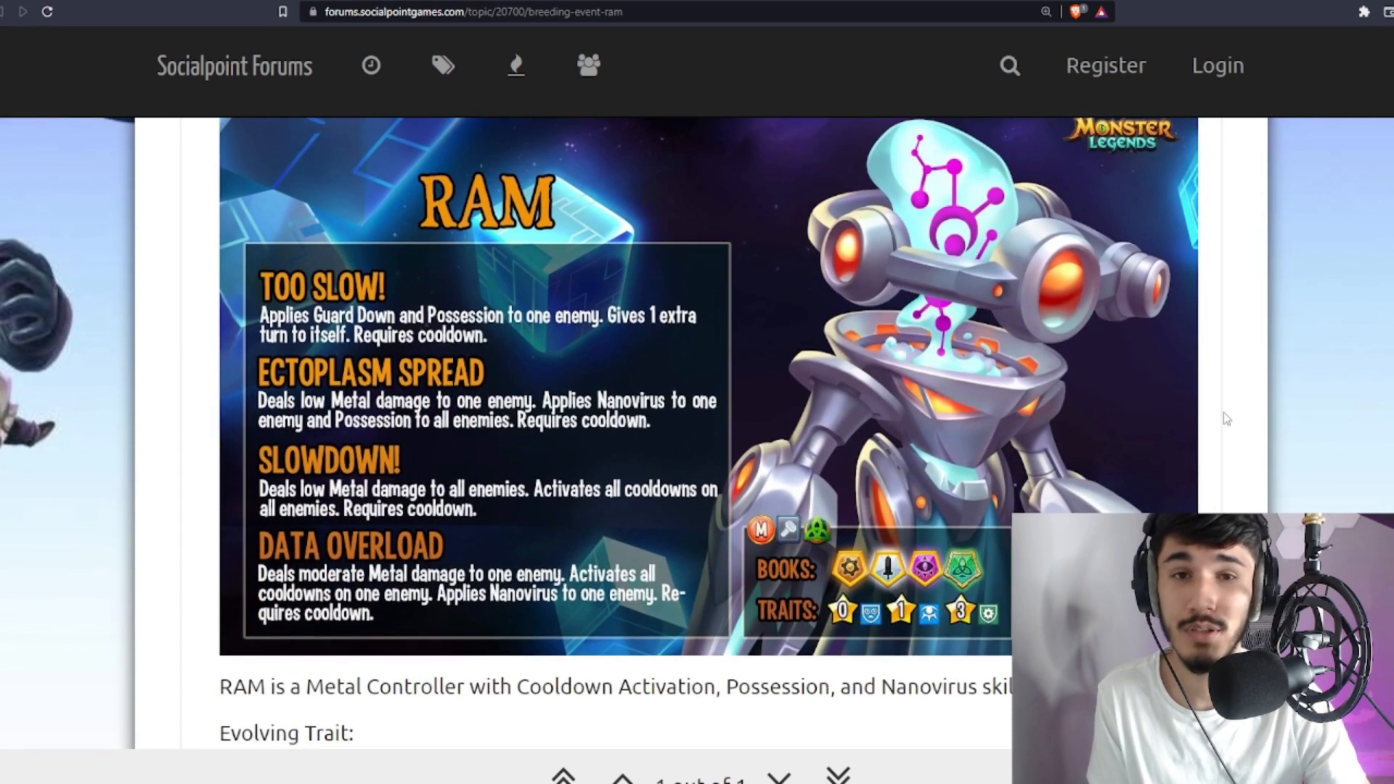
scroll(up, 3)
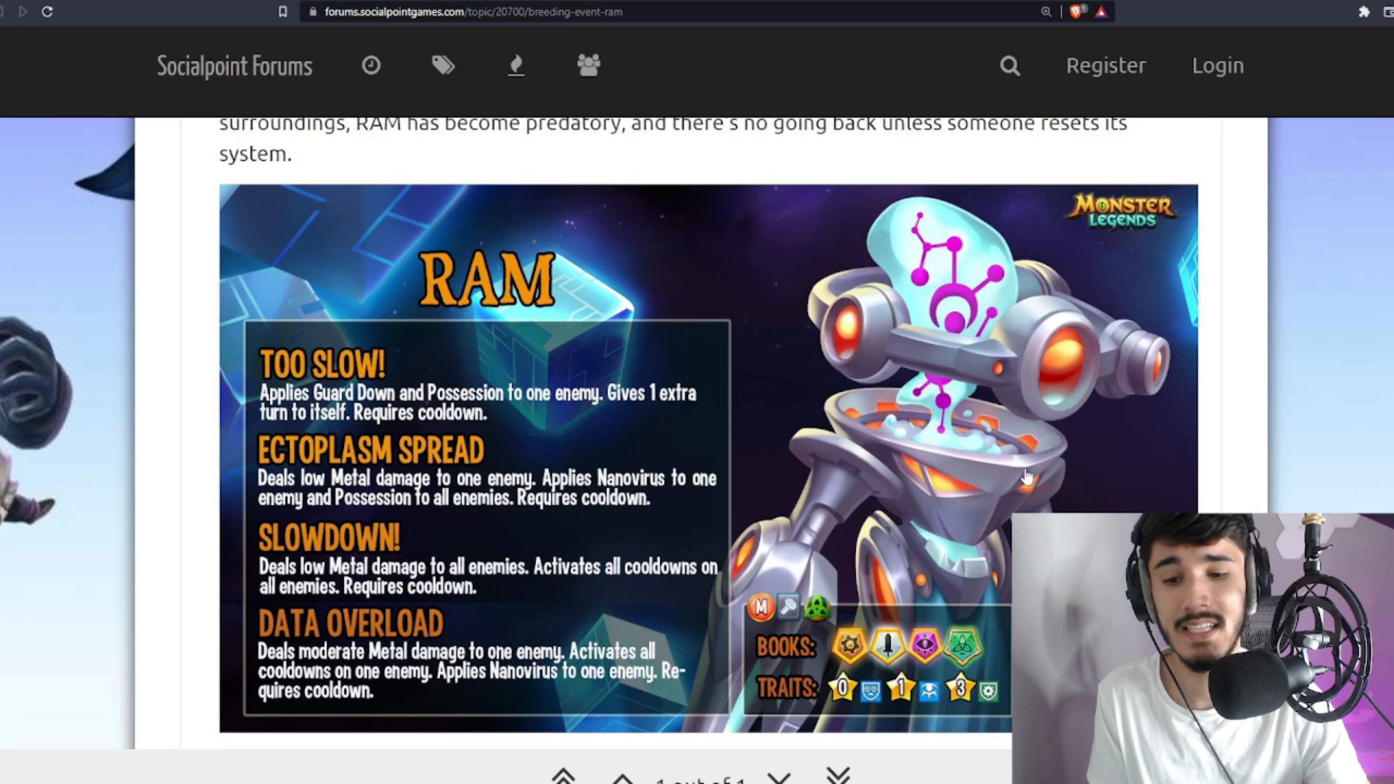
scroll(down, 3)
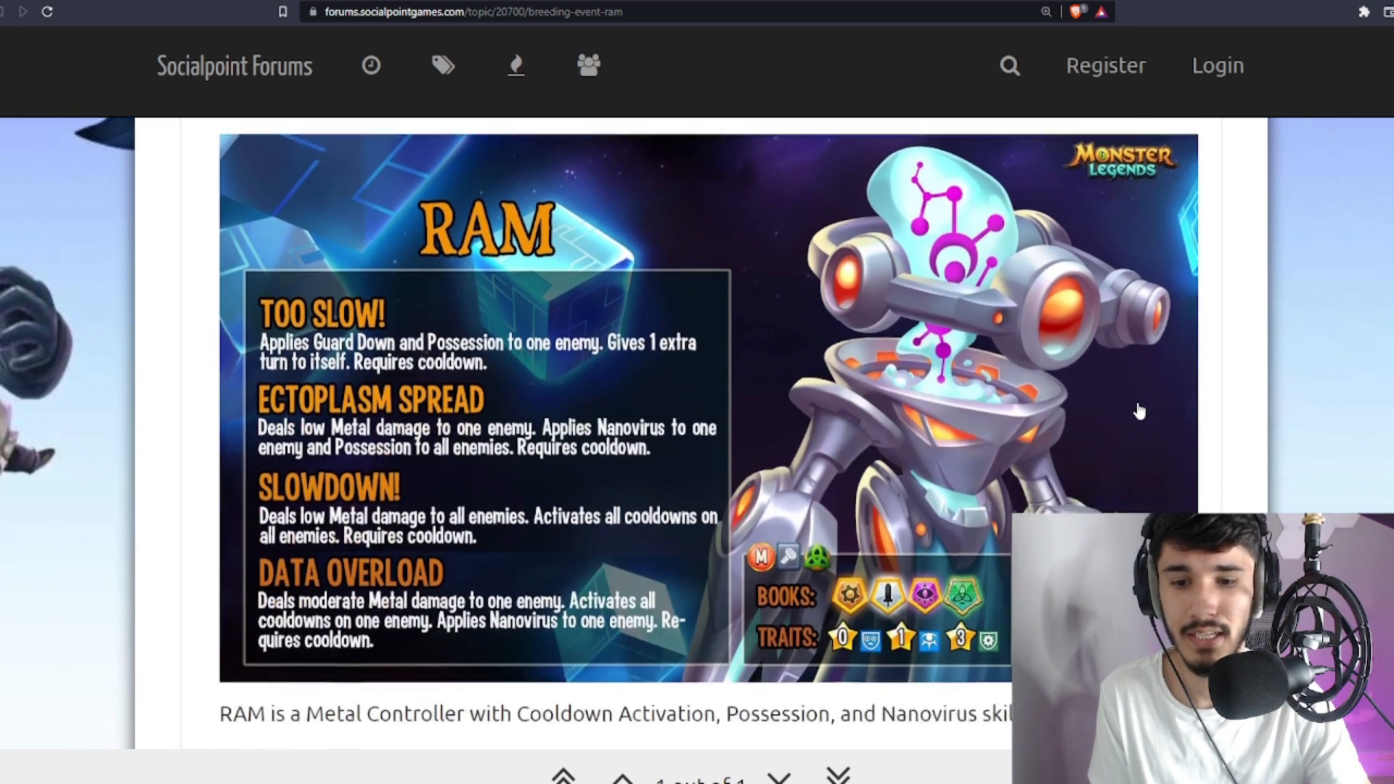
scroll(down, 3)
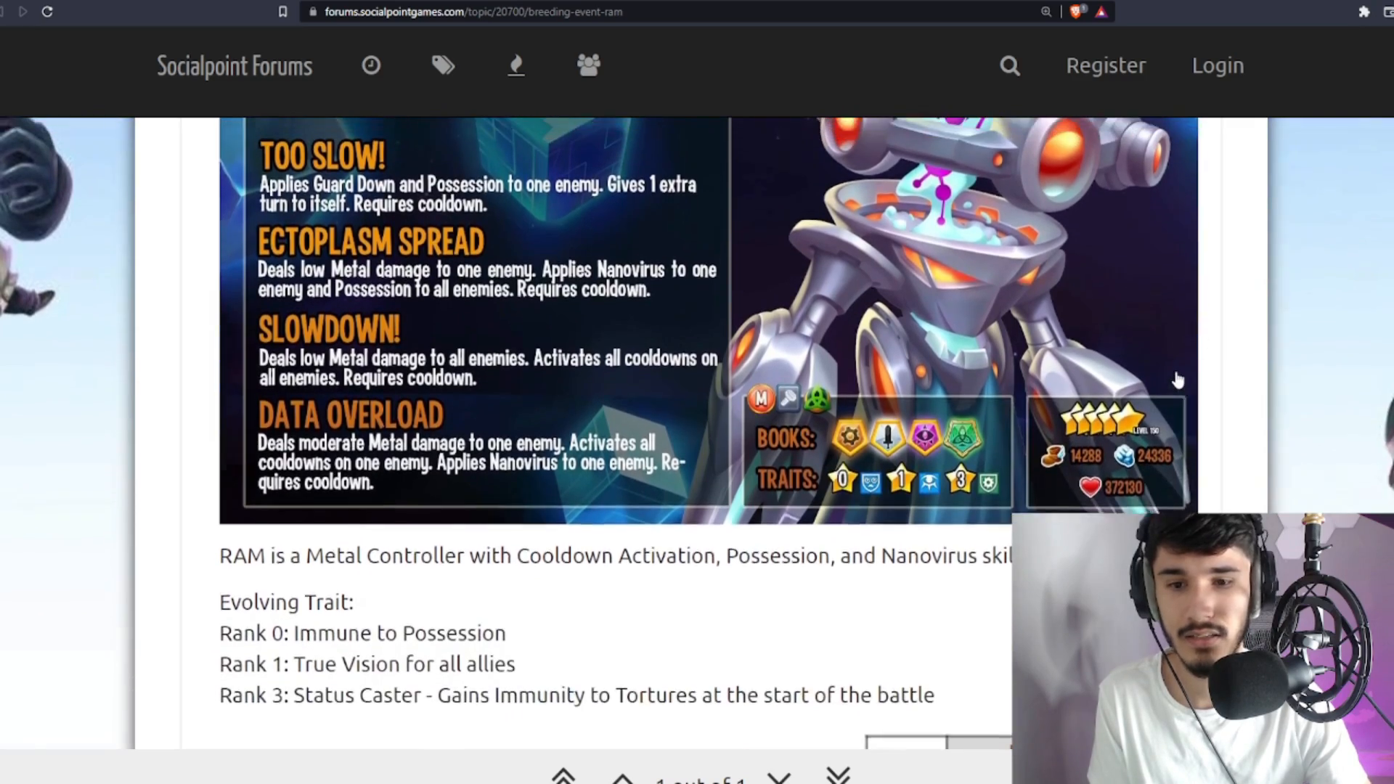
scroll(up, 3)
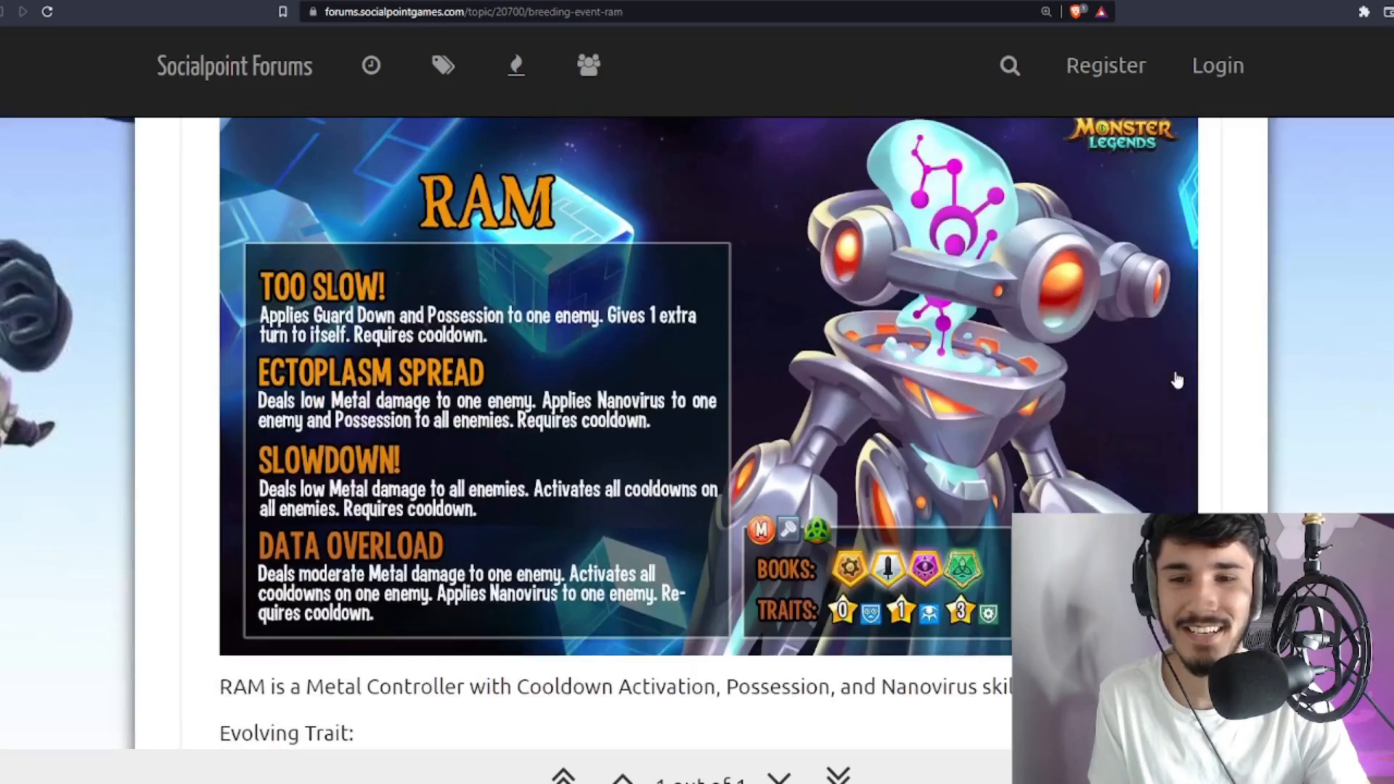
scroll(down, 3)
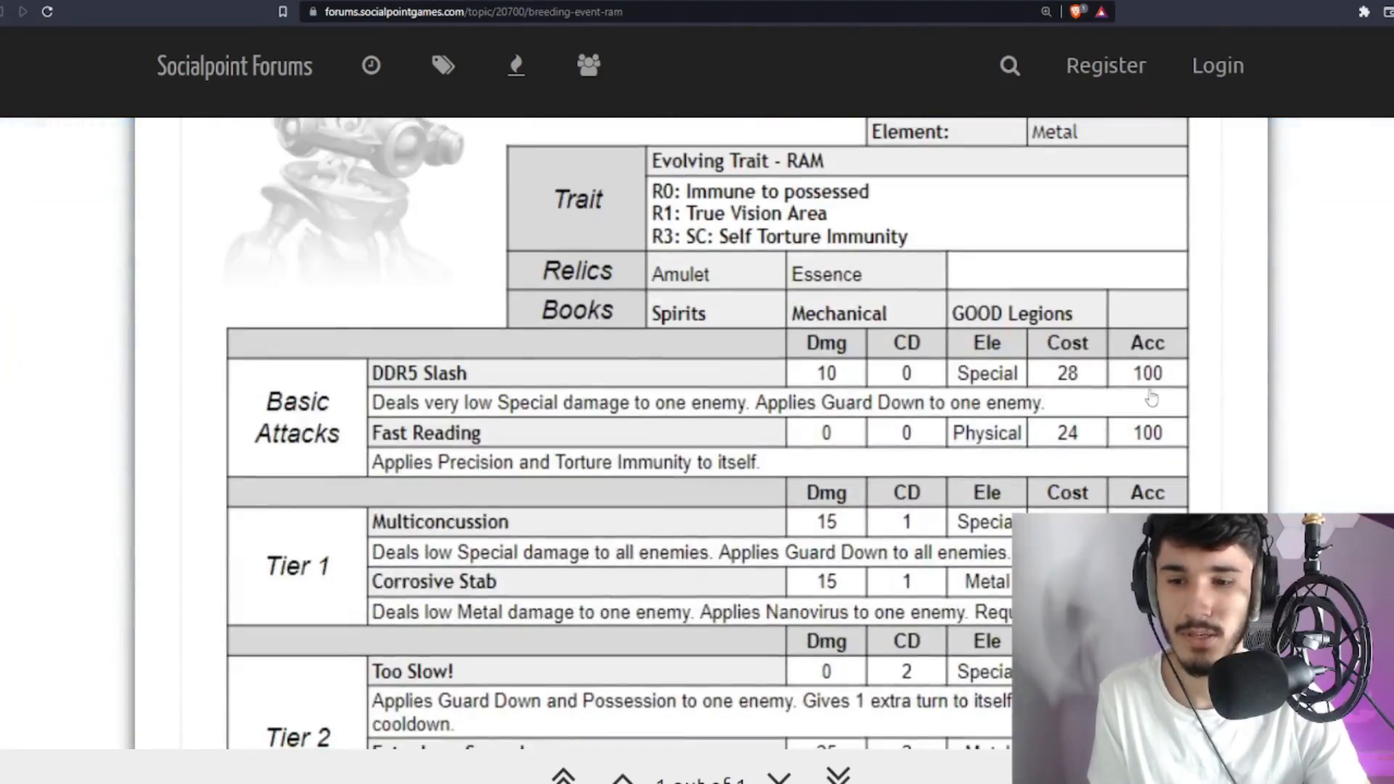
scroll(up, 3)
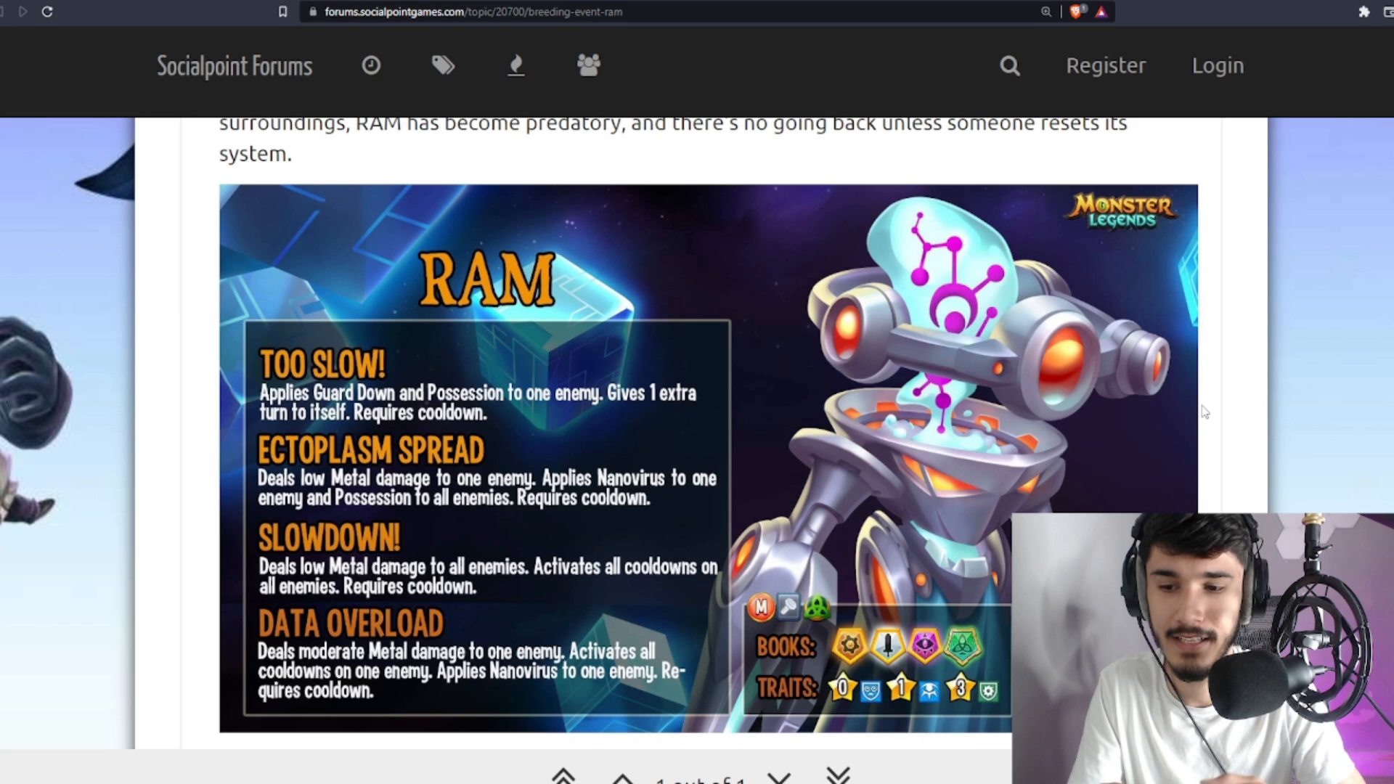
mouse_move(1202, 357)
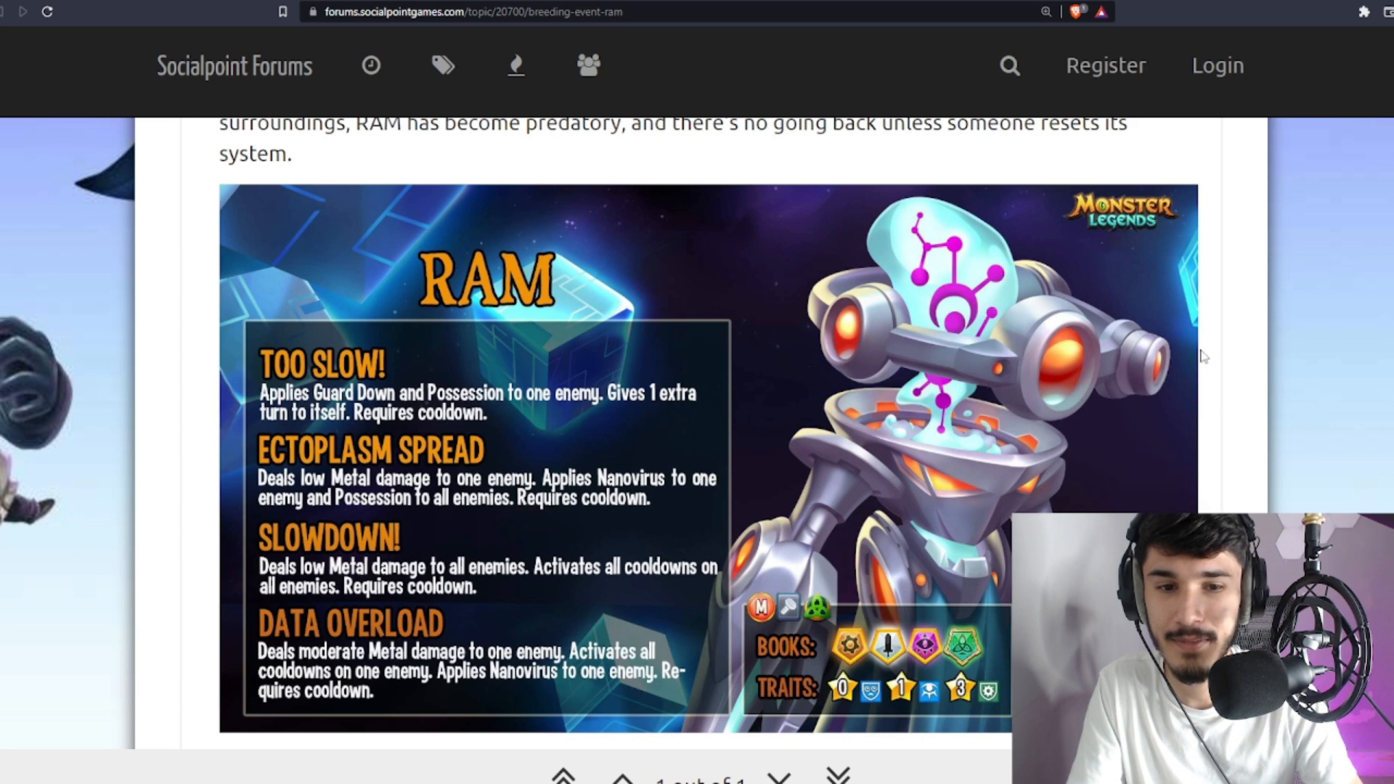
scroll(down, 3)
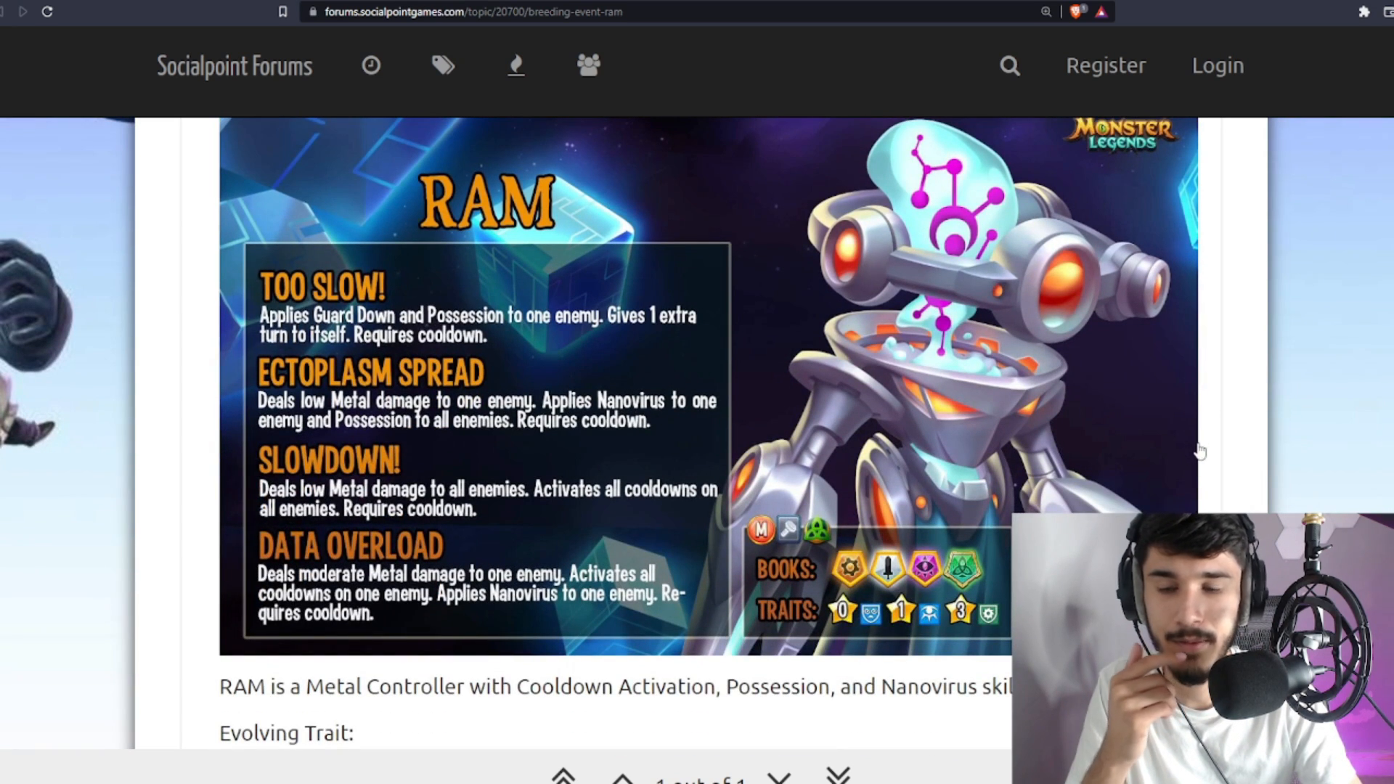